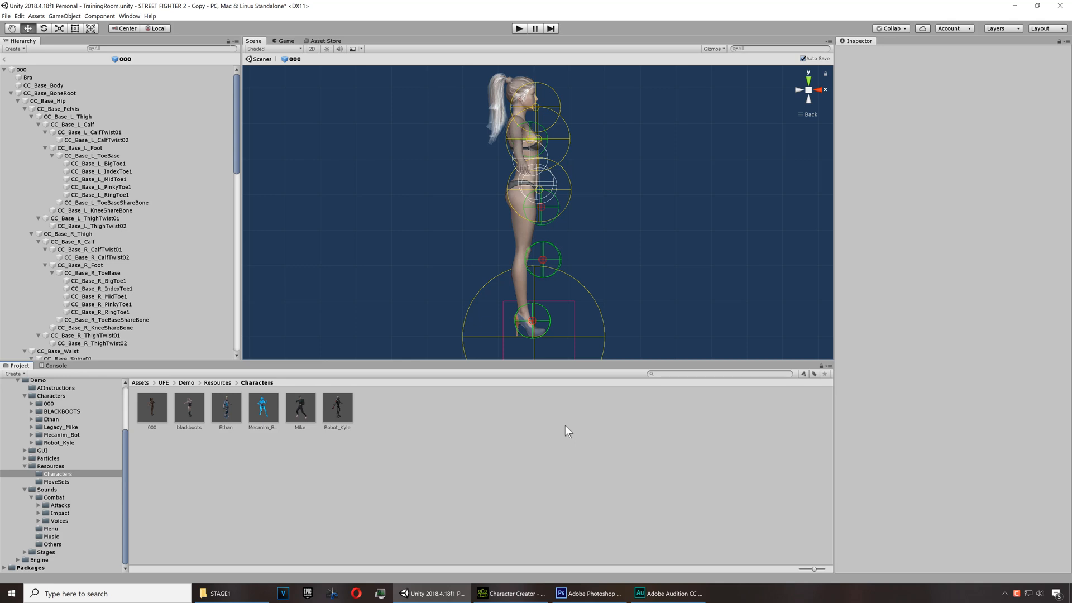
pyautogui.moveTo(454, 213)
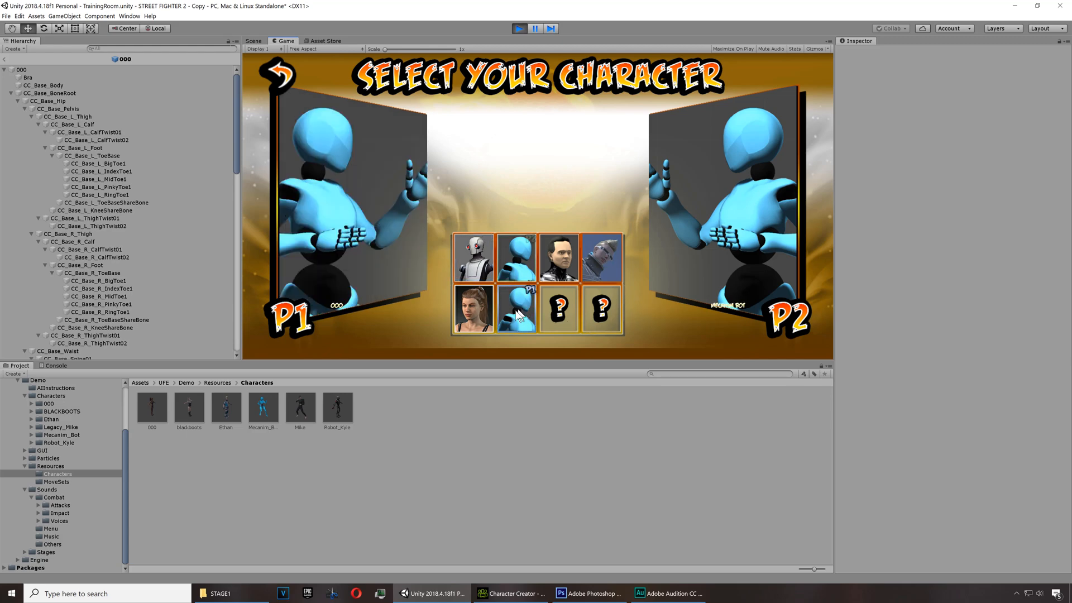
# In Play mode, pick the new character's portrait on the character select screen
pyautogui.click(473, 309)
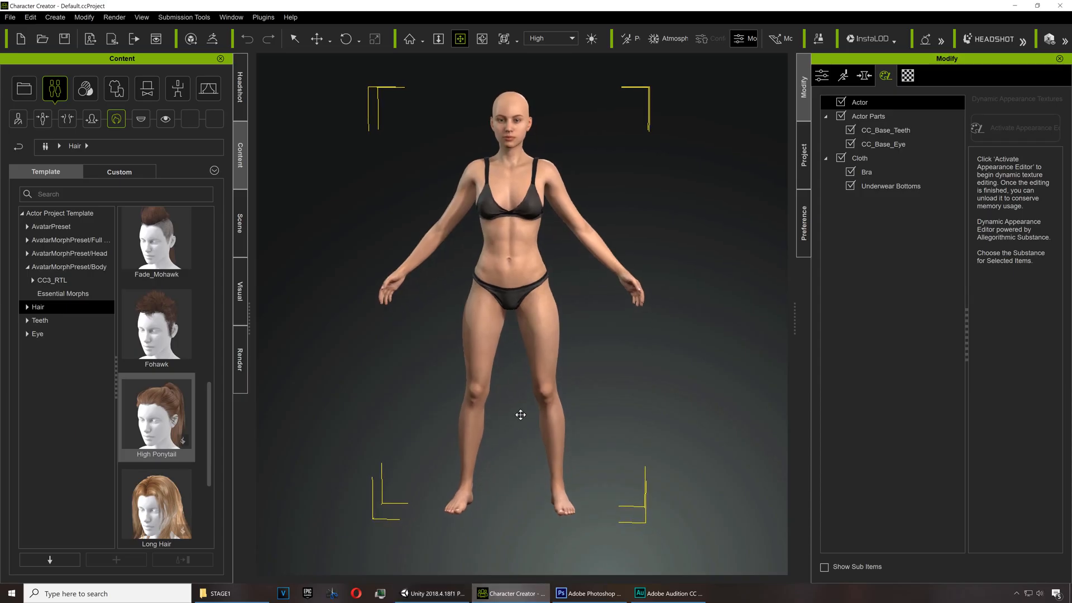
# Apply High Ponytail hair, then raise the Brow Angle and Mouth Height morph sliders
pyautogui.doubleClick(155, 411)
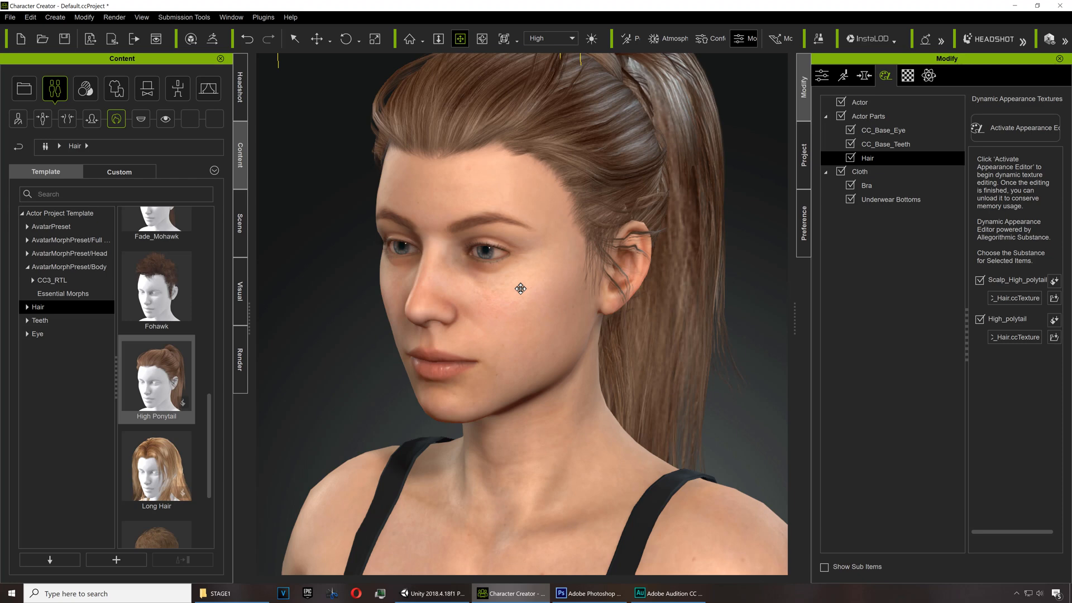
pyautogui.moveTo(520, 289); pyautogui.dragTo(450, 256)
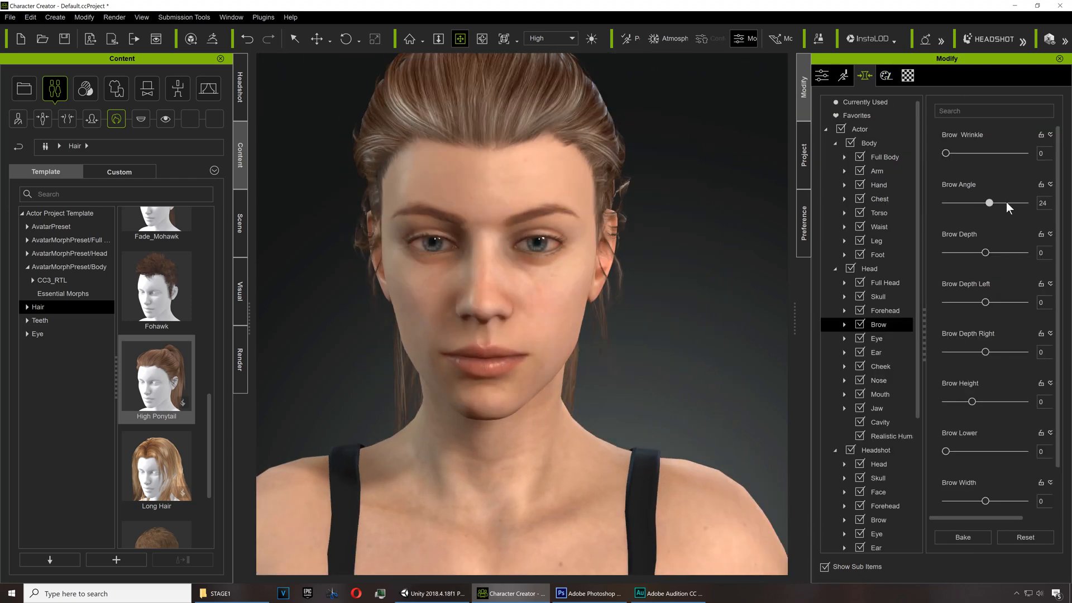
pyautogui.moveTo(988, 203); pyautogui.dragTo(1006, 202)
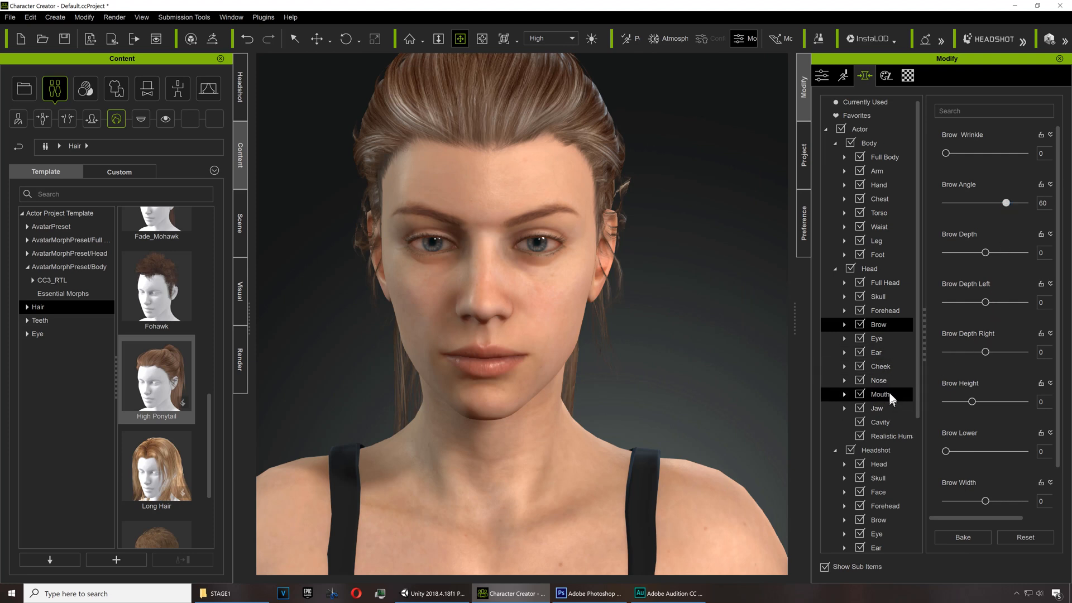
pyautogui.click(878, 394)
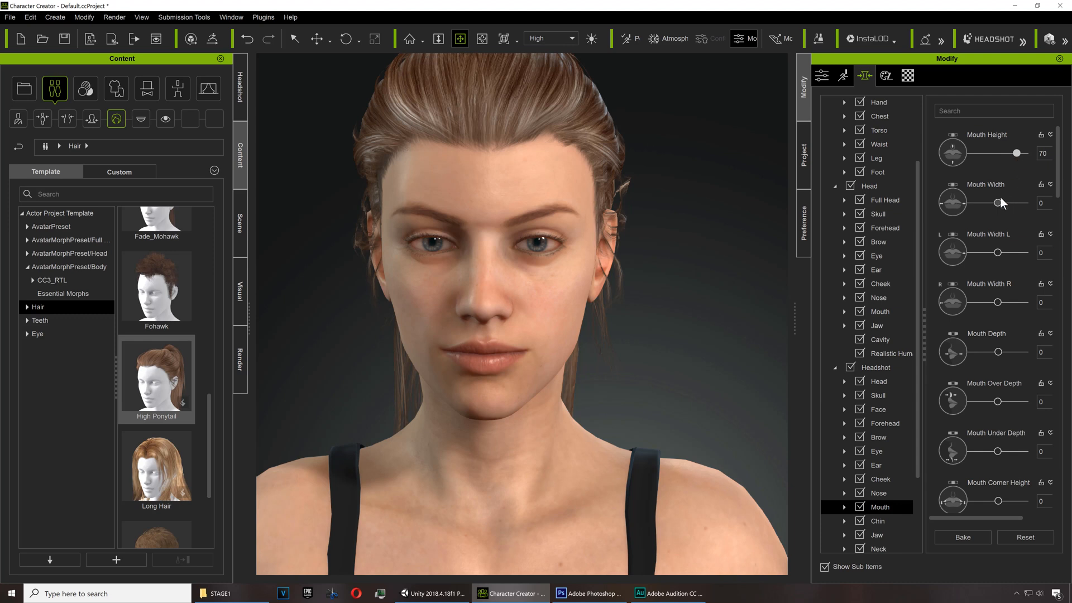
pyautogui.moveTo(997, 201); pyautogui.dragTo(1024, 201)
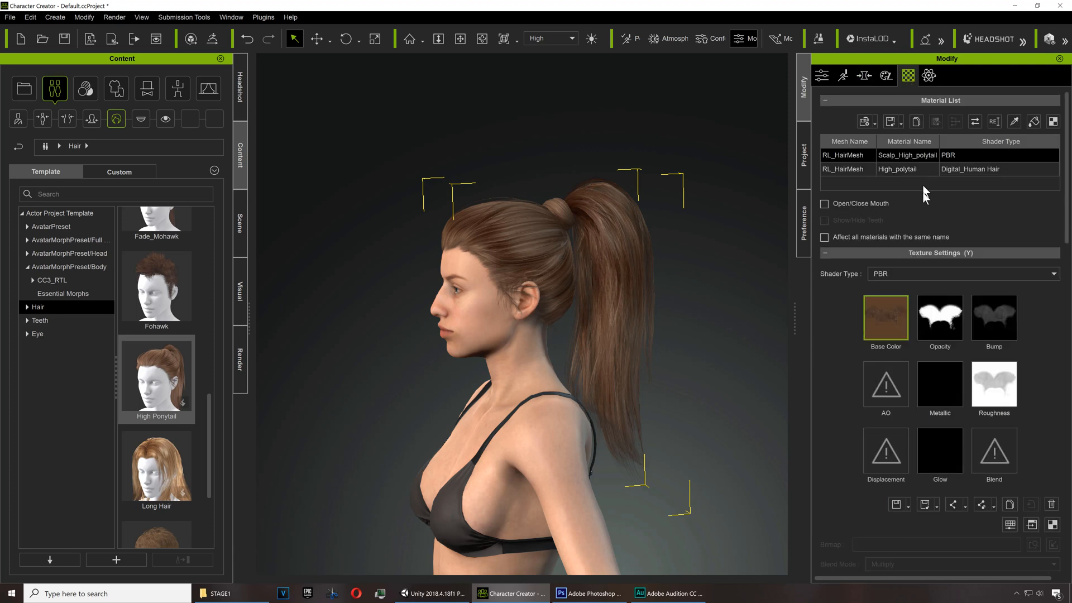
pyautogui.moveTo(1011, 524)
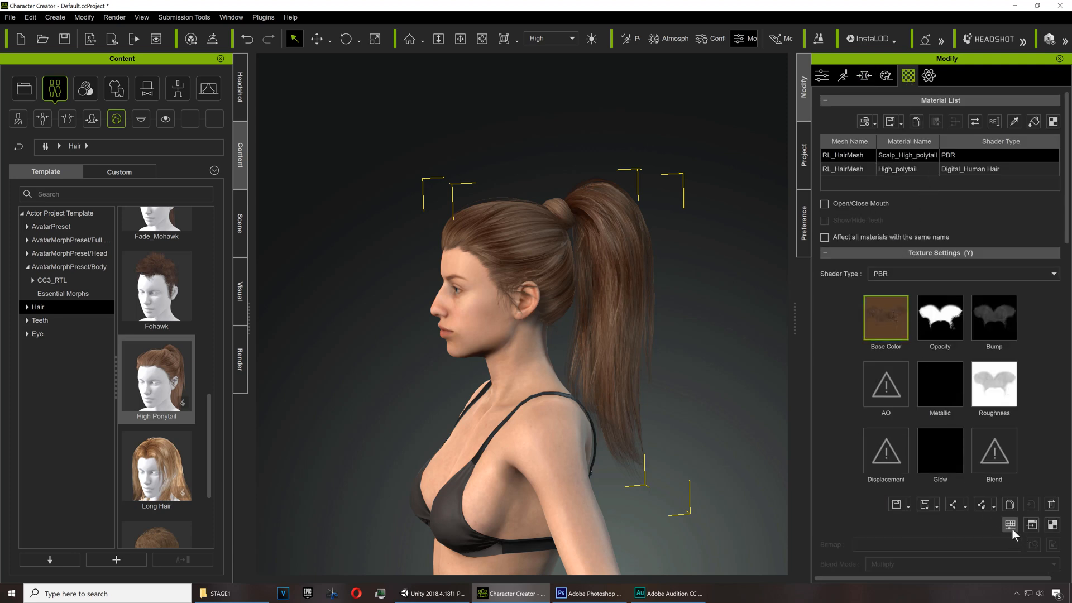
# Shift the scalp texture's hue toward green and adjust its saturation
pyautogui.click(1010, 524)
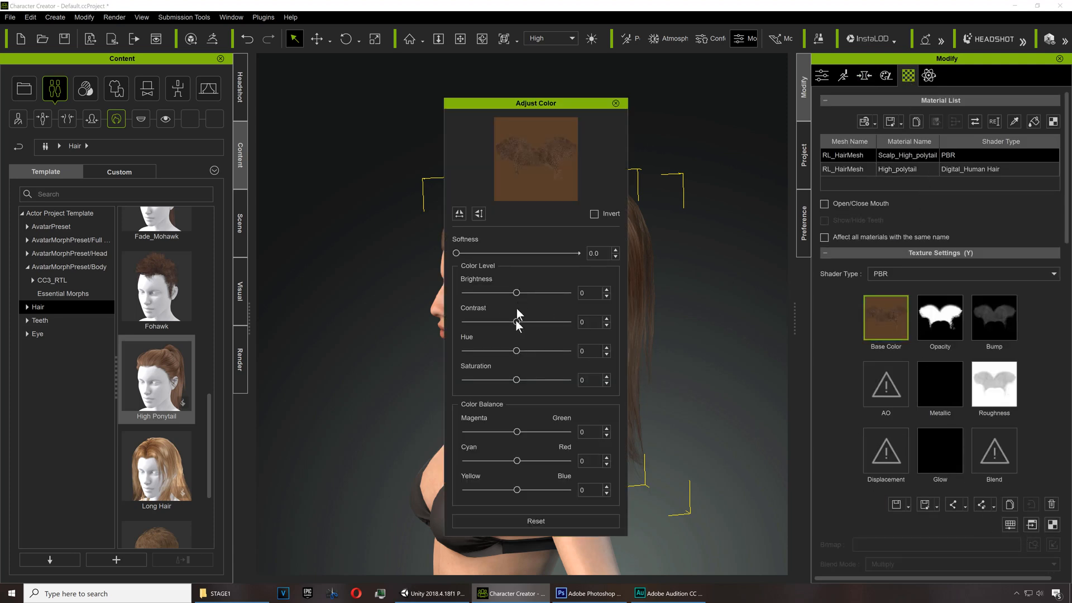
pyautogui.moveTo(516, 379); pyautogui.dragTo(527, 380)
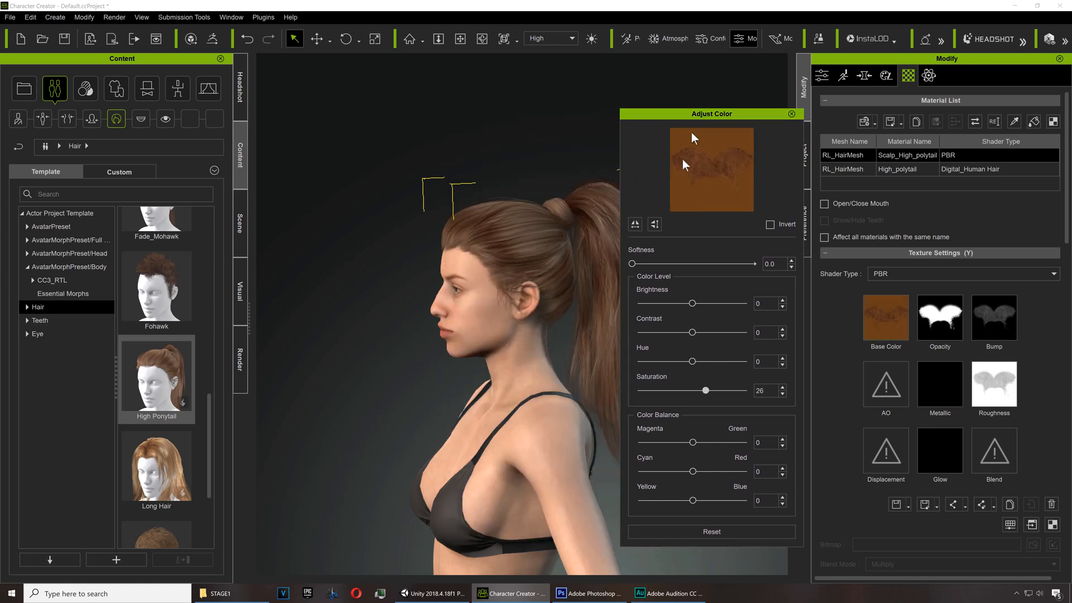
pyautogui.moveTo(692, 361); pyautogui.dragTo(695, 362)
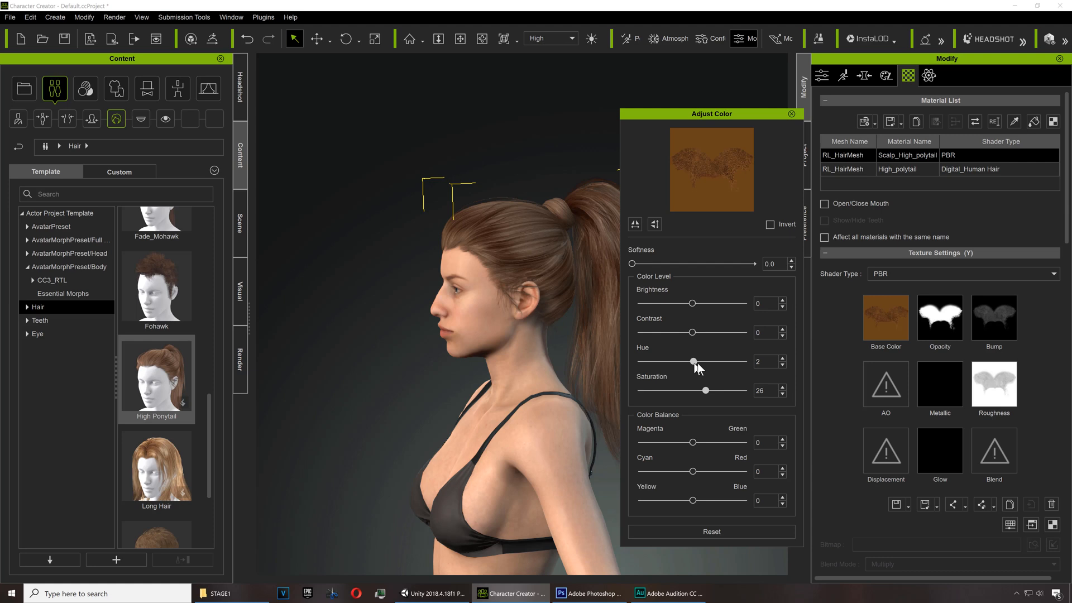
pyautogui.moveTo(694, 361); pyautogui.dragTo(711, 361)
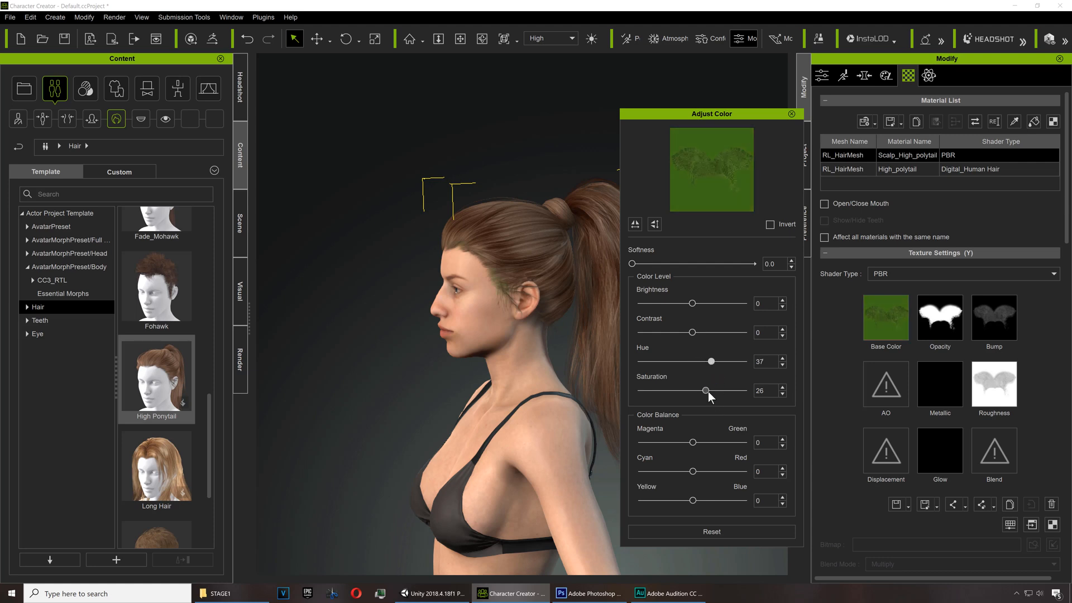
pyautogui.moveTo(706, 391); pyautogui.dragTo(709, 390)
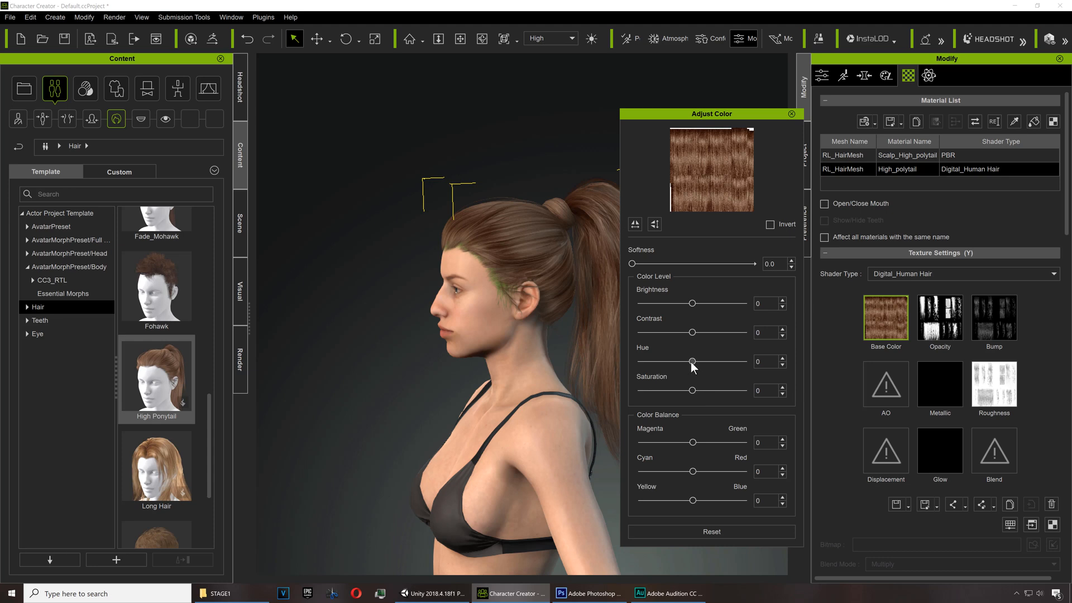
# Set the hair strands' hue to green and raise their saturation
pyautogui.moveTo(692, 361); pyautogui.dragTo(734, 362)
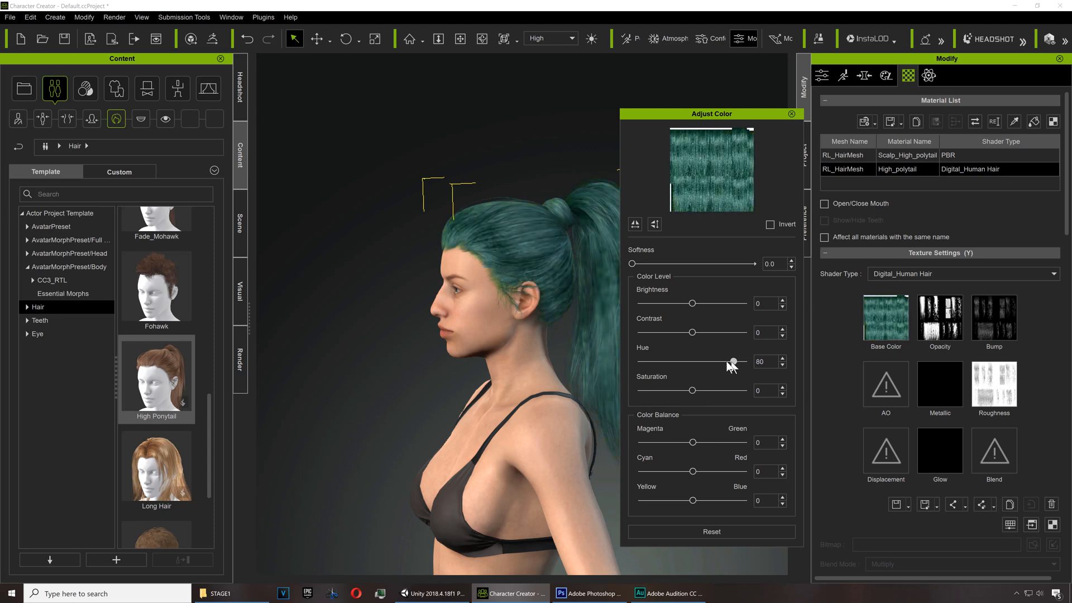
pyautogui.moveTo(734, 362); pyautogui.dragTo(720, 361)
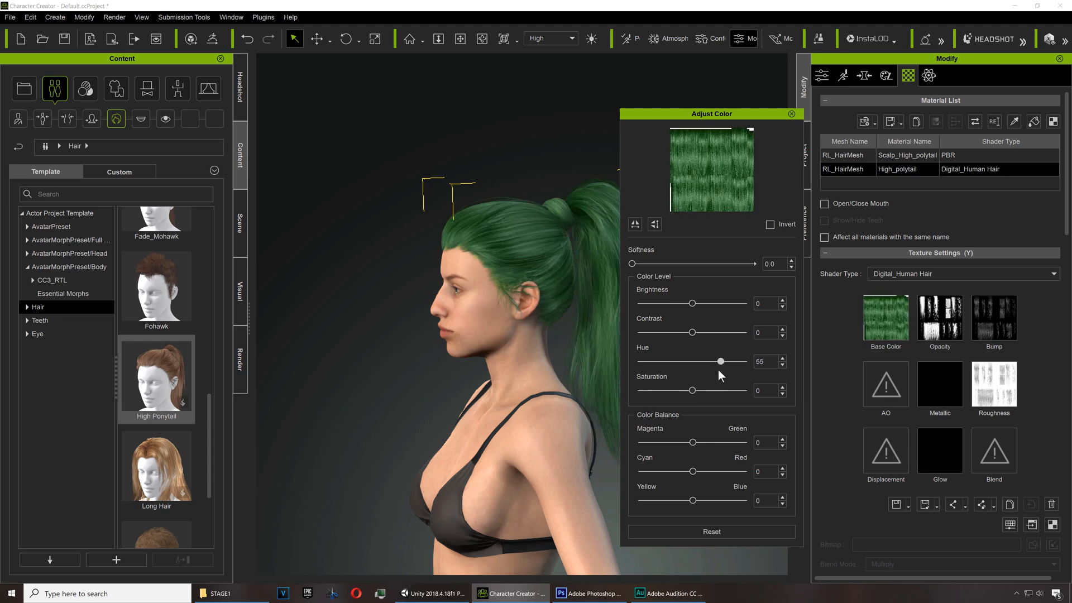
pyautogui.moveTo(692, 390); pyautogui.dragTo(726, 390)
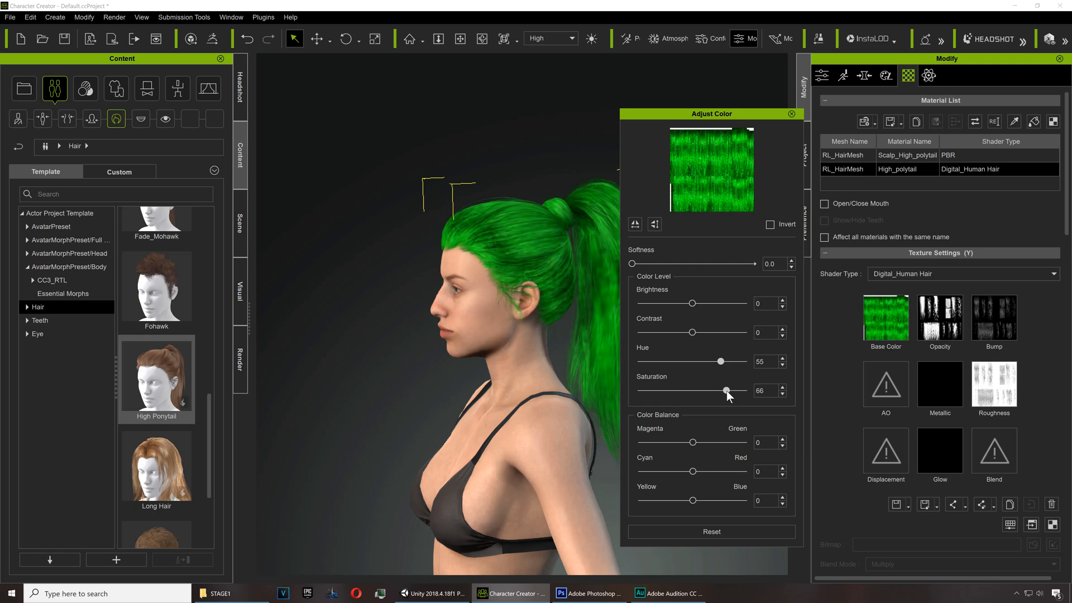
pyautogui.moveTo(726, 391); pyautogui.dragTo(723, 390)
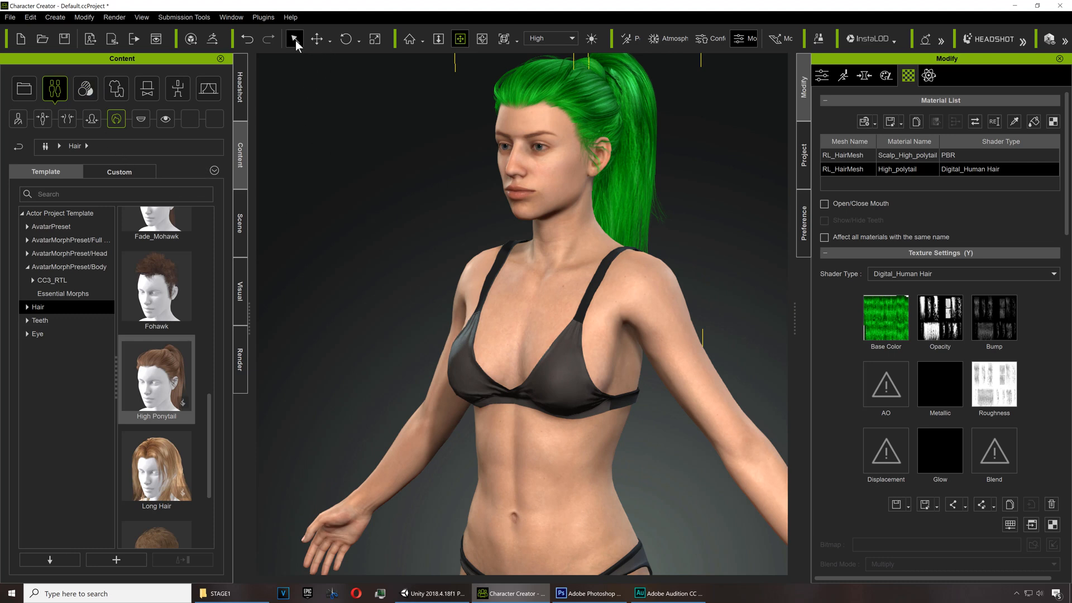
pyautogui.click(116, 88)
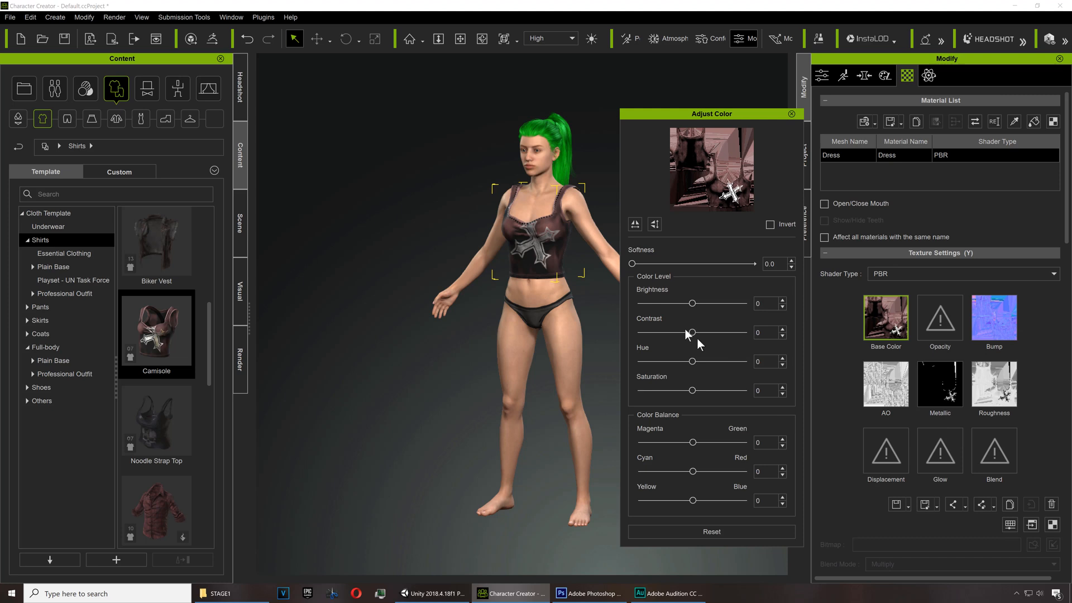
# Shift the camisole's hue toward purple and adjust its saturation
pyautogui.moveTo(692, 362); pyautogui.dragTo(676, 361)
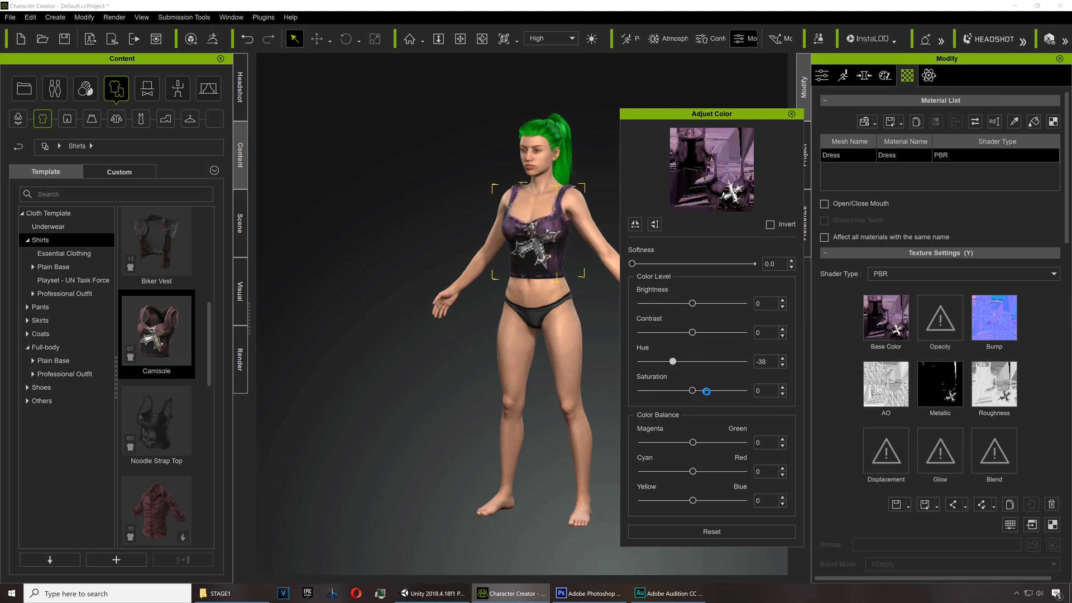
pyautogui.moveTo(707, 391); pyautogui.dragTo(722, 390)
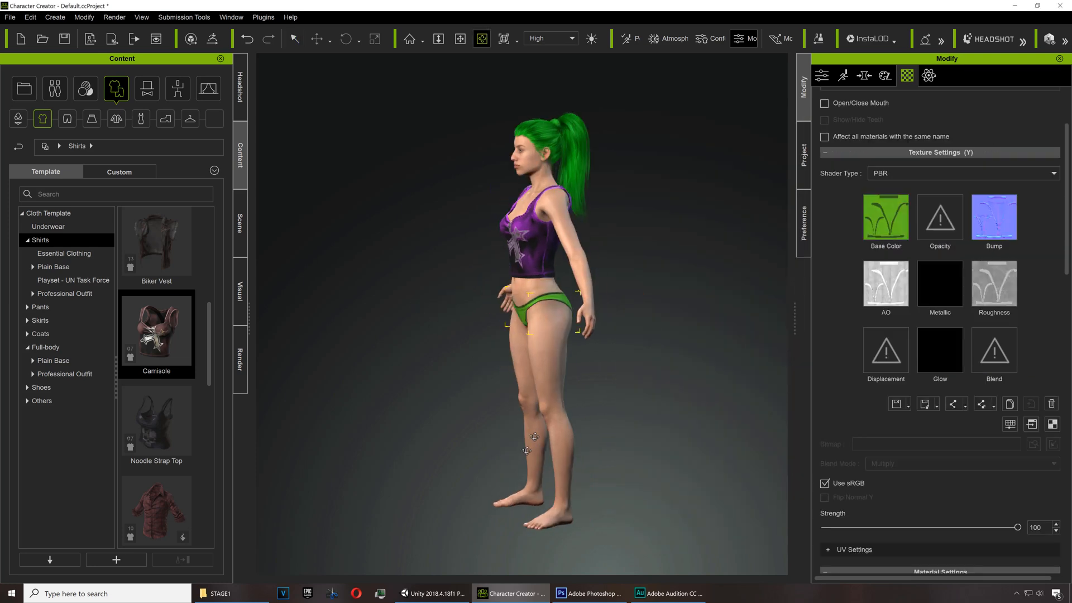
# Browse the Pants, Skirts and Shoes content, trying Sneakers_D before settling on High-heels_C
pyautogui.scroll(-3)
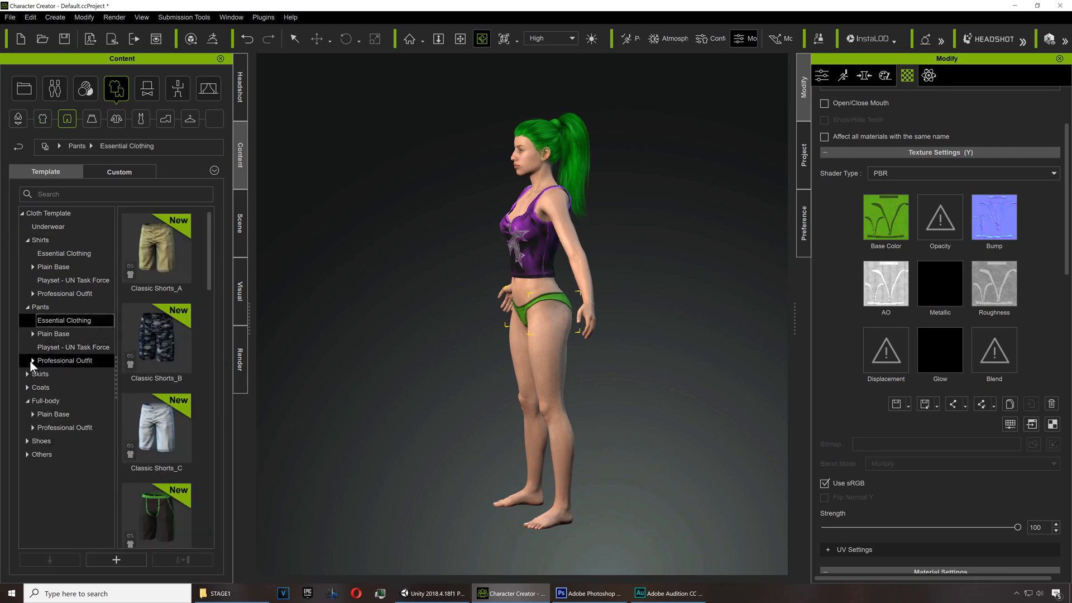
pyautogui.click(31, 360)
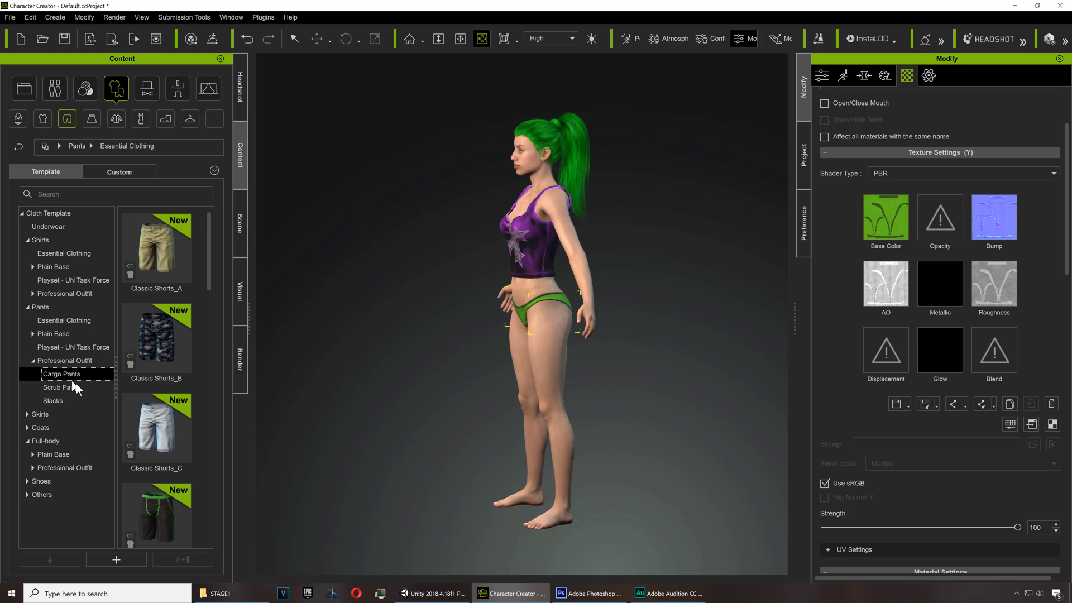
pyautogui.click(61, 374)
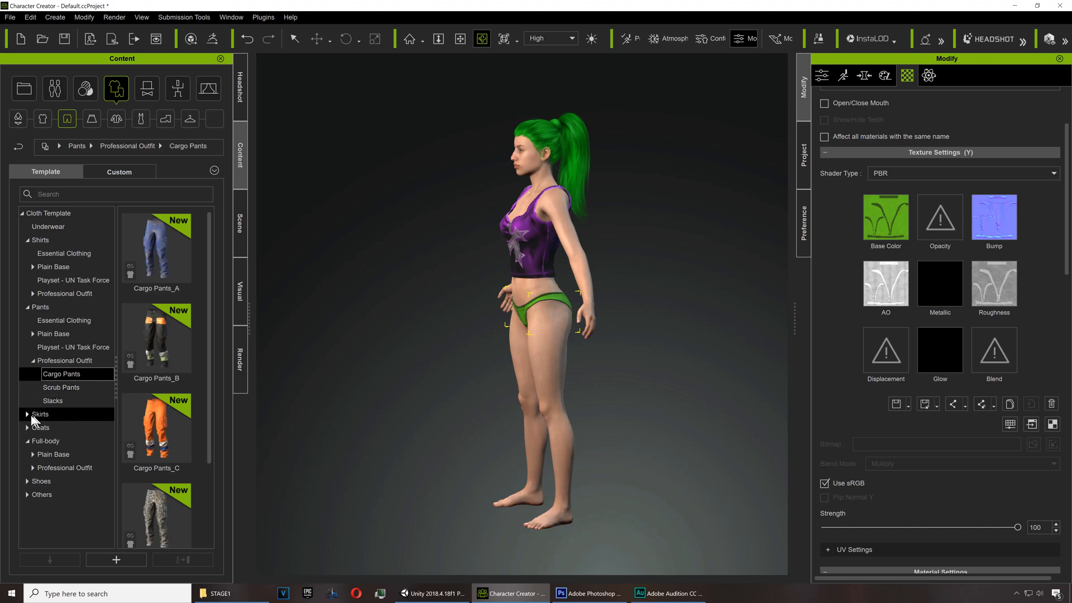
pyautogui.click(40, 413)
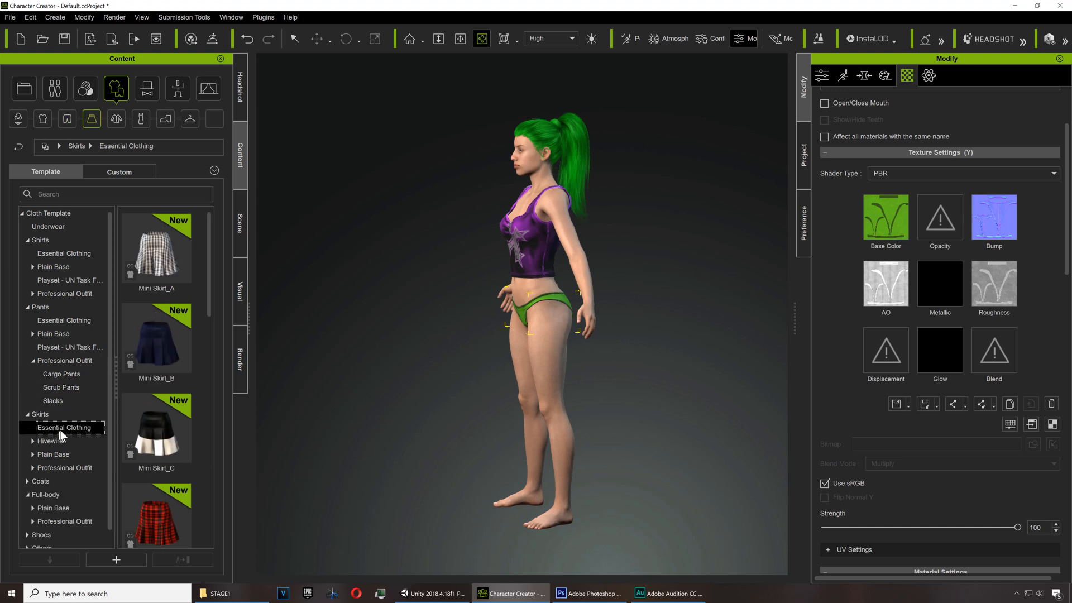
pyautogui.scroll(-3)
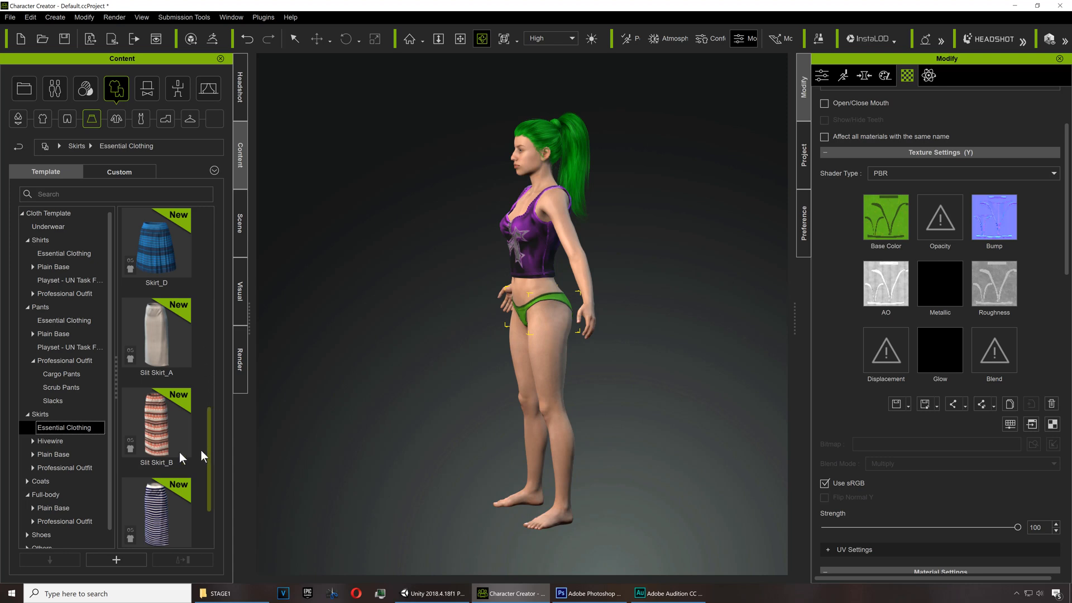
pyautogui.moveTo(212, 472)
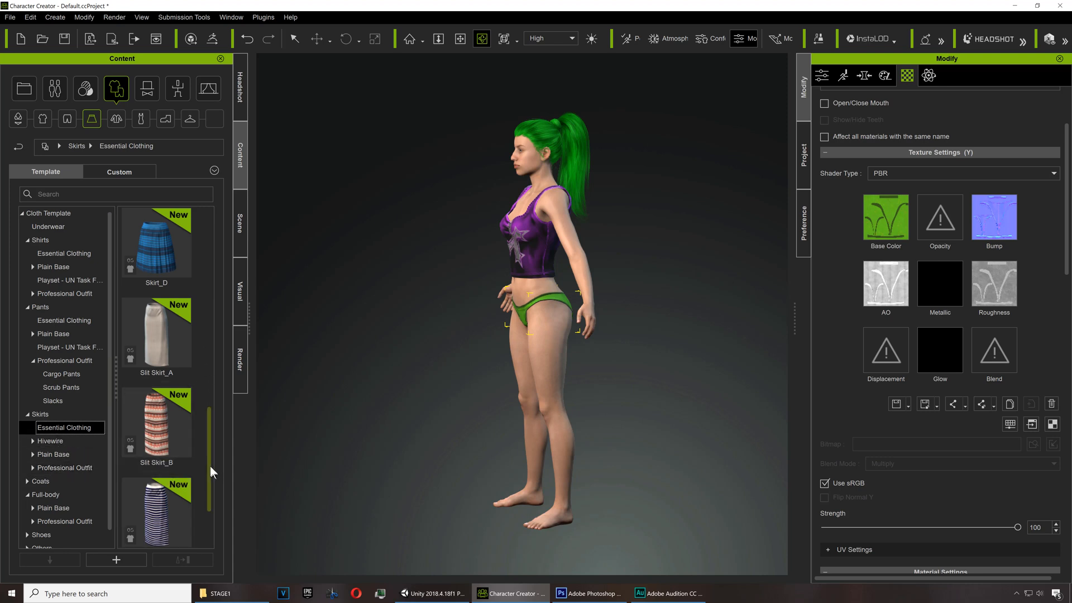
pyautogui.click(165, 119)
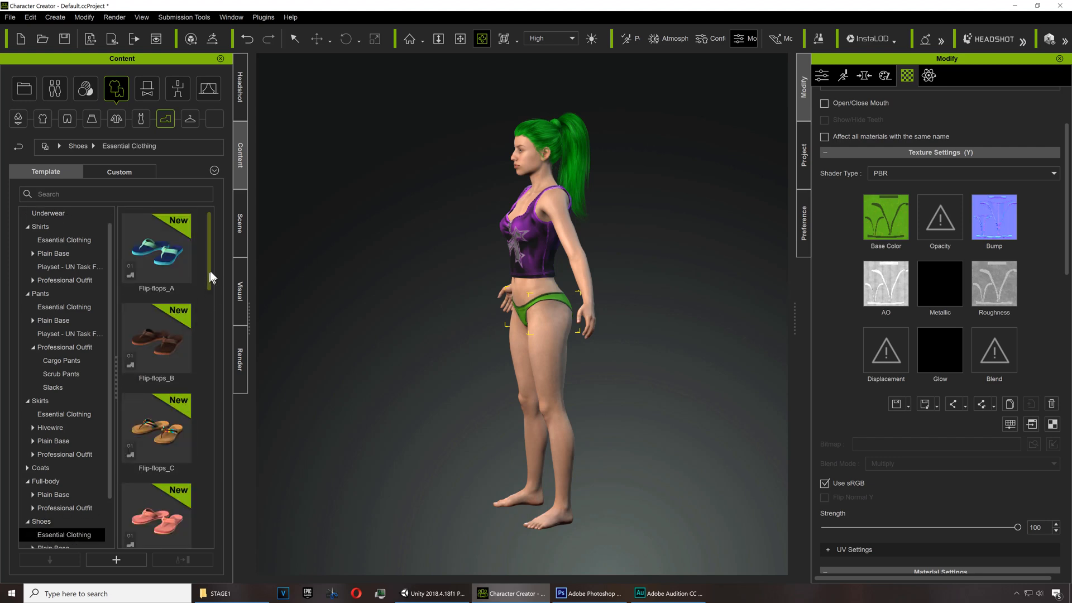
pyautogui.scroll(-3)
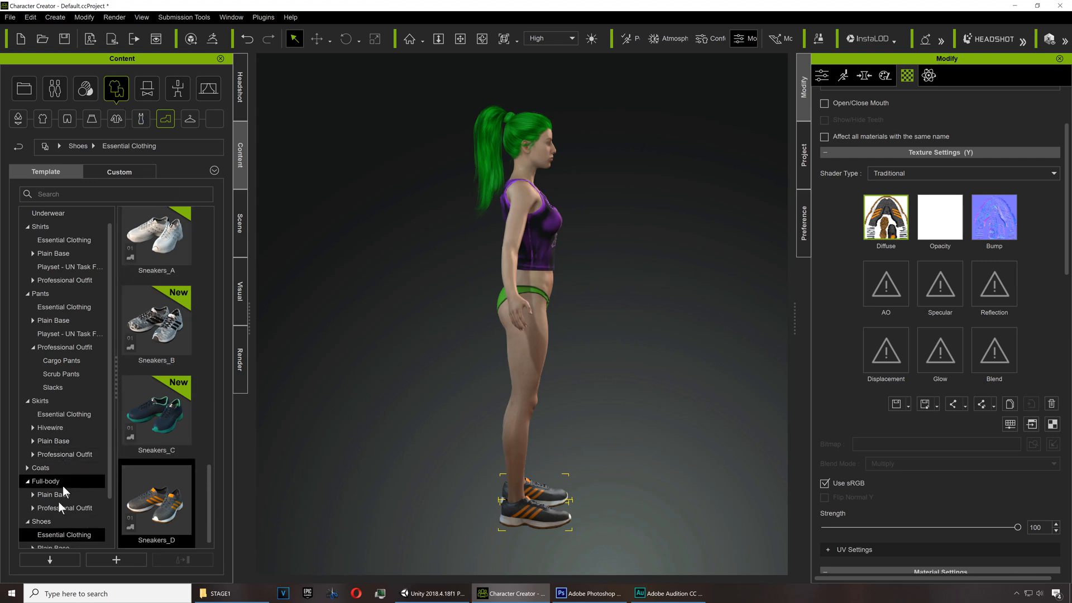
pyautogui.moveTo(170, 154)
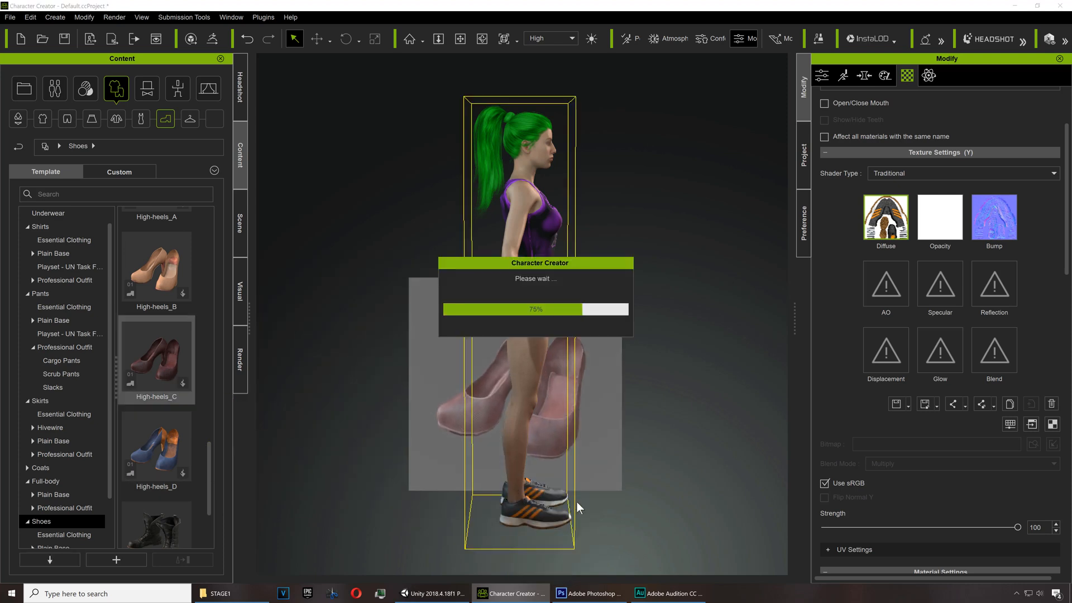
pyautogui.click(10, 17)
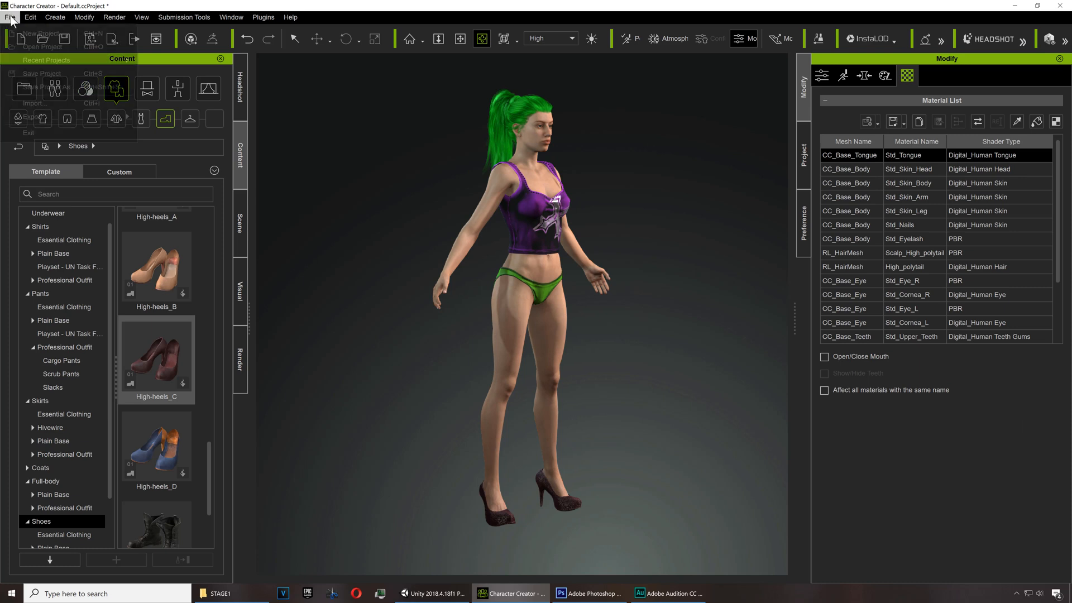
# Export the clothed character as FBX with the Unity 3D preset, accepting the warning
pyautogui.click(32, 116)
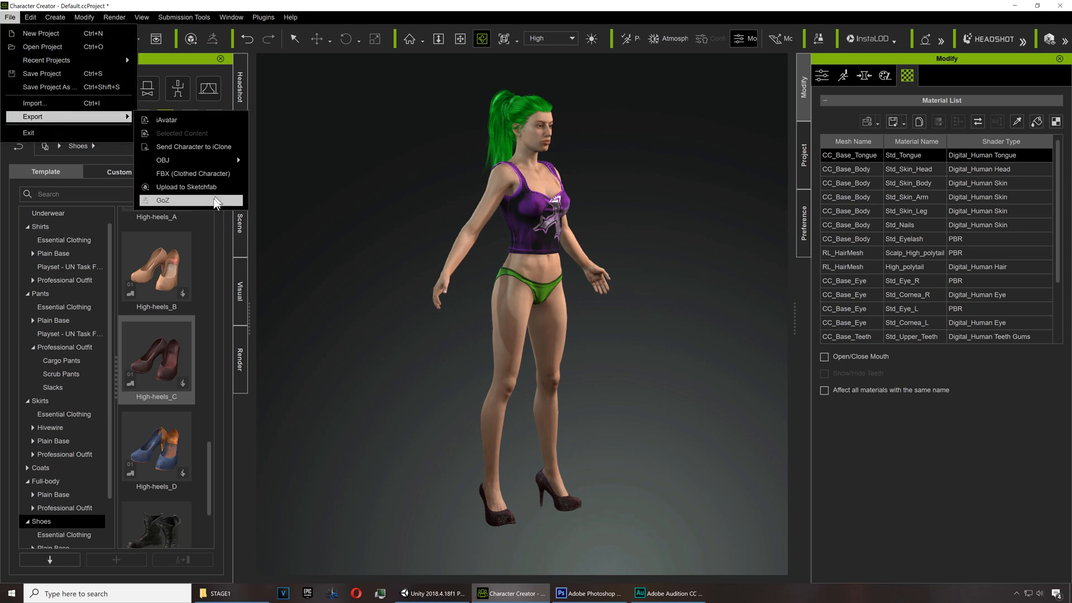
pyautogui.moveTo(193, 173)
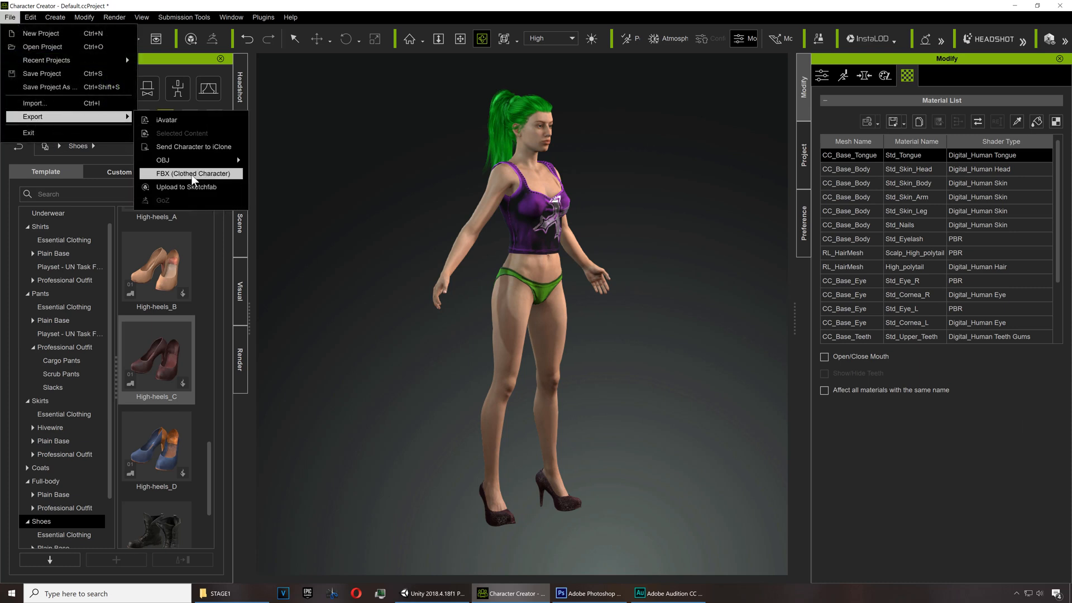
pyautogui.click(194, 174)
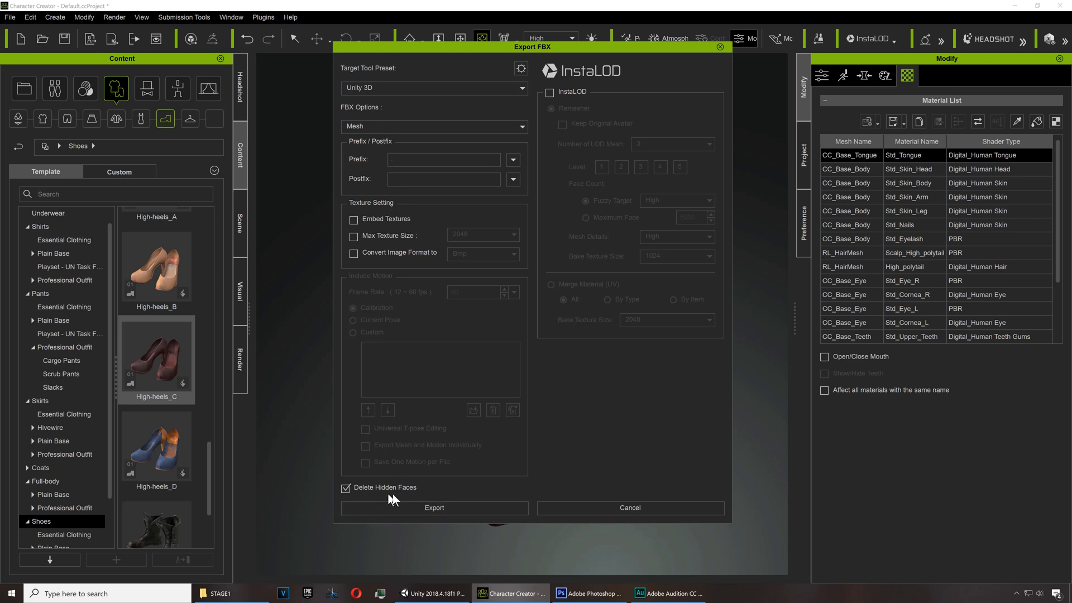
pyautogui.click(434, 507)
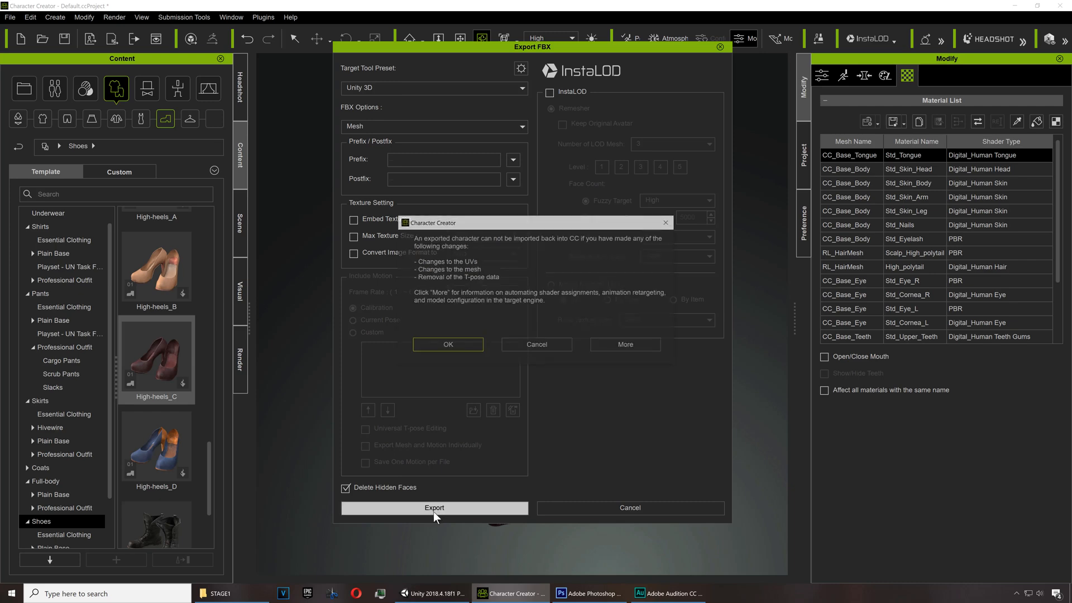
pyautogui.click(448, 344)
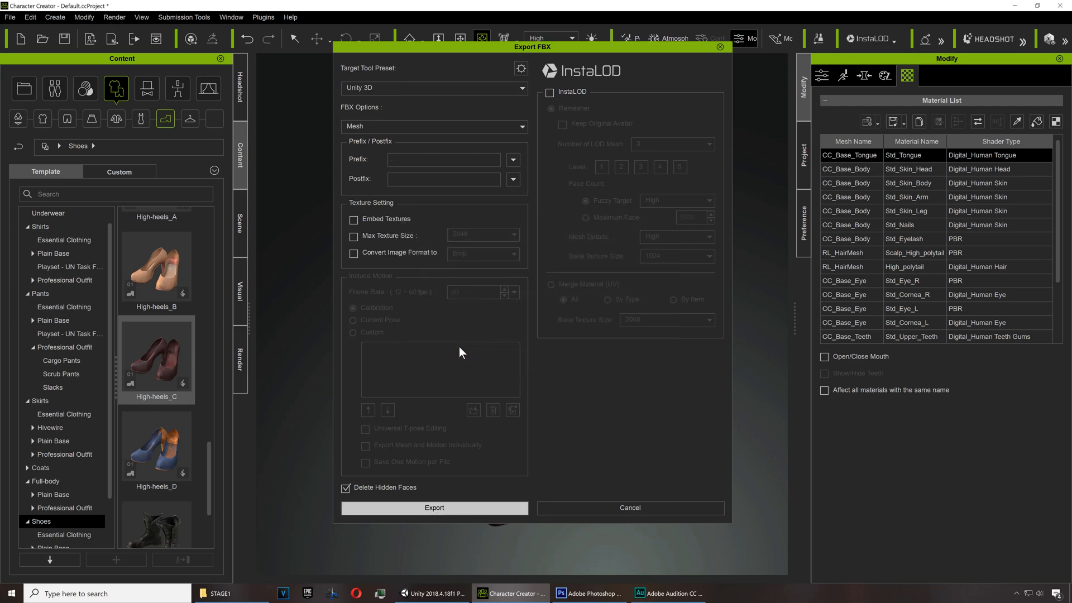
pyautogui.click(433, 507)
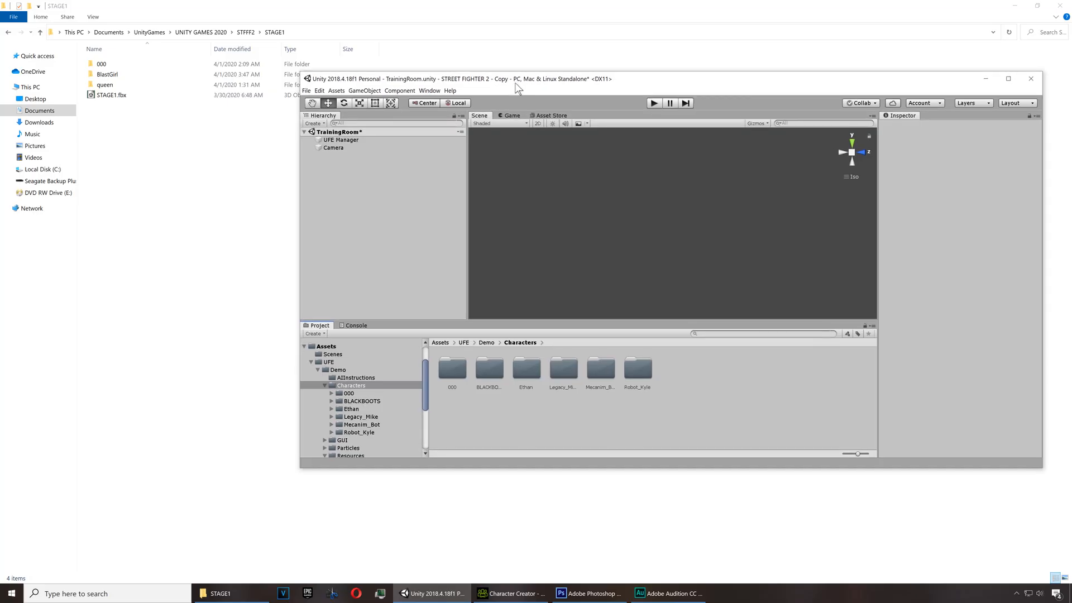
pyautogui.moveTo(469, 413)
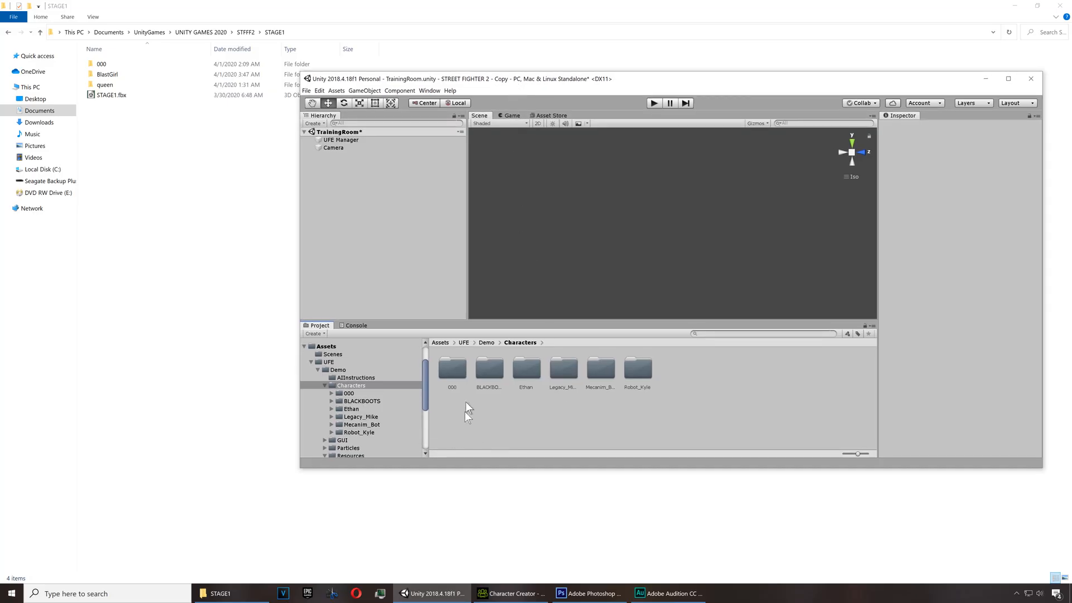
# Move the exported BlastGirl folder into Unity's Assets/UFE/Demo/Characters folder
pyautogui.click(107, 73)
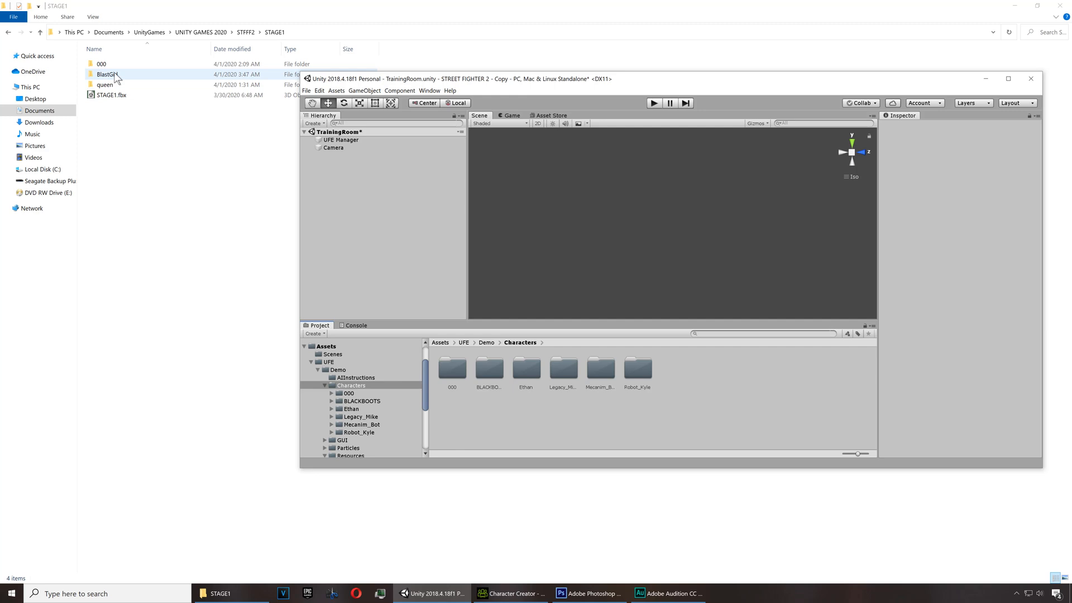
pyautogui.click(107, 74)
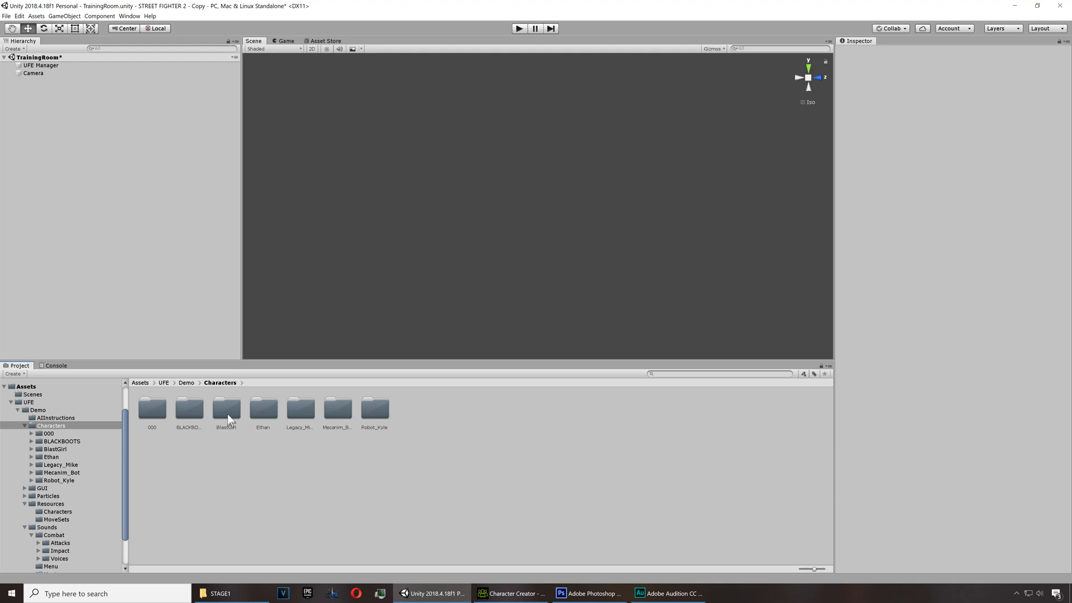
# Add the BlastGirl model to the scene with Scale 4 and Rotation Y 90
pyautogui.doubleClick(226, 408)
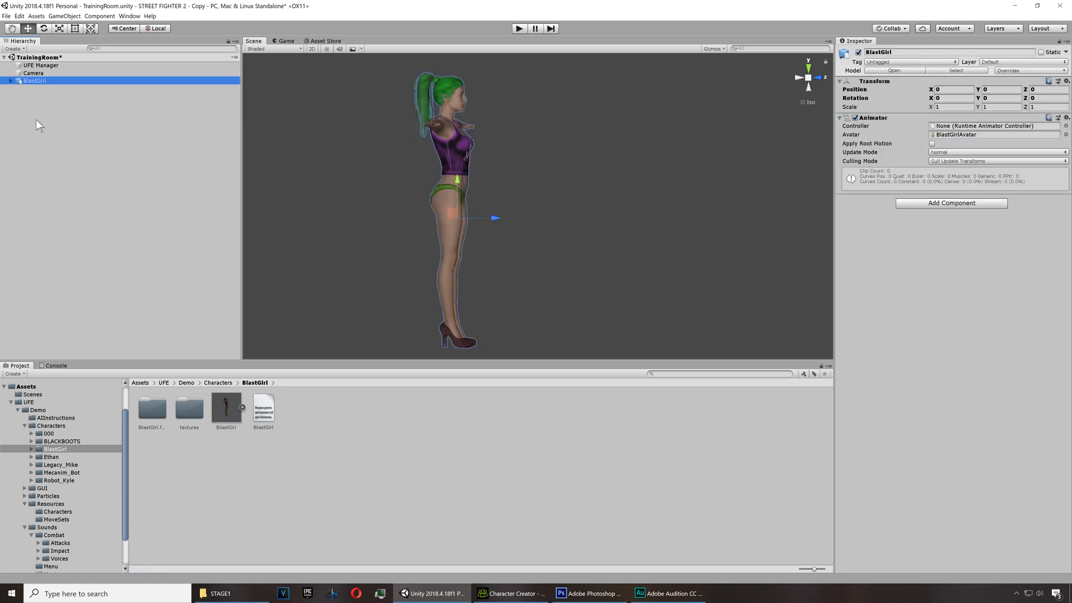
pyautogui.moveTo(529, 266)
pyautogui.write('4')
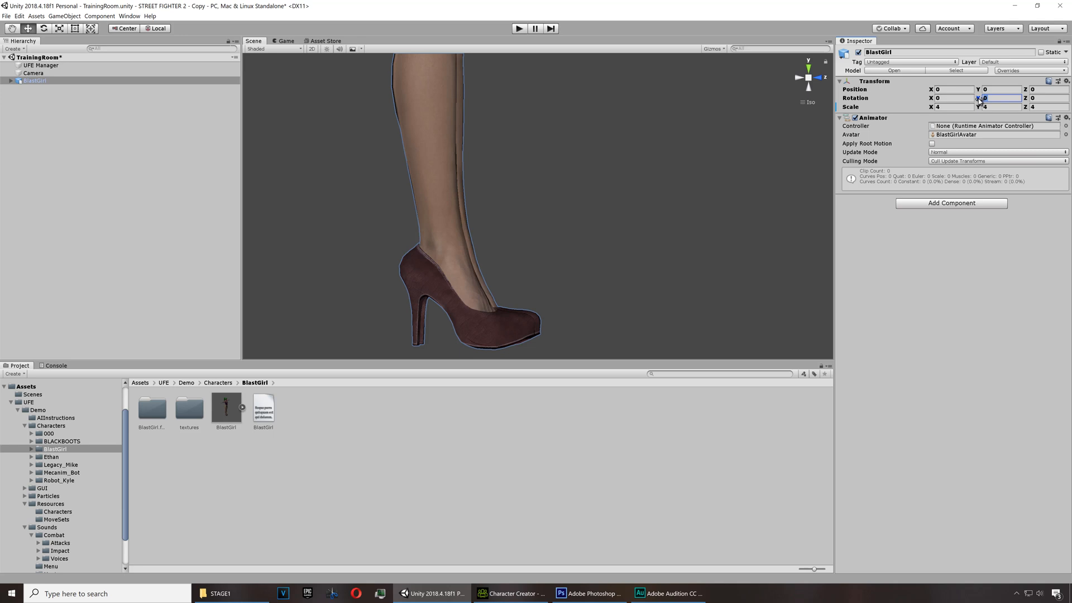
pyautogui.write('90')
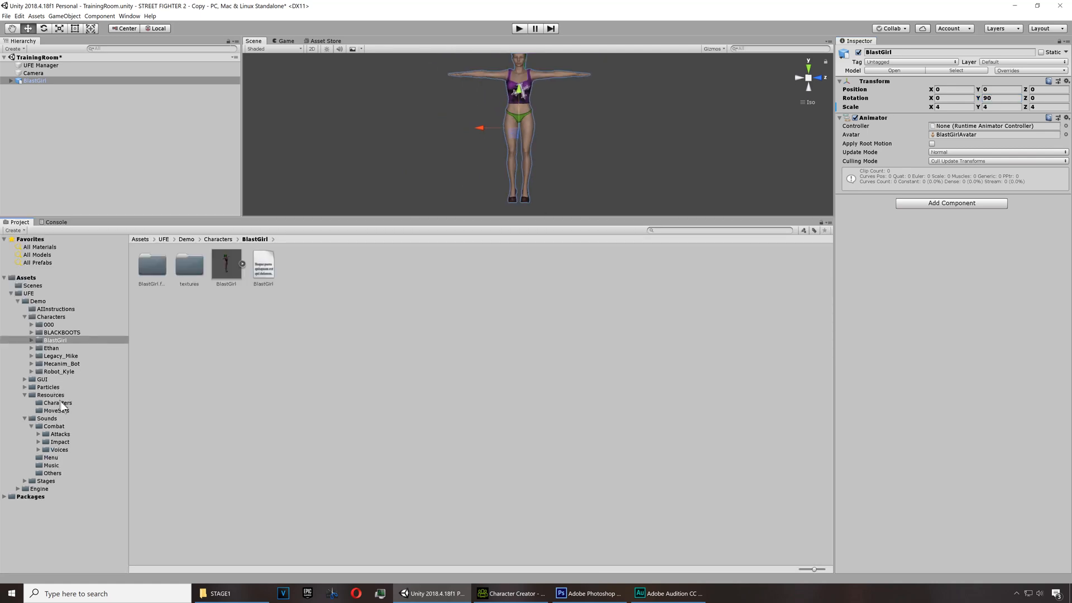
# Save BlastGirl as an Original Prefab in Resources/Characters, then inspect Robot_Kyle
pyautogui.click(58, 403)
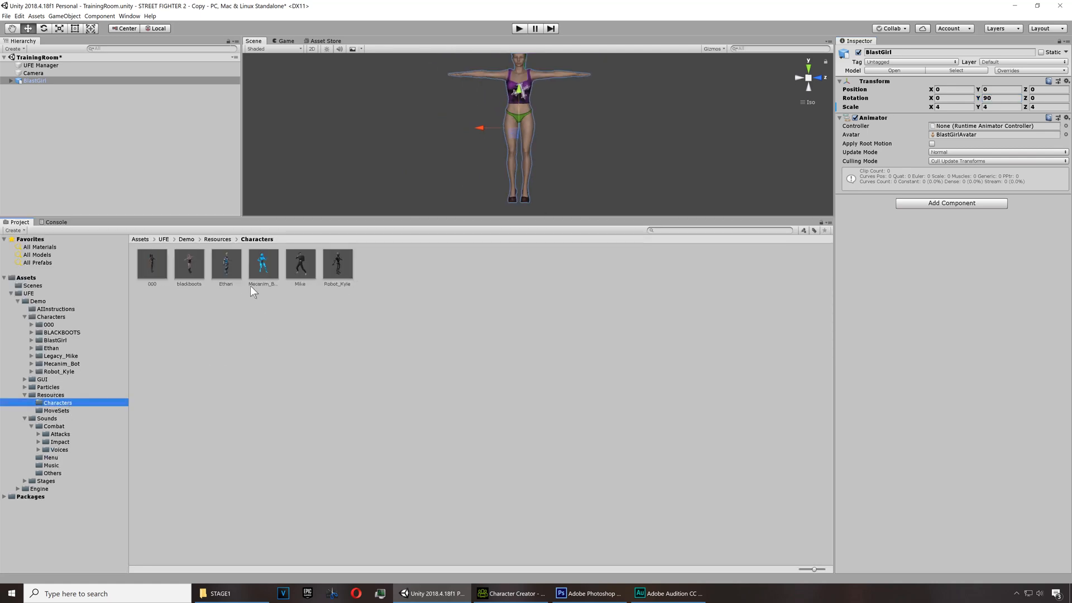
pyautogui.moveTo(404, 275)
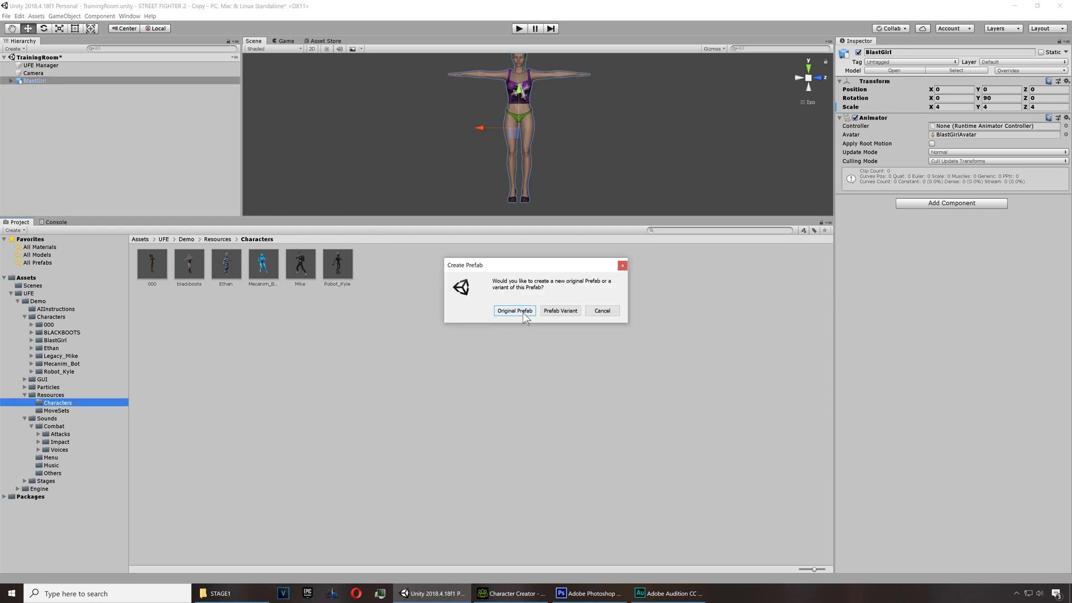
pyautogui.click(515, 310)
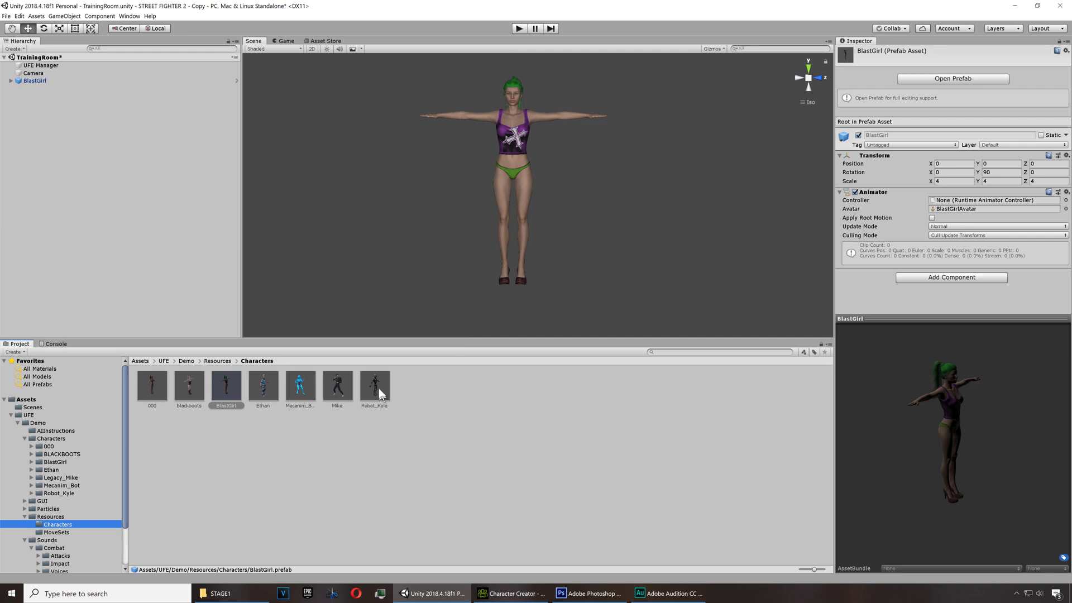
pyautogui.click(375, 385)
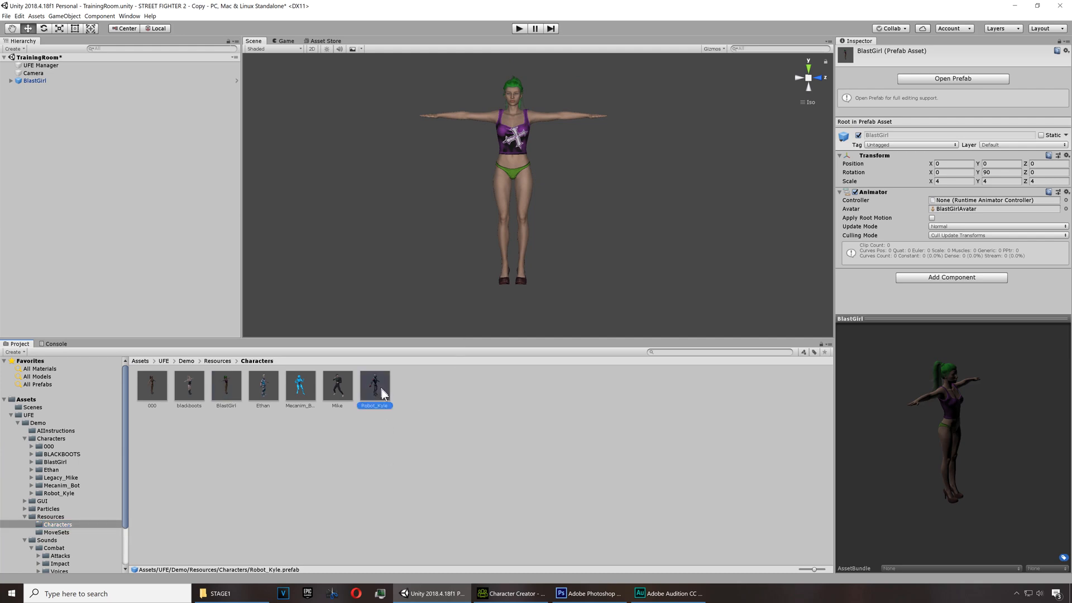
pyautogui.click(375, 385)
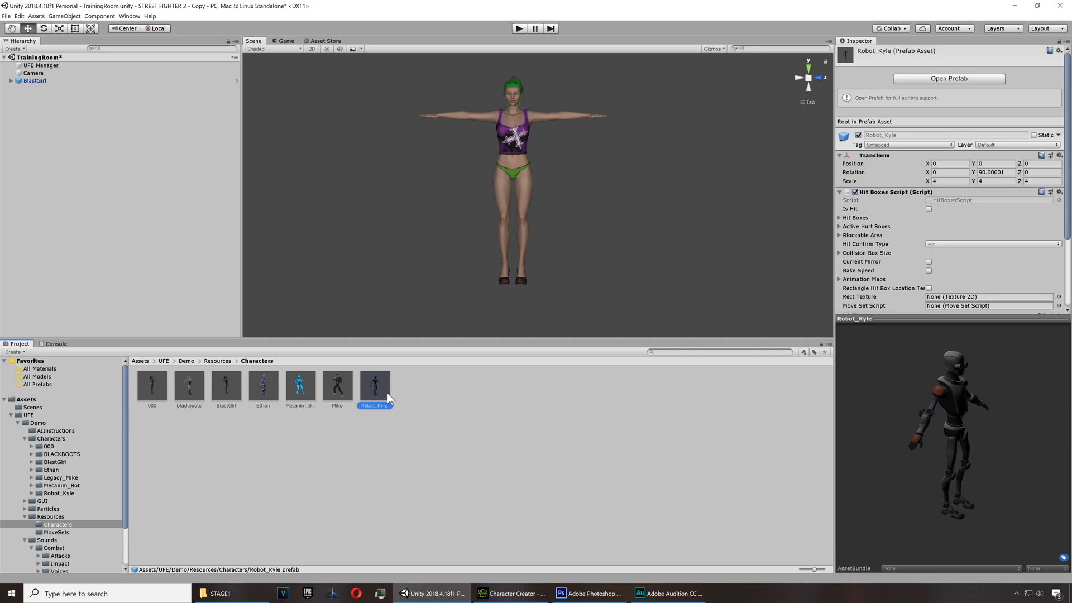
pyautogui.moveTo(193, 390)
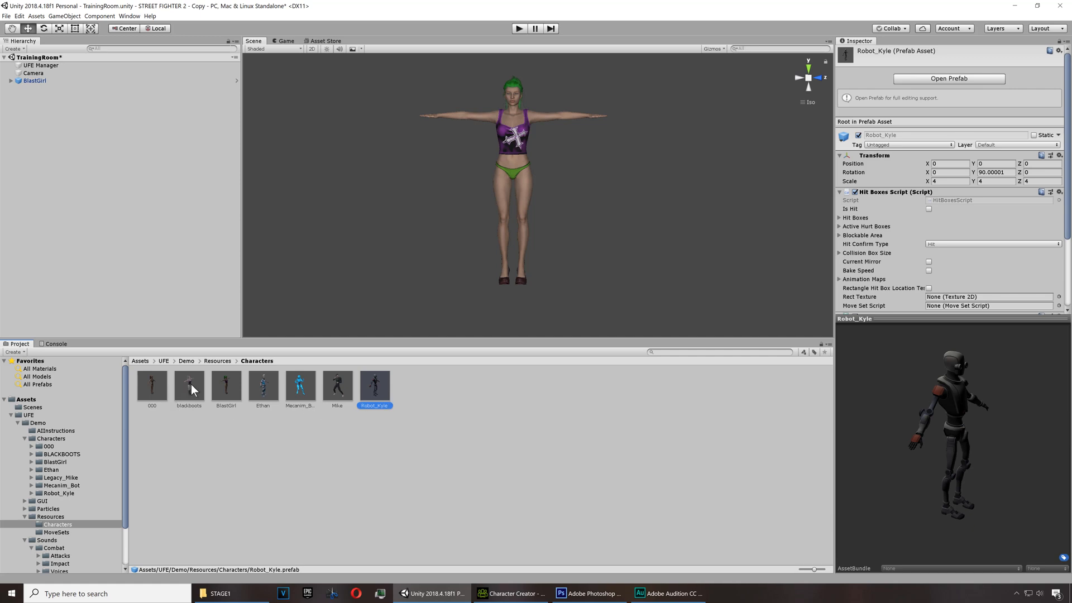
# Copy blackboots' Animator component values onto the BlastGirl prefab
pyautogui.doubleClick(190, 384)
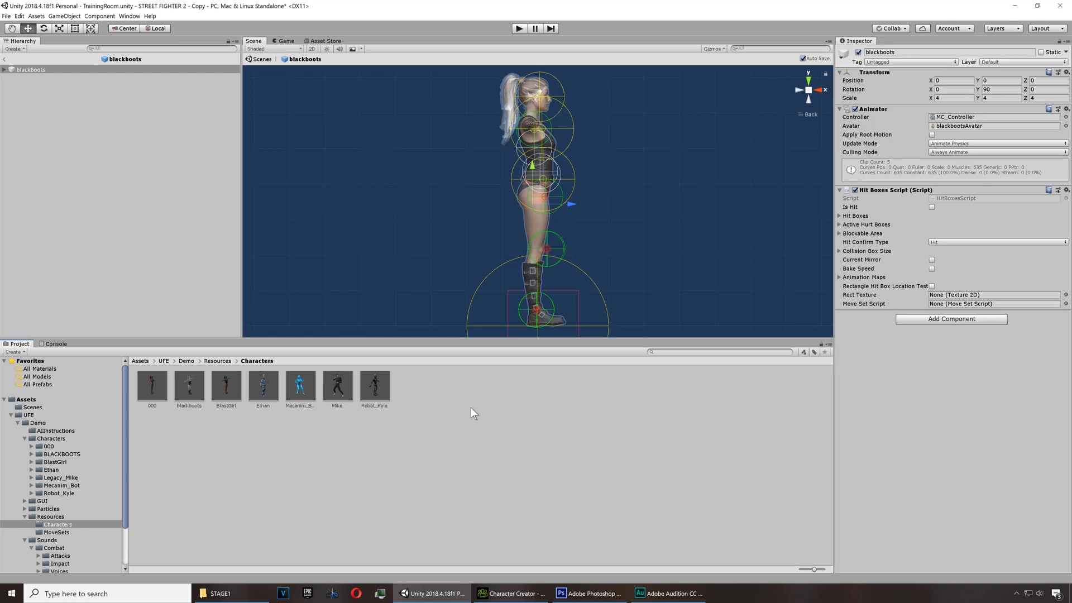
pyautogui.moveTo(919, 83)
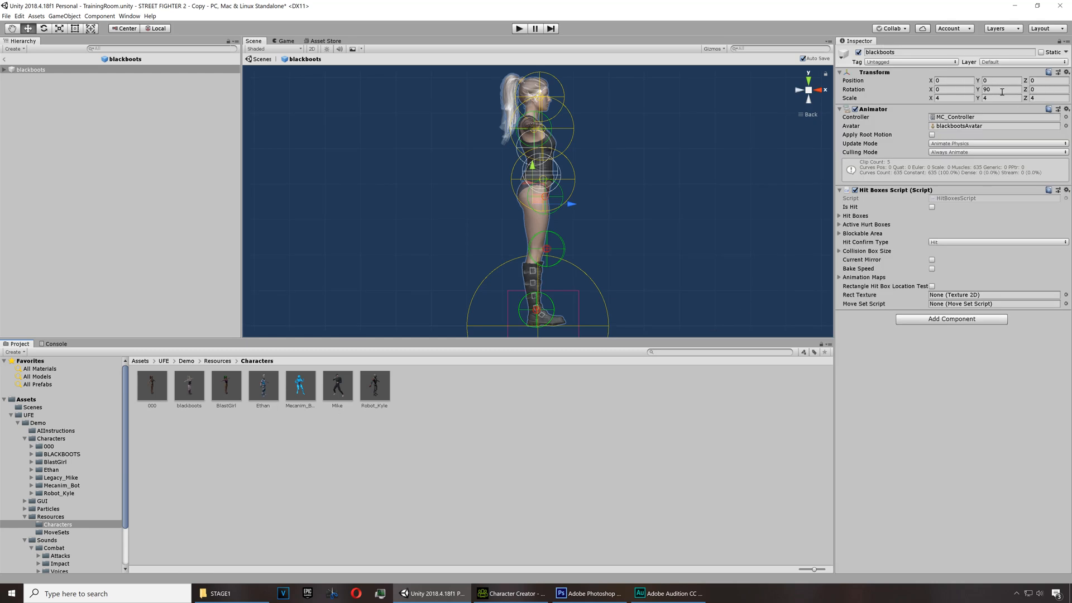
pyautogui.click(1060, 109)
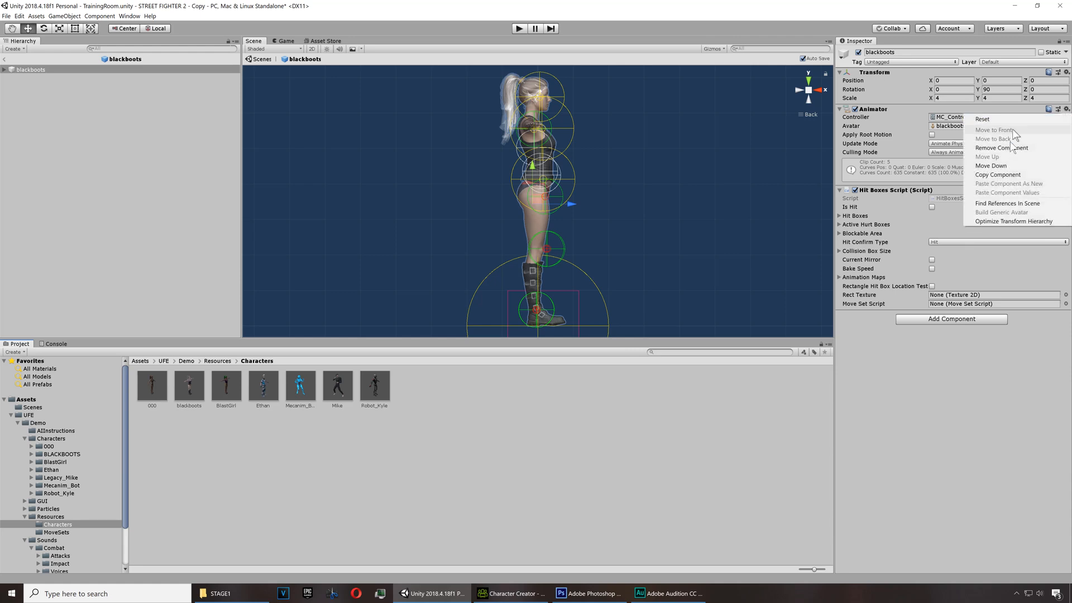
pyautogui.moveTo(998, 174)
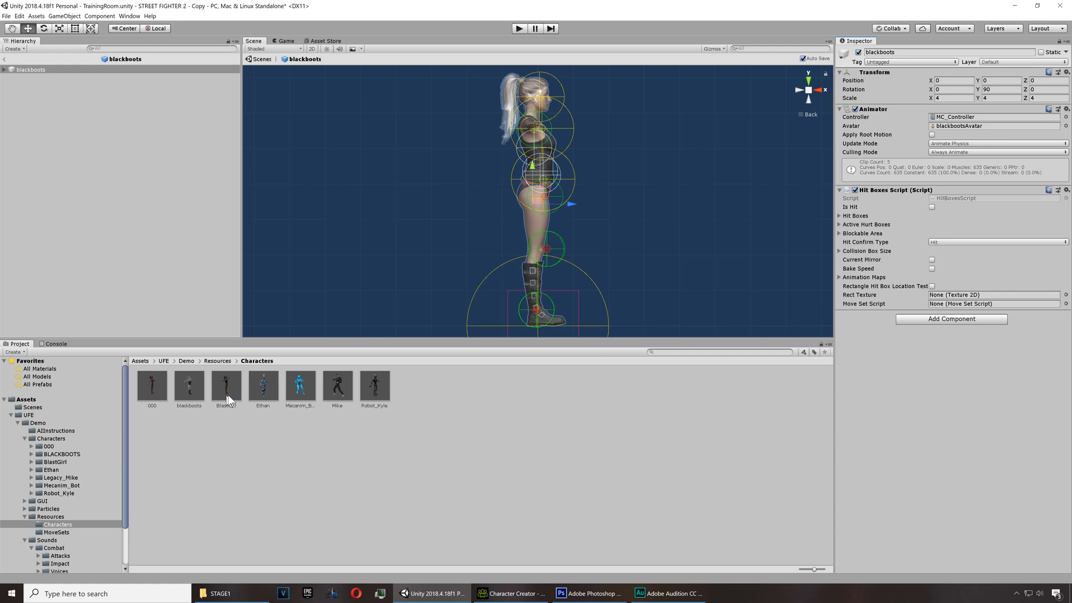
pyautogui.click(226, 383)
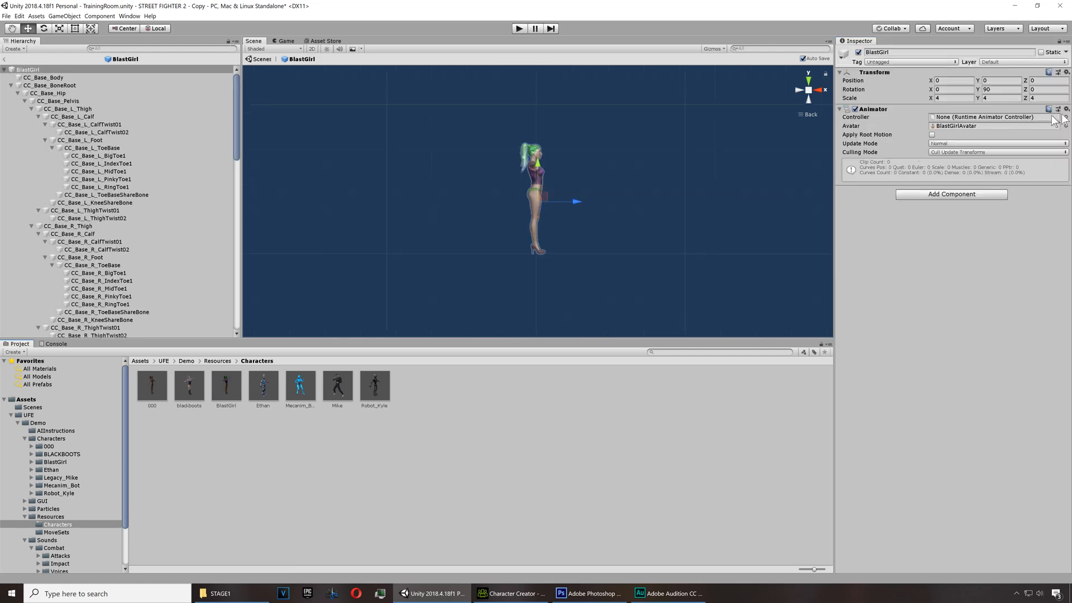
pyautogui.click(1065, 109)
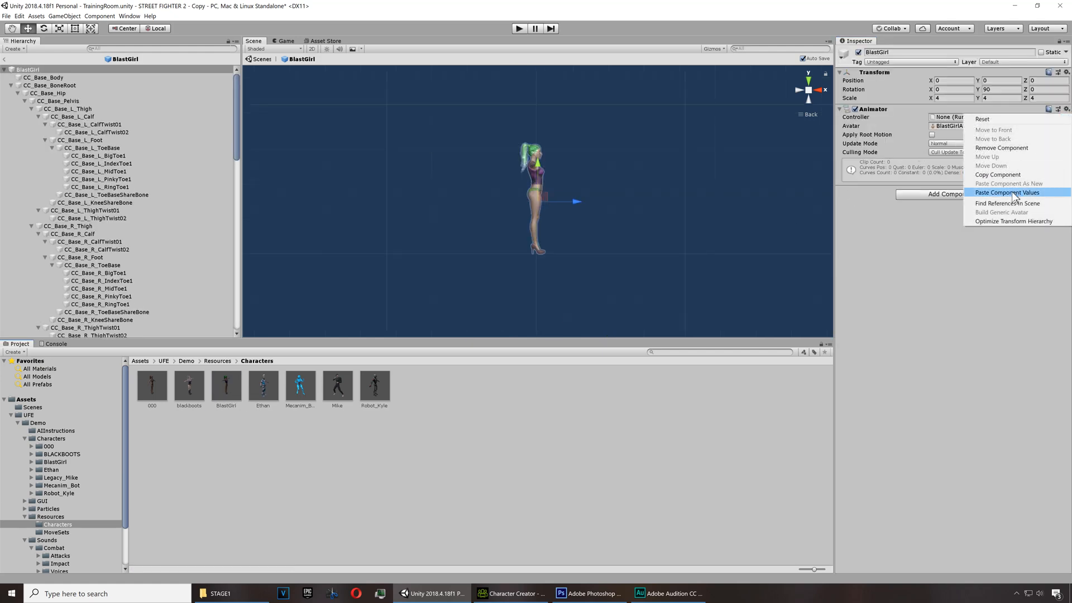
pyautogui.click(1004, 193)
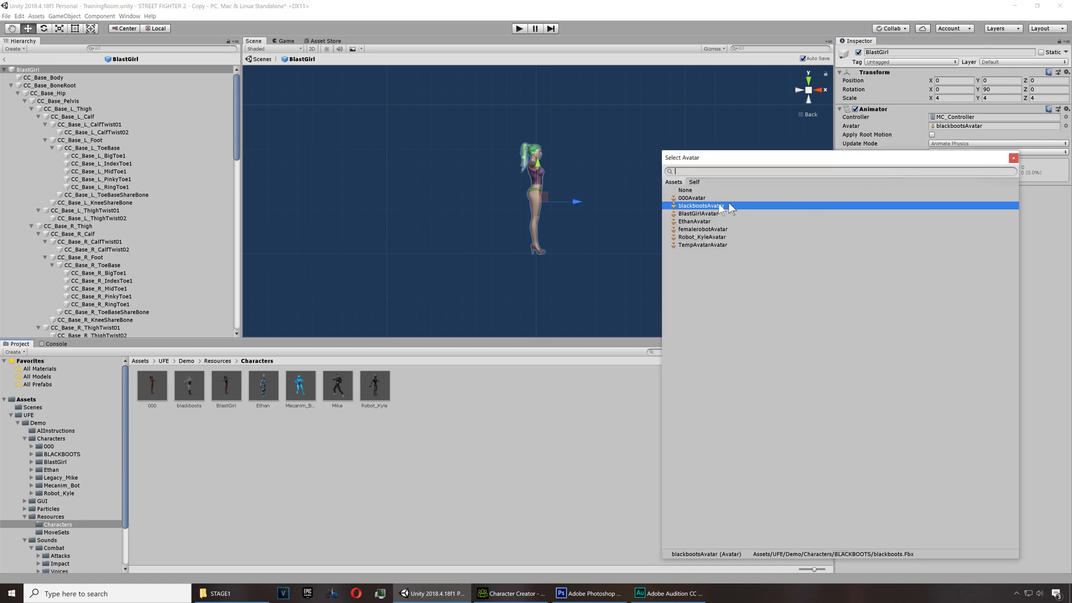
pyautogui.moveTo(716, 220)
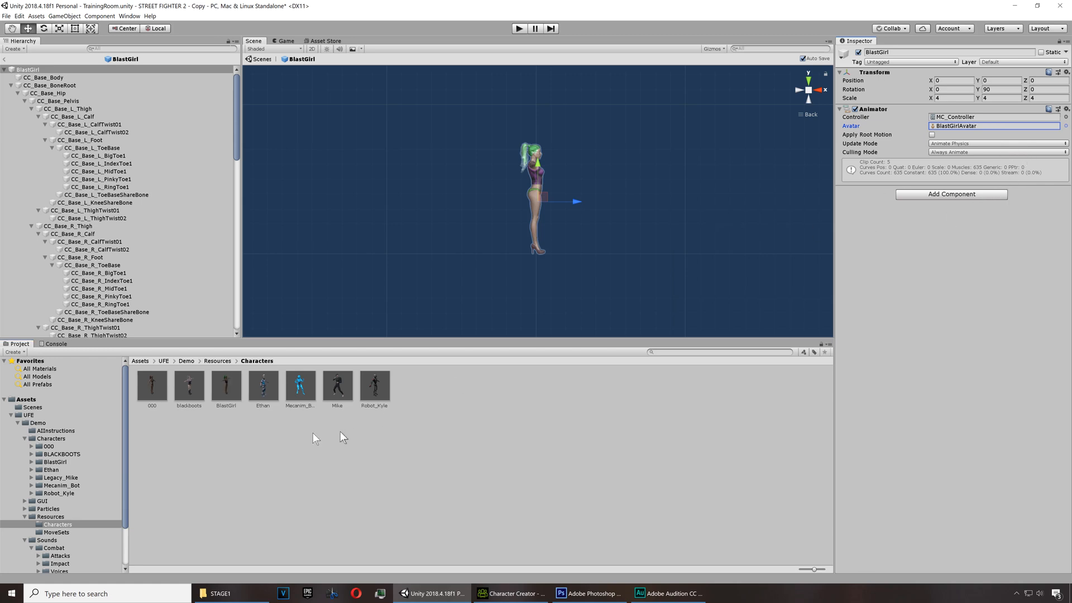
pyautogui.moveTo(232, 393)
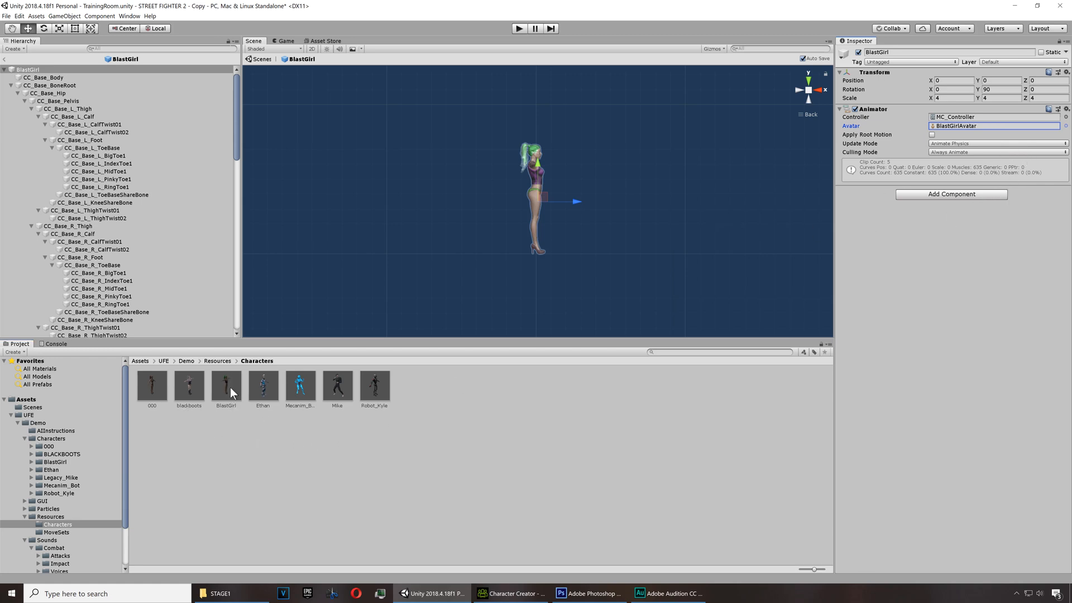
# Copy blackboots' Hit Boxes Script and reopen the BlastGirl prefab
pyautogui.click(189, 383)
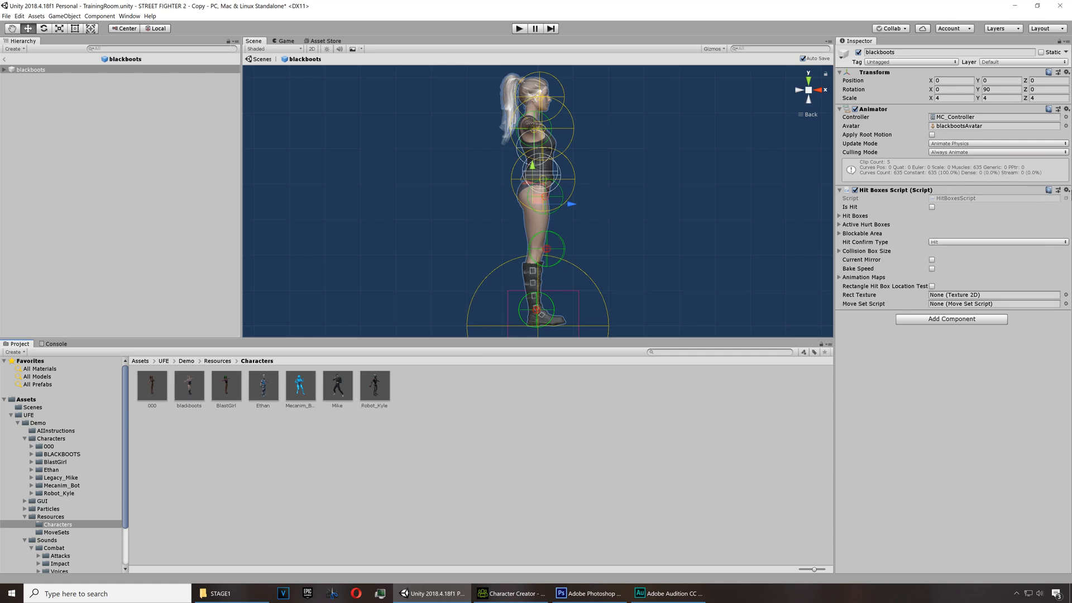
pyautogui.click(1064, 190)
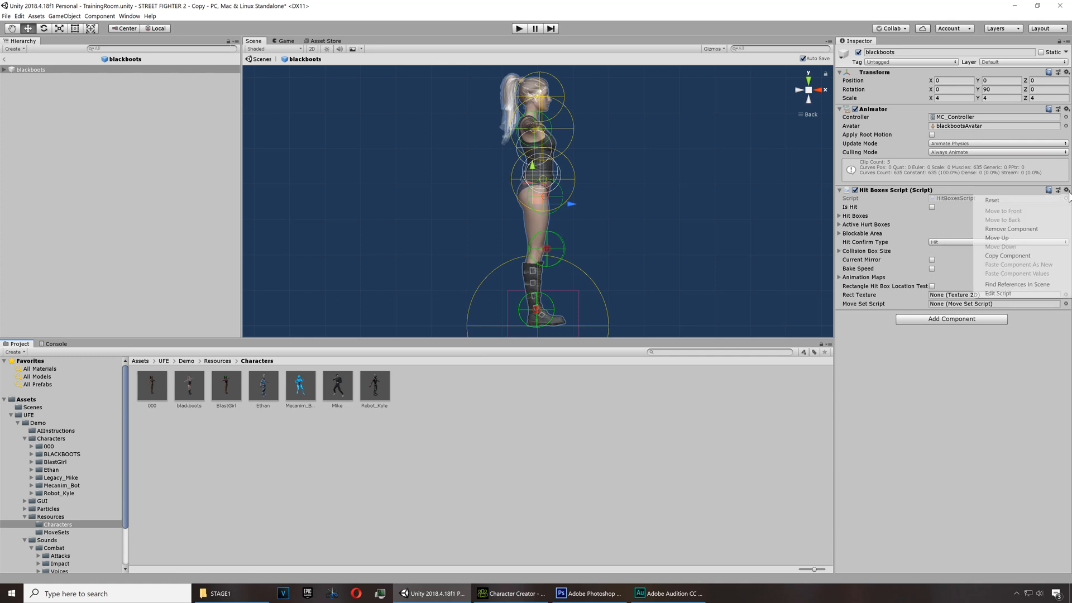
pyautogui.click(1007, 255)
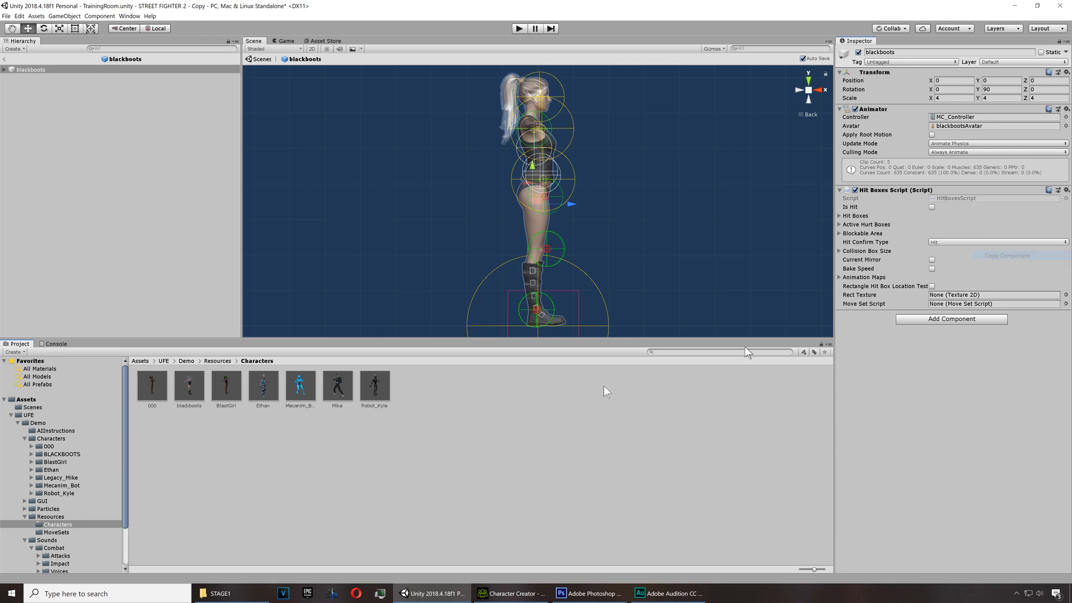
pyautogui.click(226, 385)
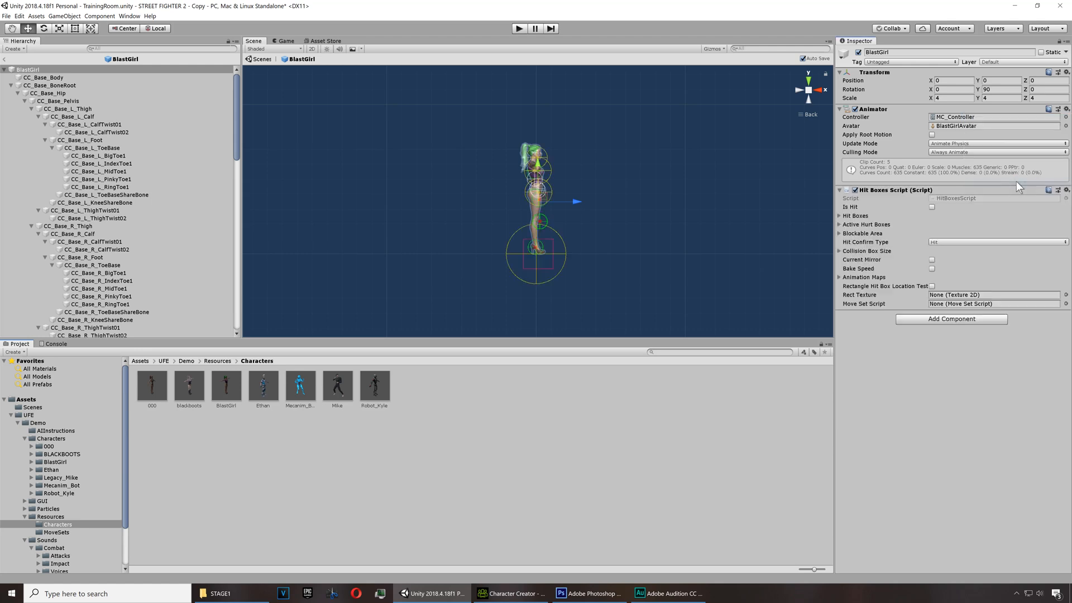
pyautogui.moveTo(648, 414)
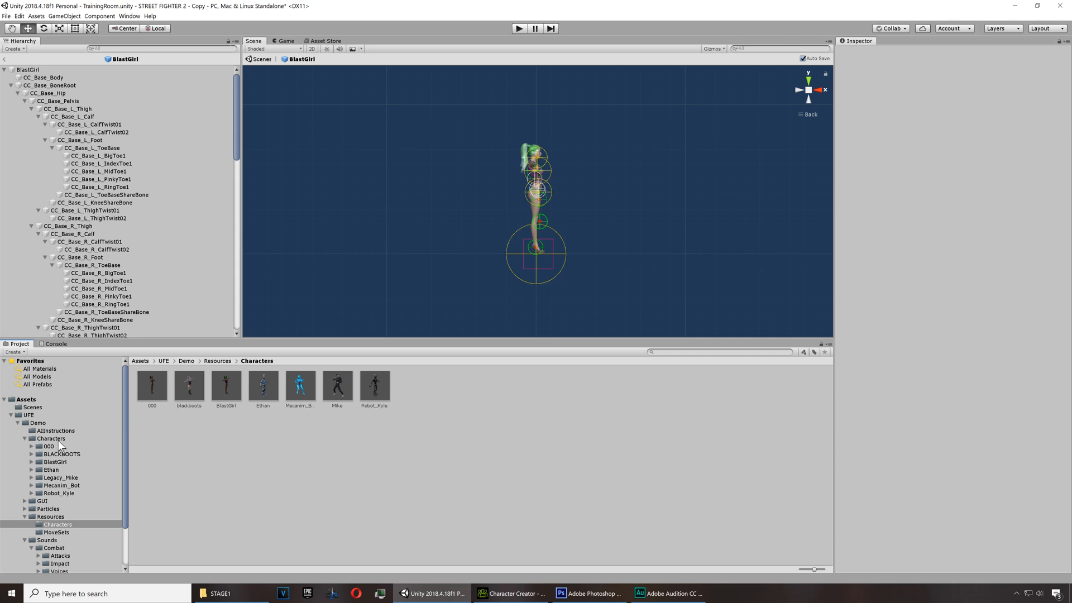
# Set BlastGirl.fbx's rig Animation Type to Humanoid and apply it
pyautogui.click(57, 438)
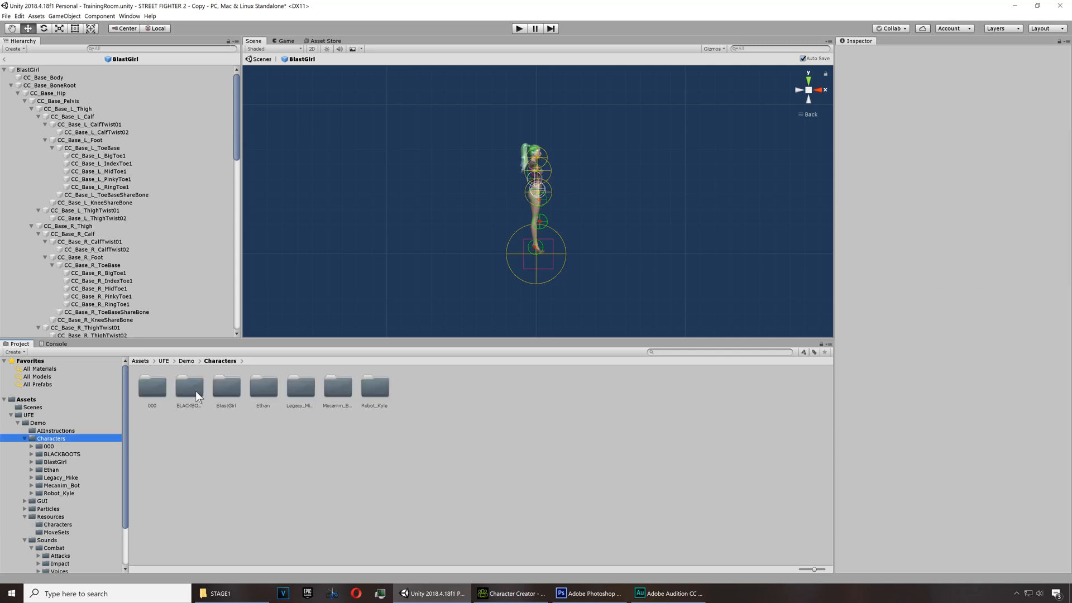
pyautogui.doubleClick(189, 386)
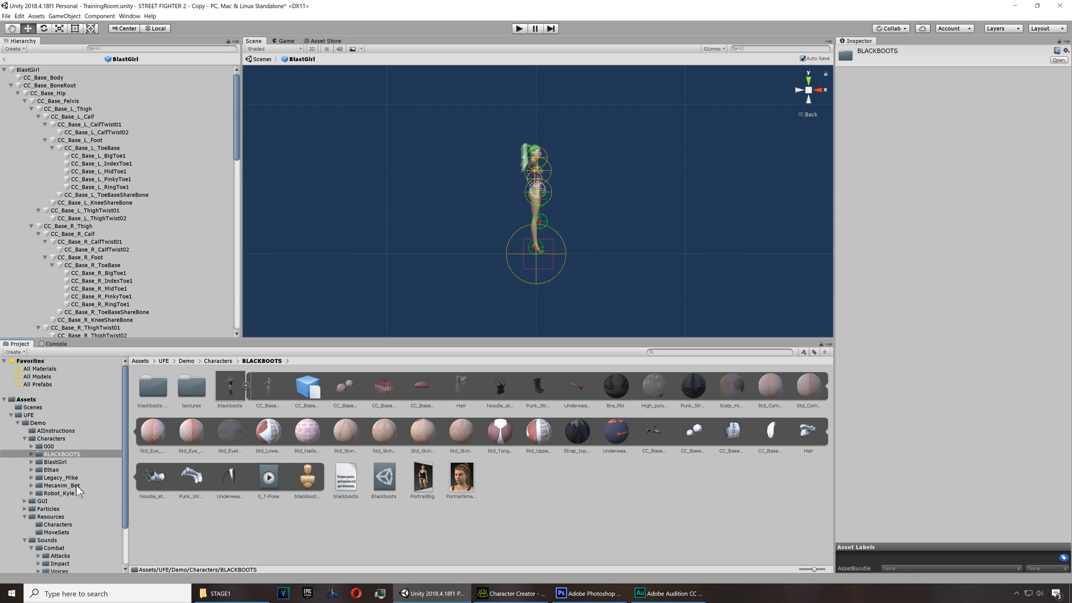
pyautogui.click(62, 485)
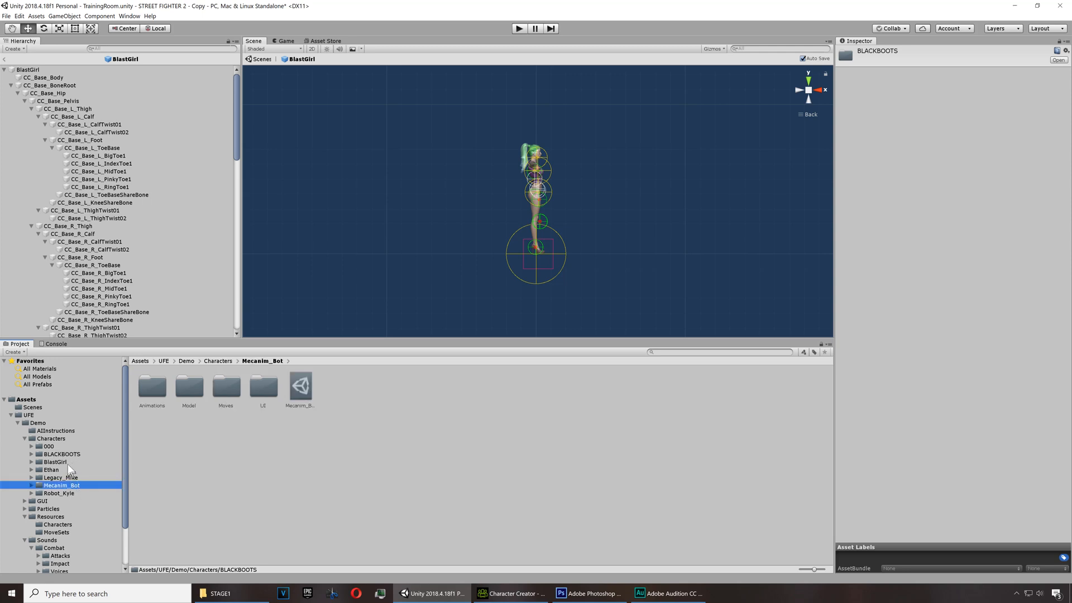
pyautogui.click(55, 462)
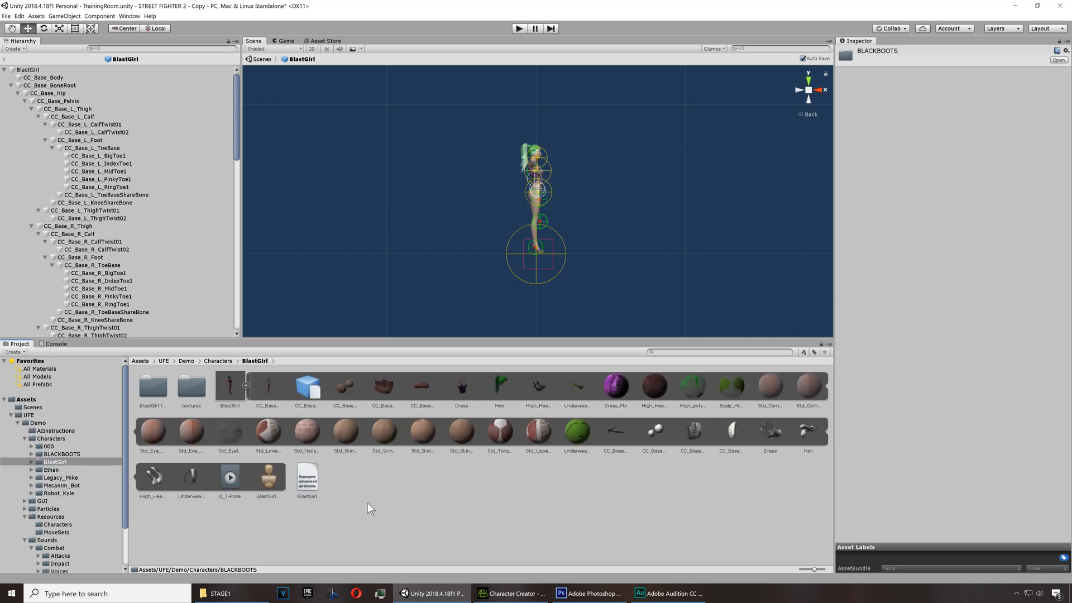
pyautogui.click(229, 387)
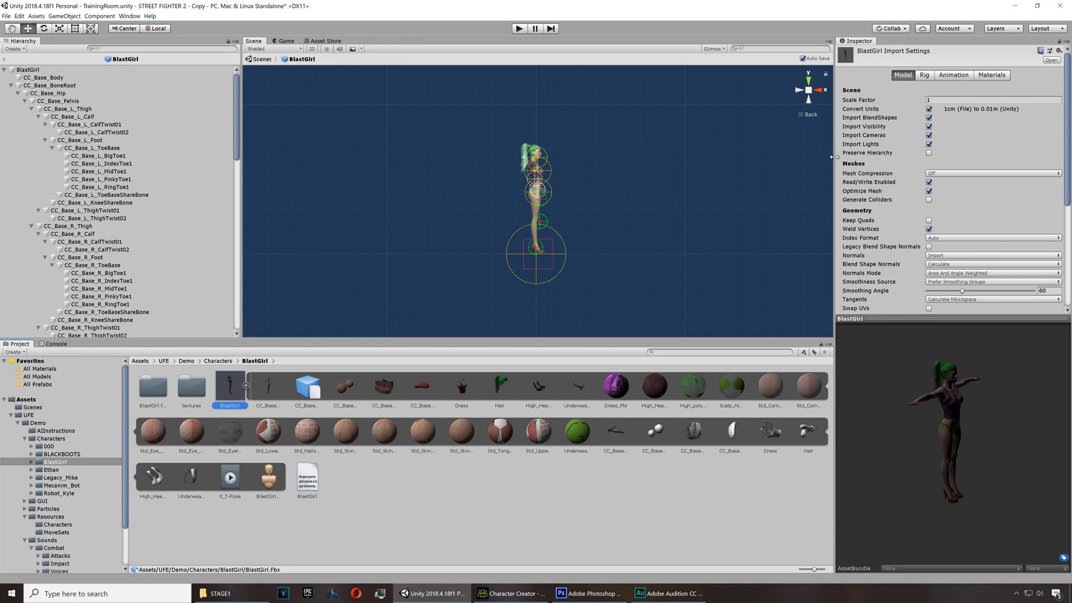
pyautogui.click(893, 75)
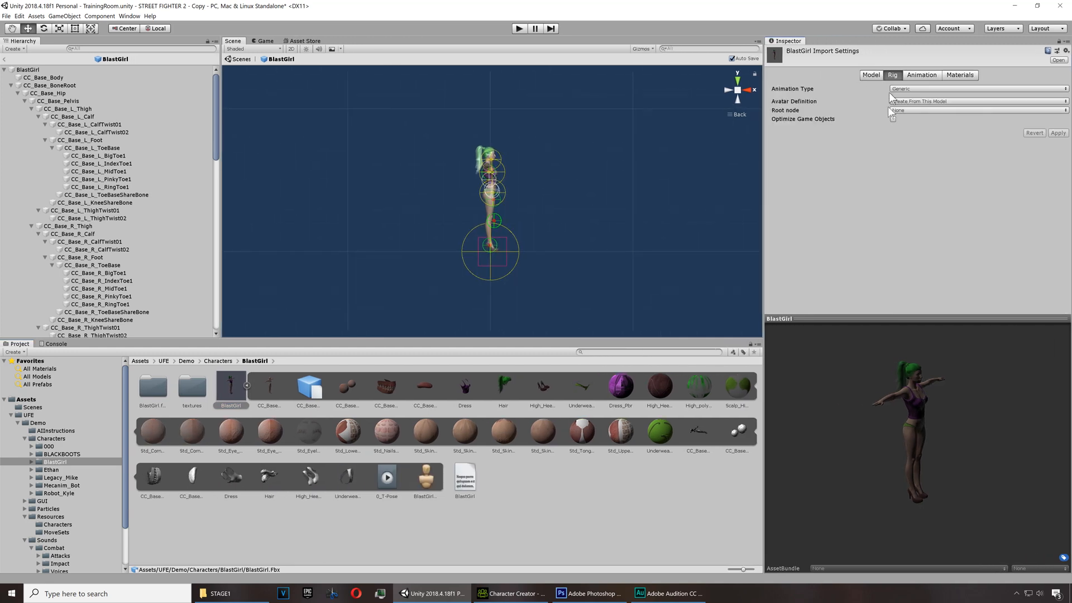
pyautogui.click(978, 88)
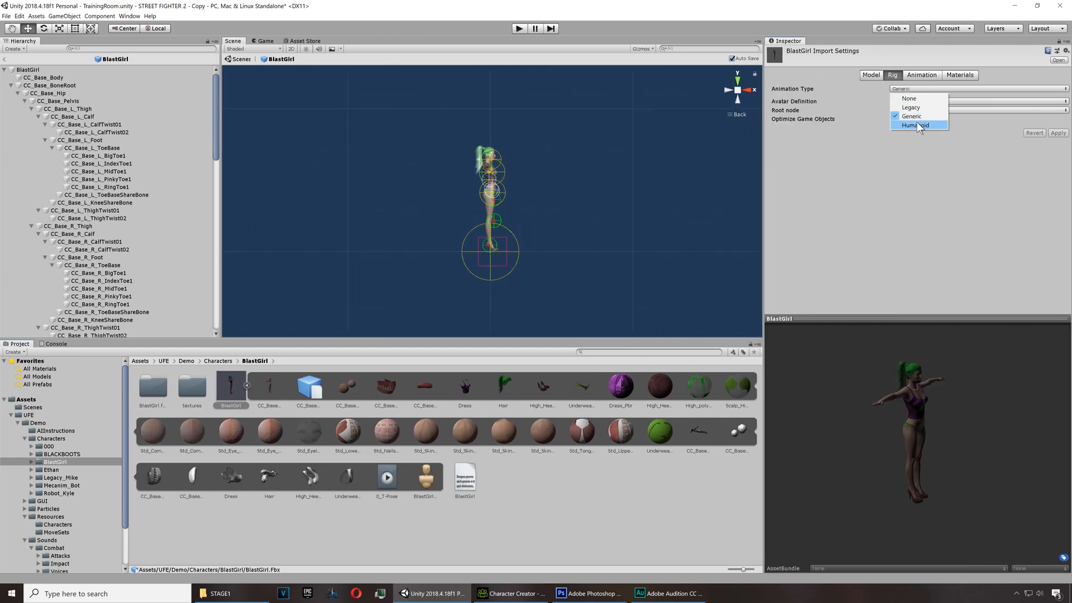
pyautogui.click(916, 125)
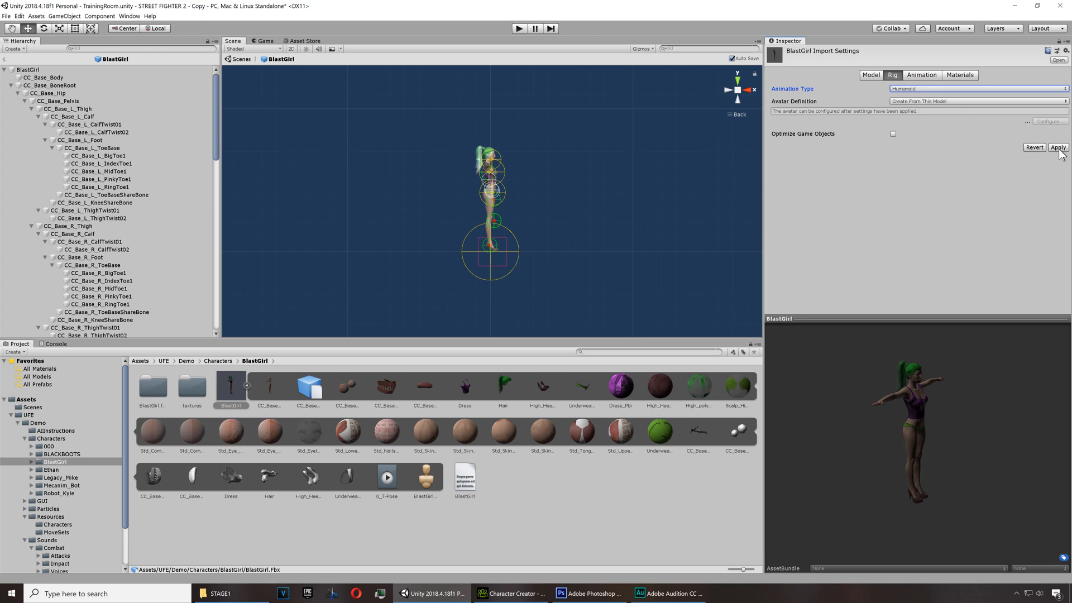
pyautogui.click(1058, 147)
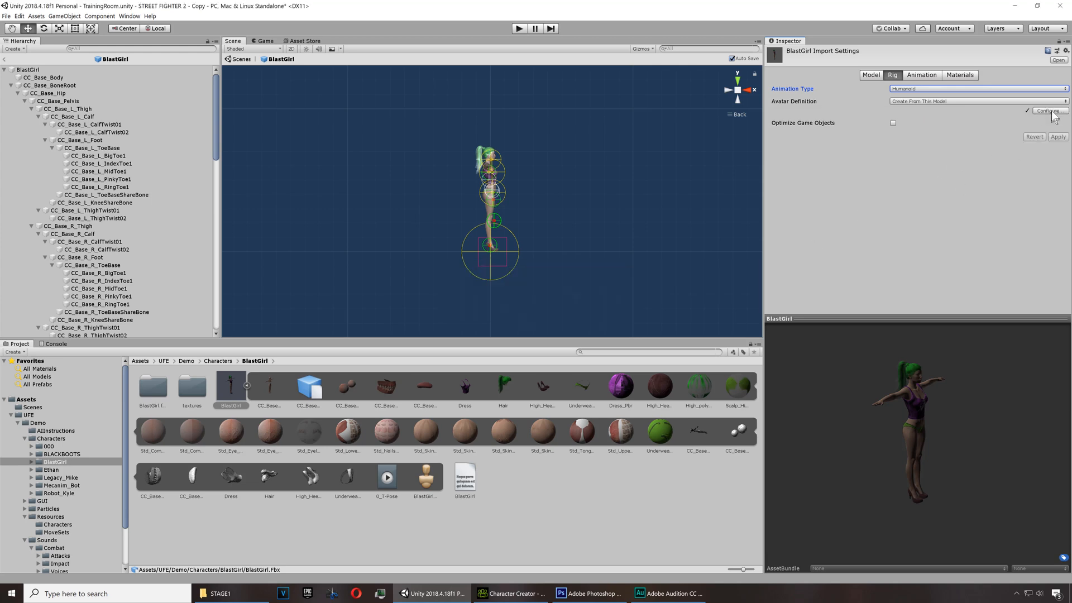
pyautogui.moveTo(534, 318)
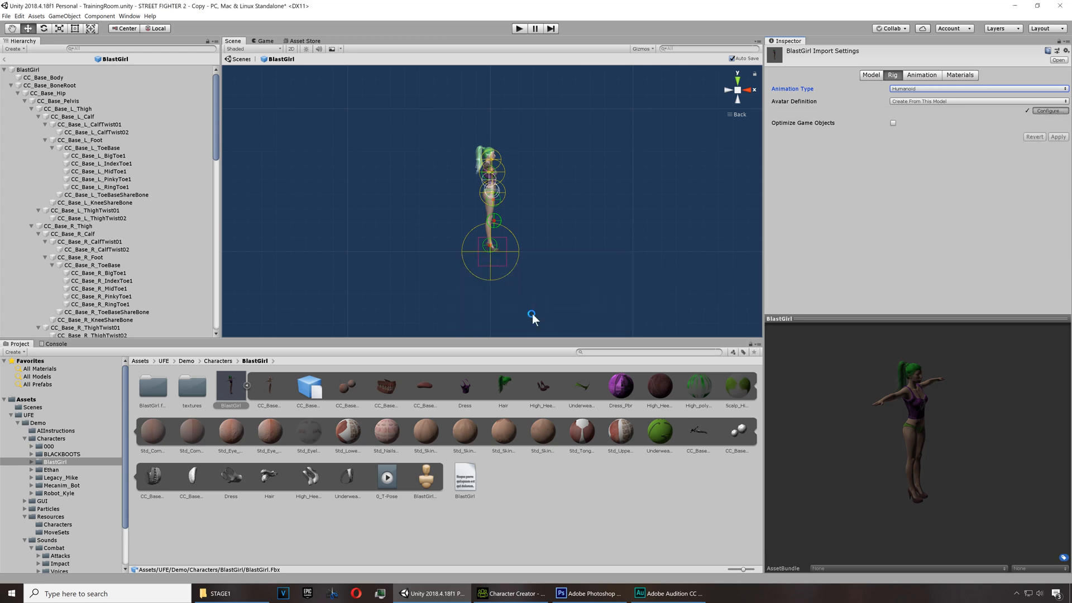
# Review BlastGirl's avatar bone mapping and preview the left upper leg muscle range
pyautogui.click(1049, 110)
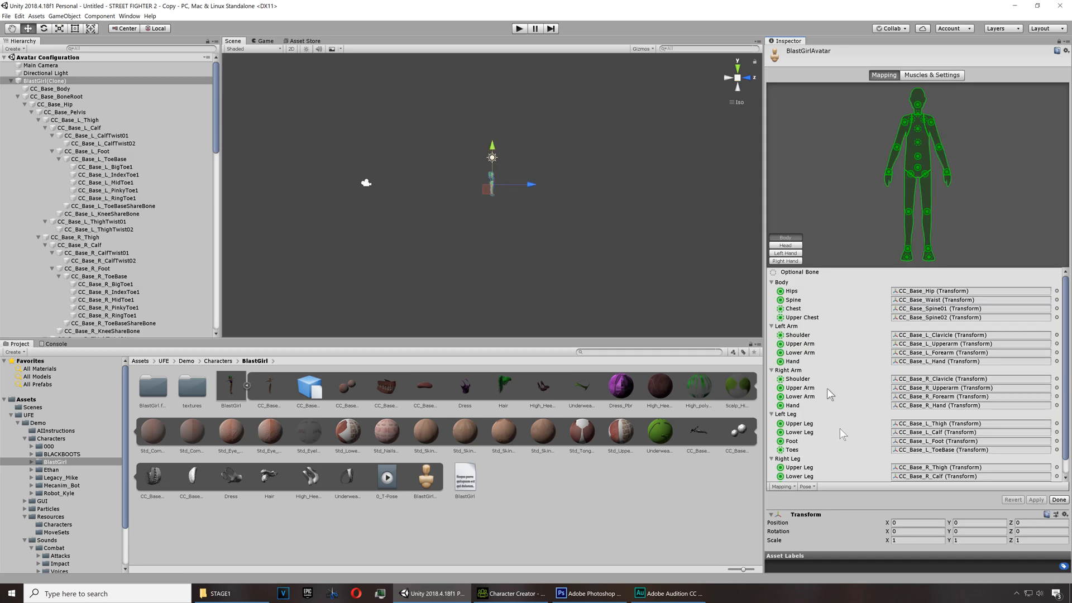
pyautogui.click(806, 487)
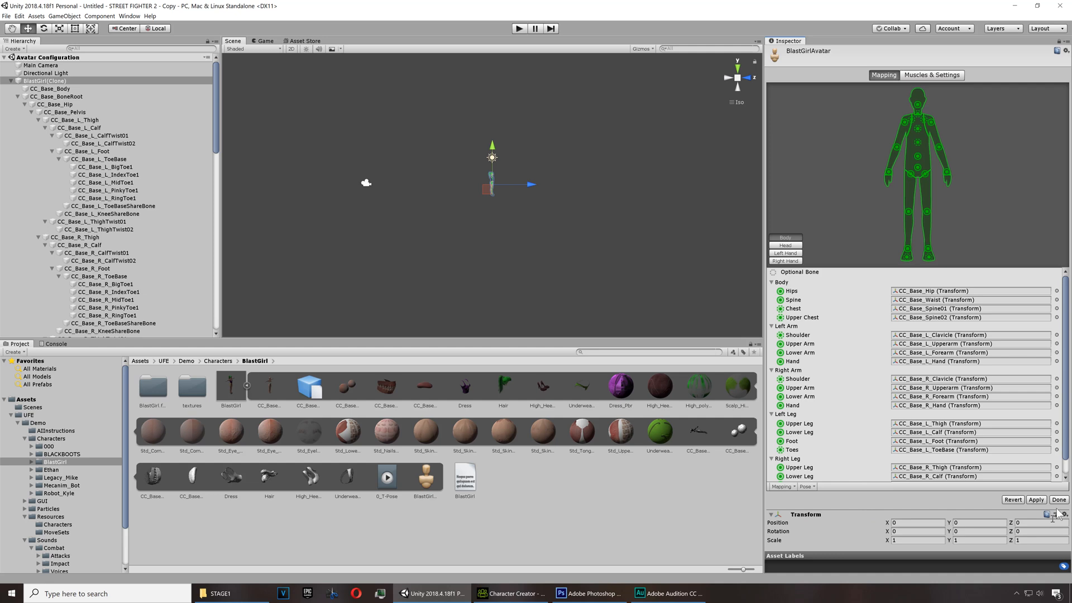
pyautogui.click(931, 75)
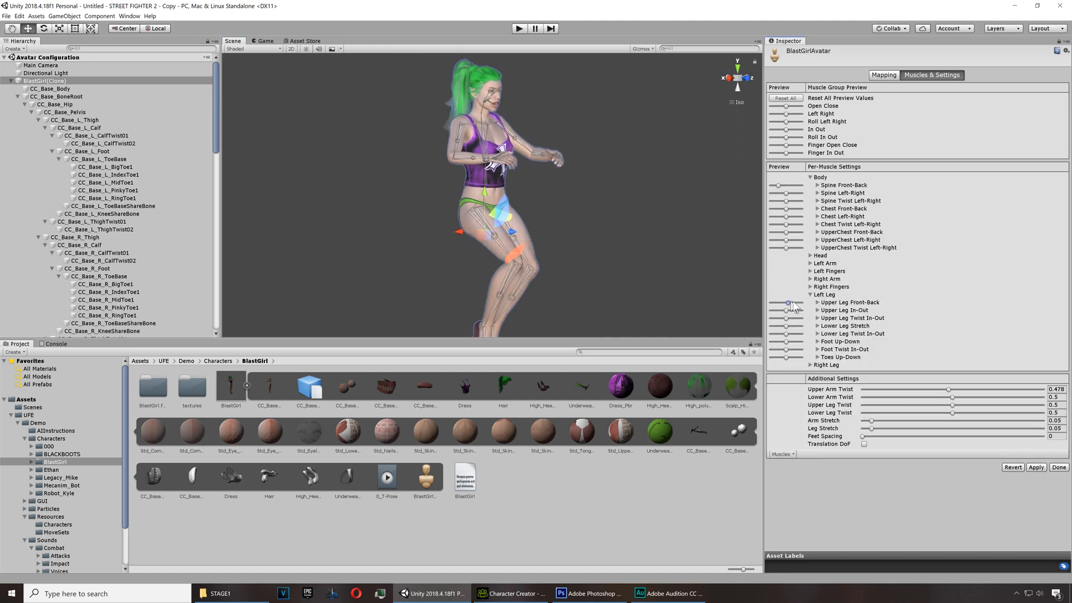
pyautogui.moveTo(788, 303); pyautogui.dragTo(789, 303)
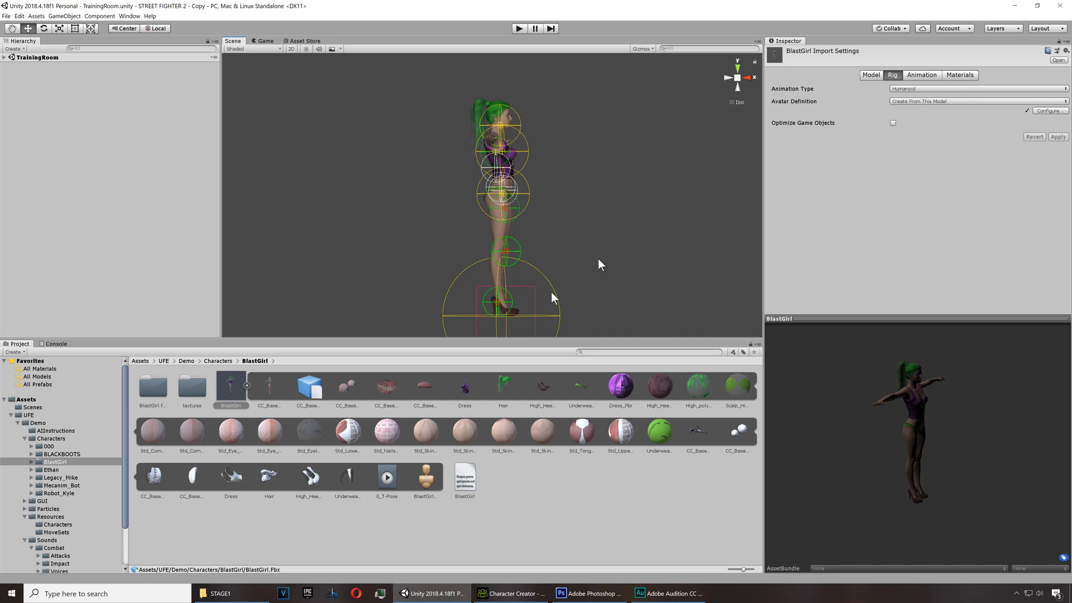
# Create a new U.F.E. Character File in the BlastGirl folder
pyautogui.click(514, 484)
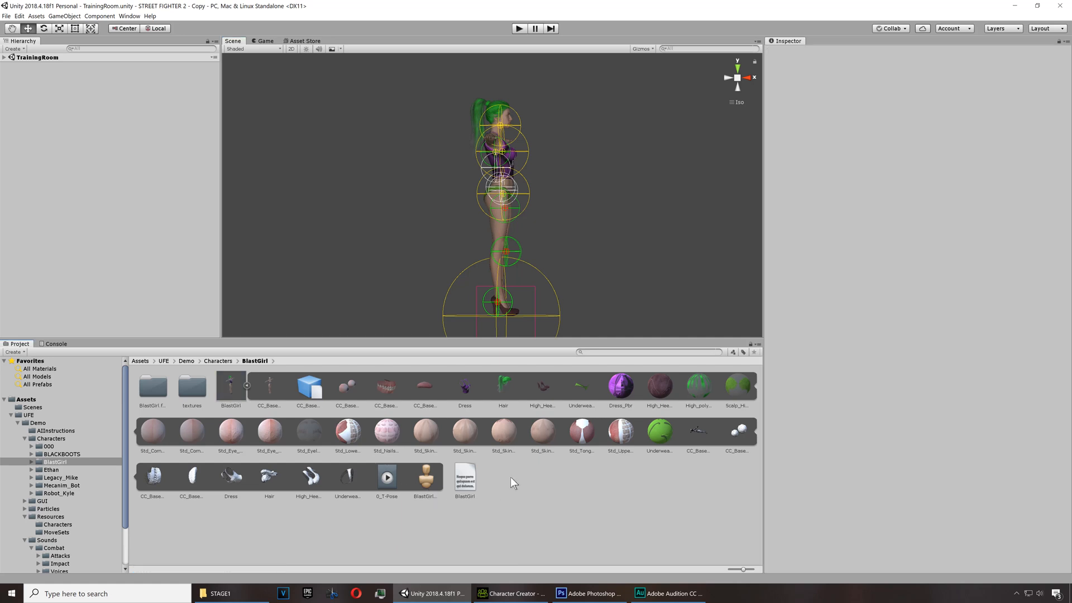
pyautogui.rightClick(464, 479)
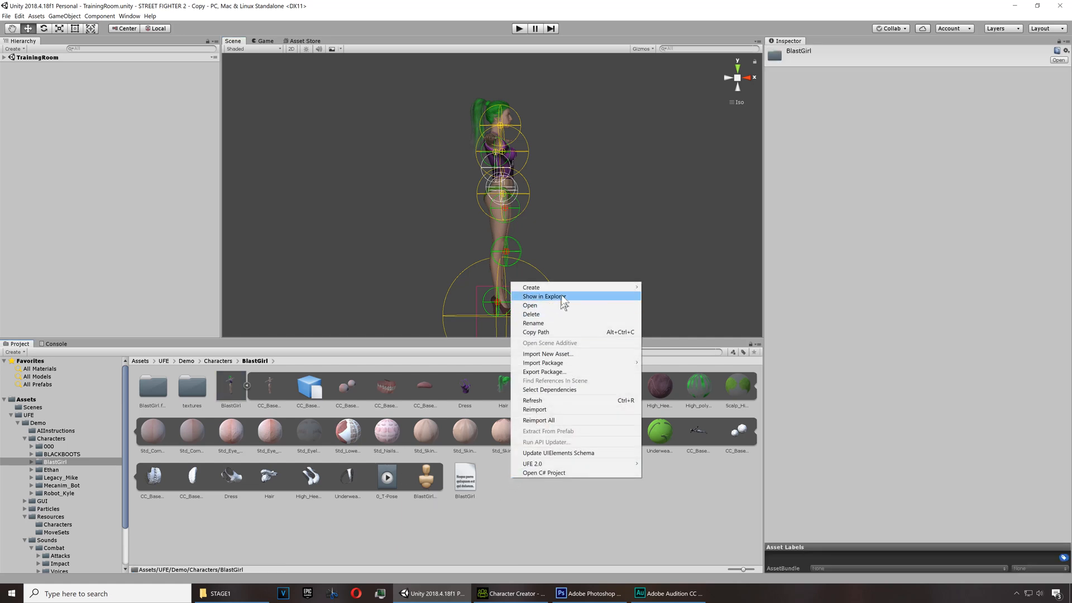
pyautogui.moveTo(531, 287)
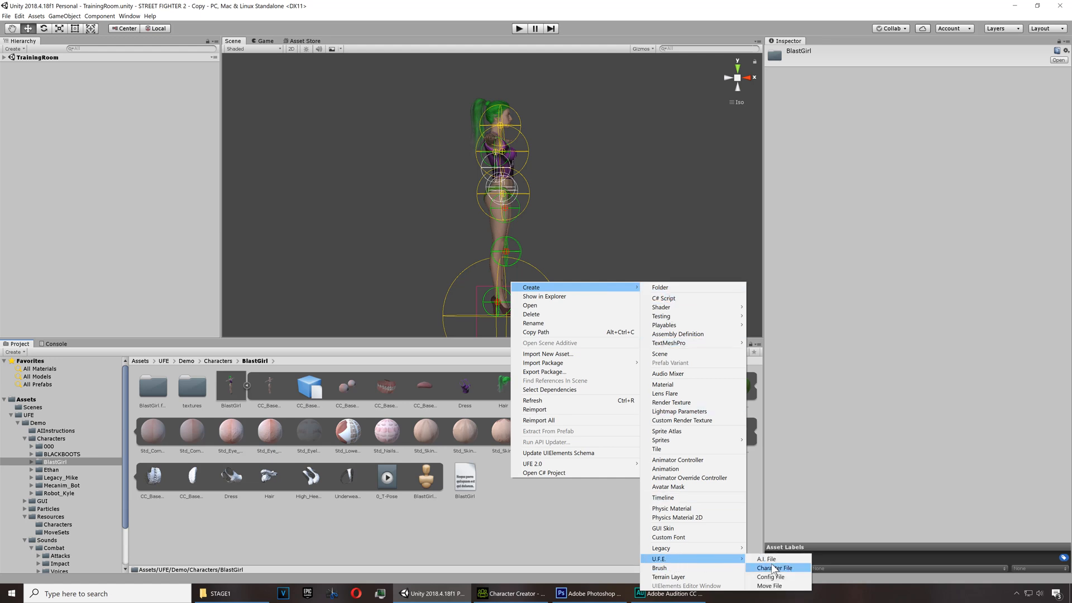
pyautogui.click(774, 568)
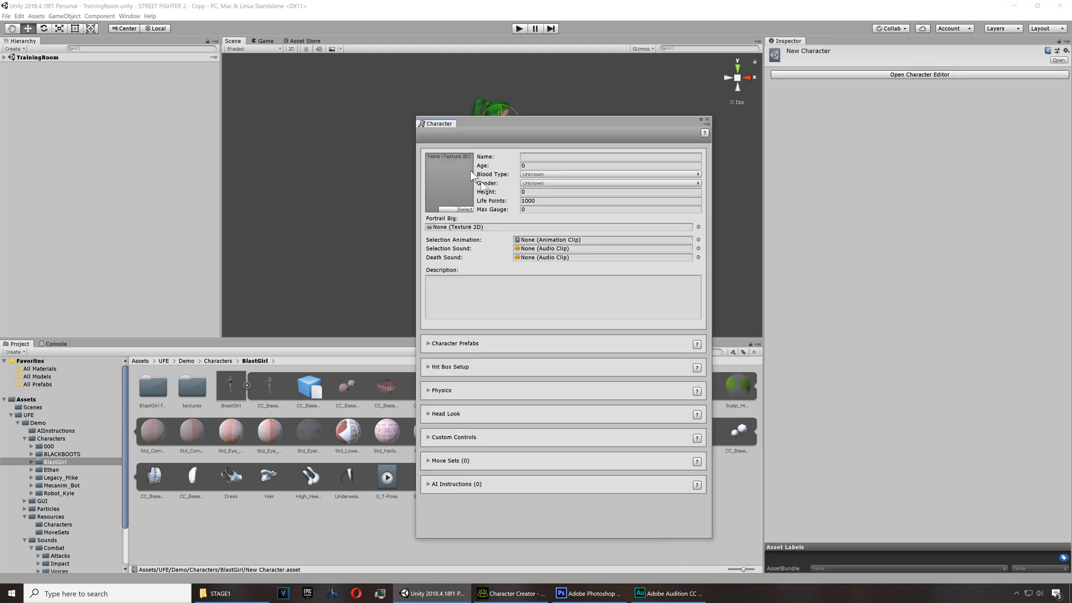
# Enter name Kartana, age 29, blood type A+, female gender and height 178
pyautogui.click(609, 155)
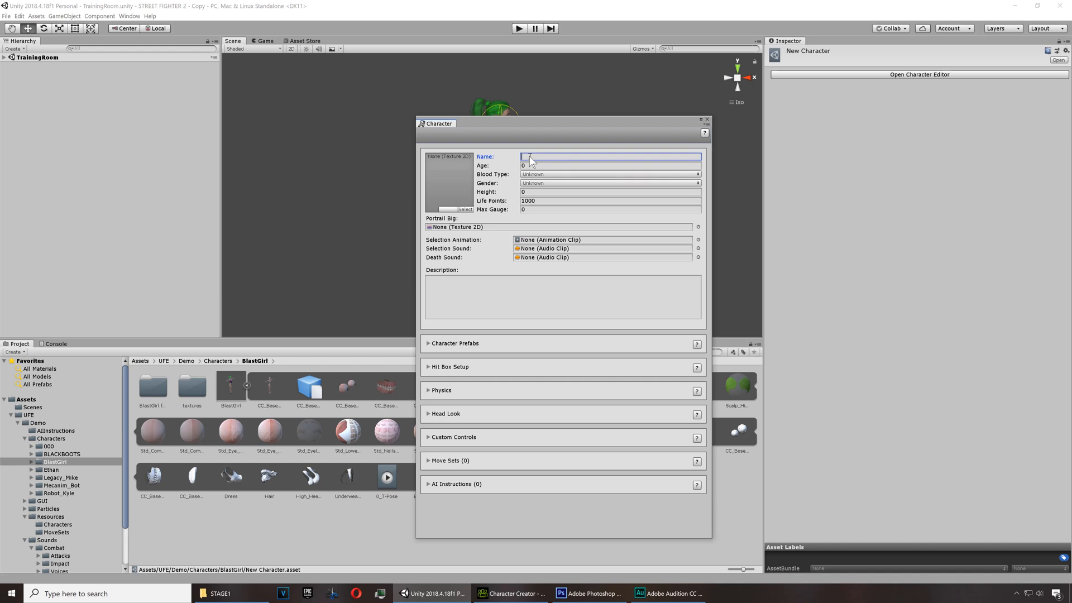
pyautogui.write('Sue')
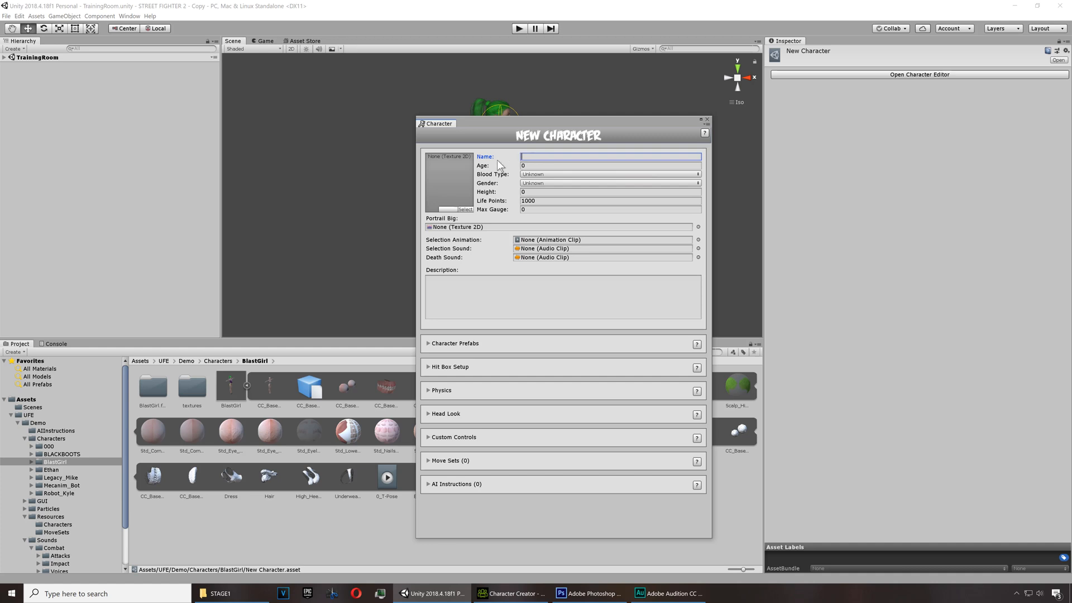
pyautogui.write('K')
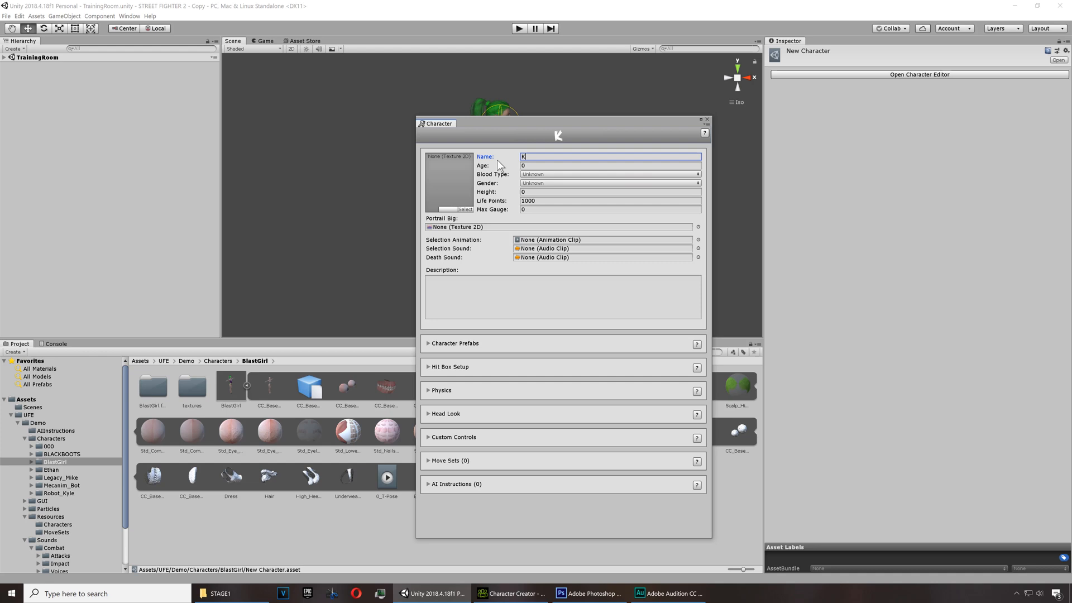
pyautogui.write('artana')
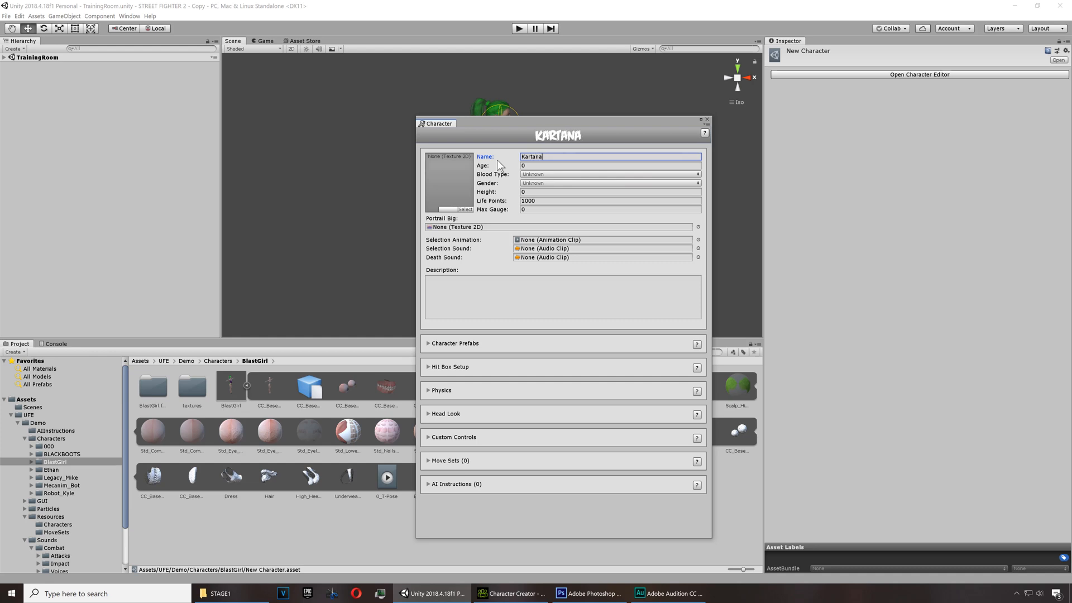
pyautogui.click(609, 165)
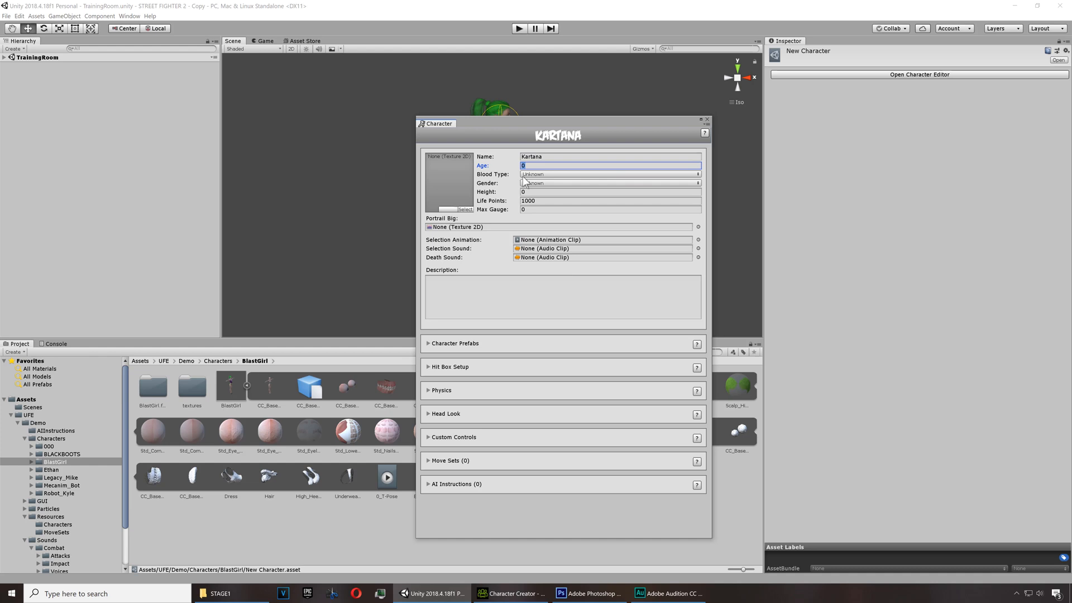
pyautogui.write('29')
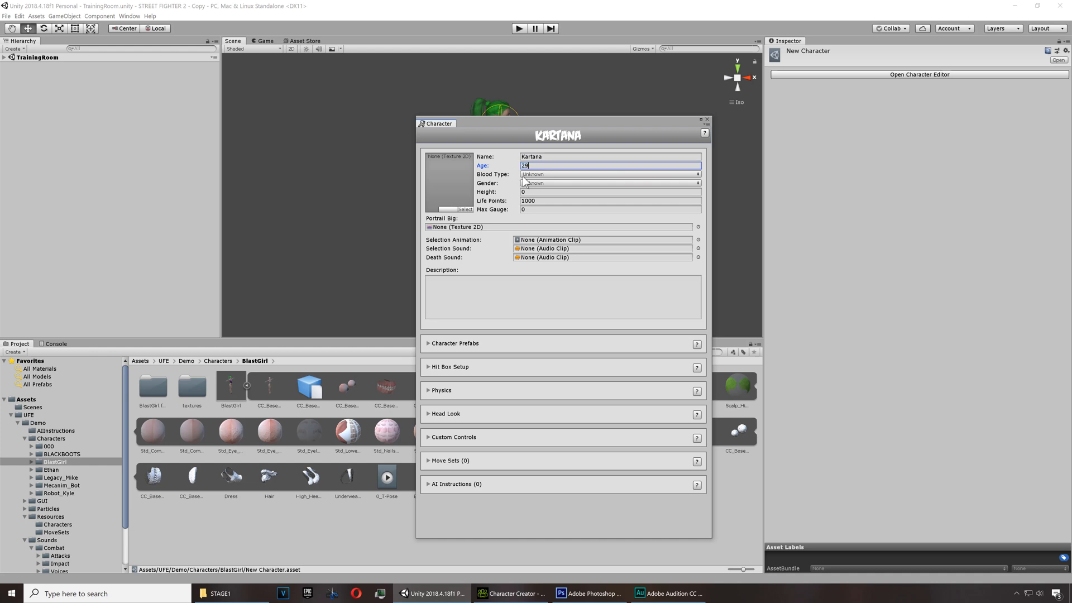
pyautogui.click(610, 174)
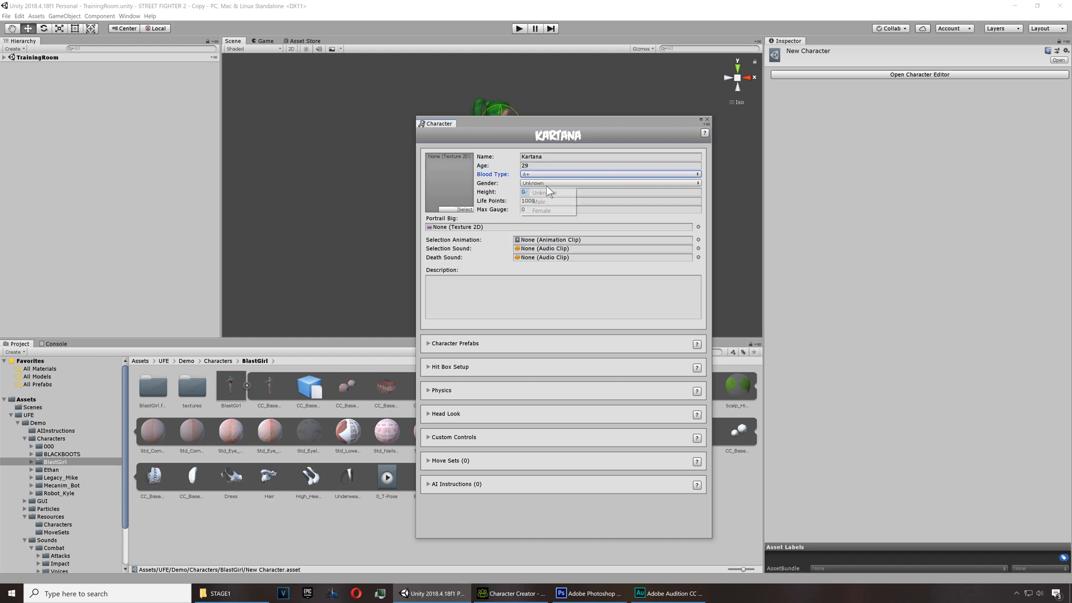
pyautogui.moveTo(541, 211)
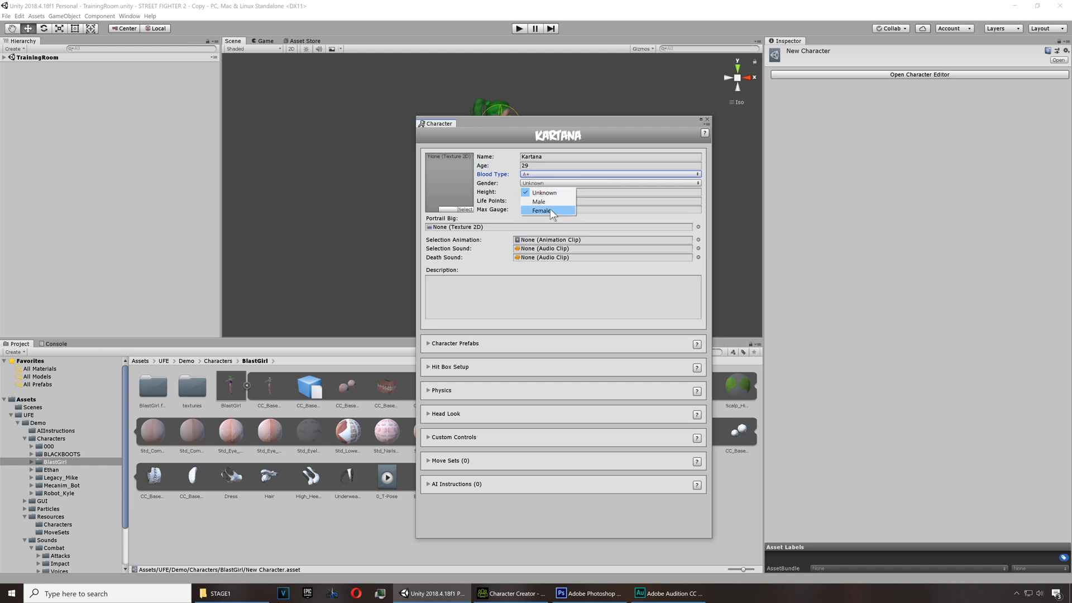
pyautogui.click(542, 210)
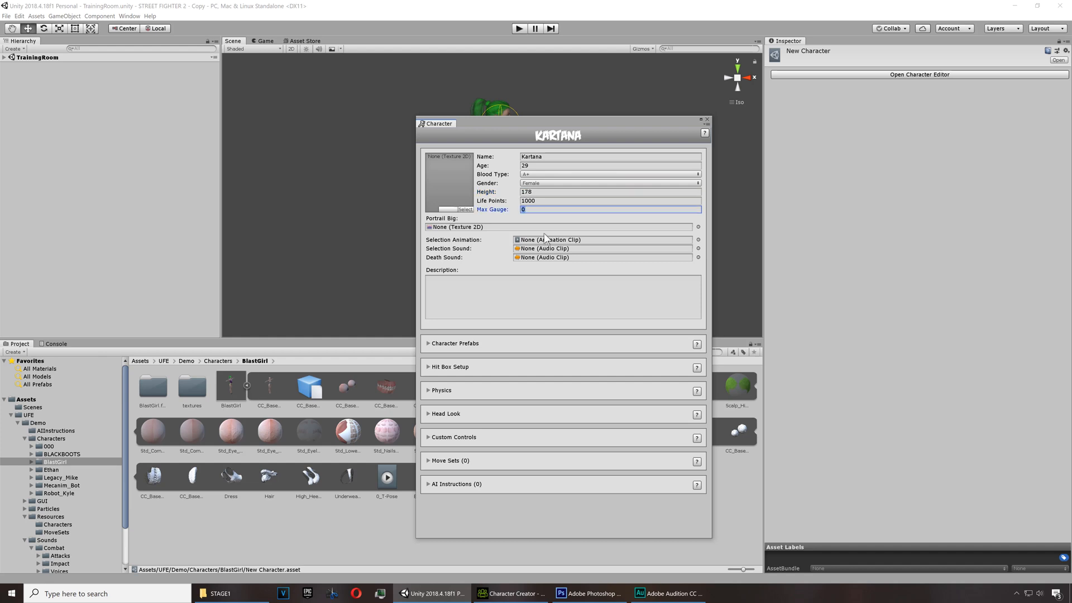
pyautogui.write('1000')
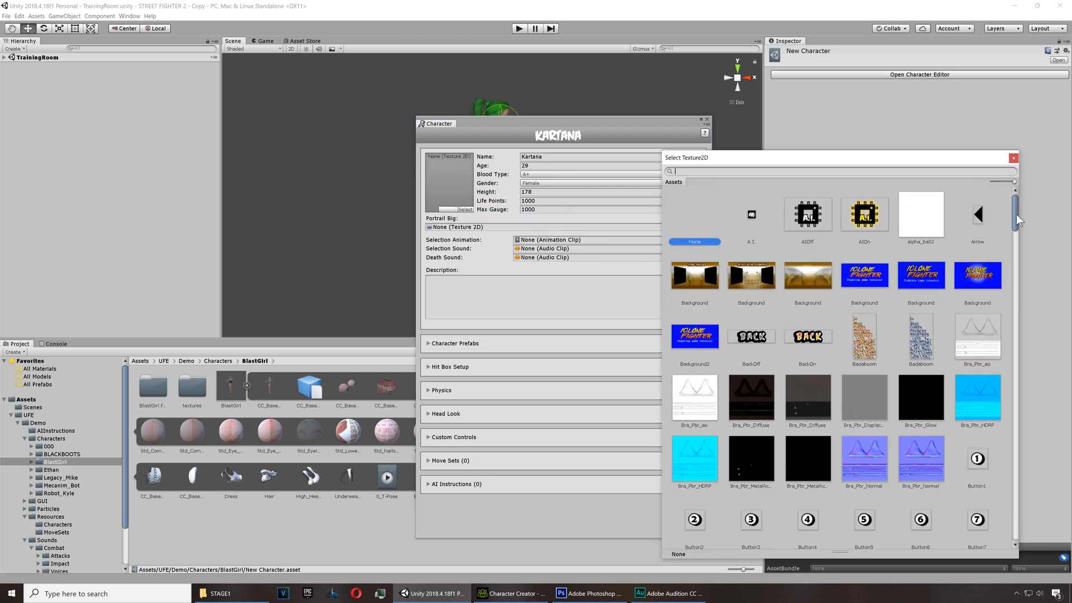
# Set PortraitSmall_Bot as Kartana's small portrait
pyautogui.scroll(-3)
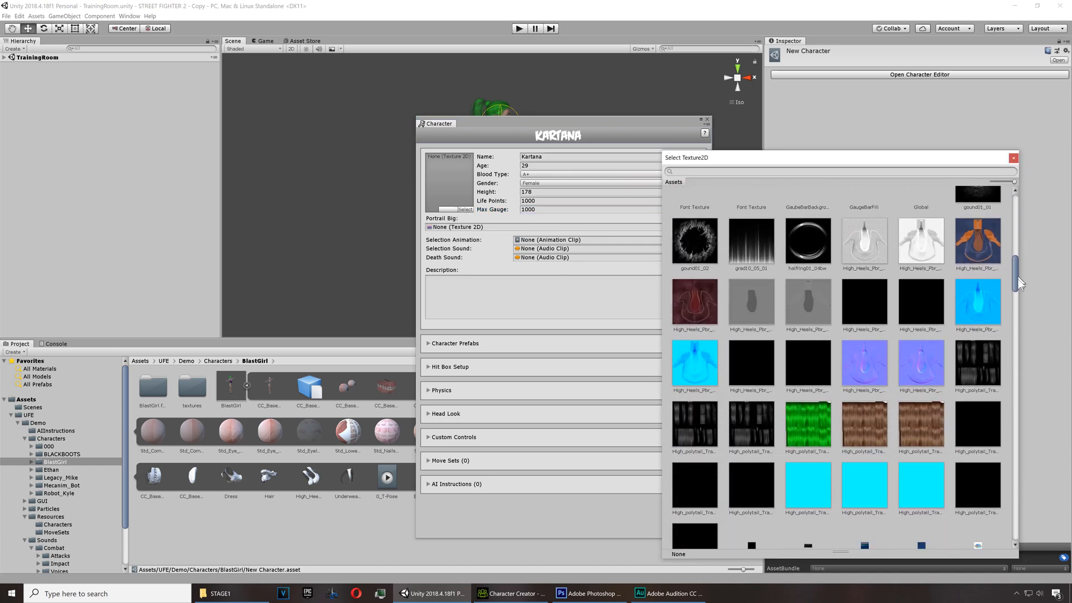
pyautogui.scroll(-3)
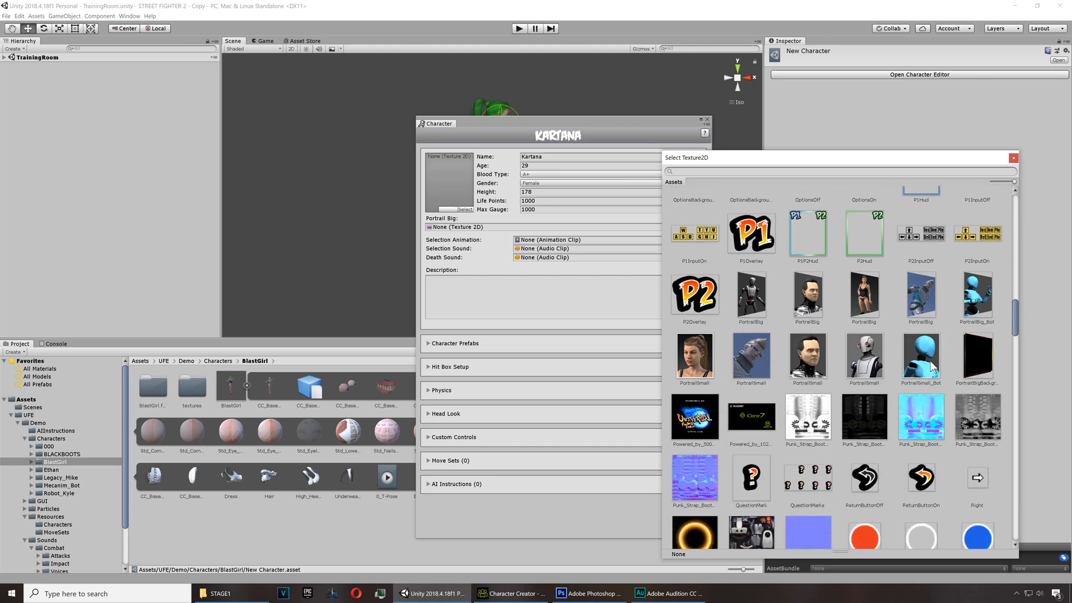
pyautogui.click(921, 360)
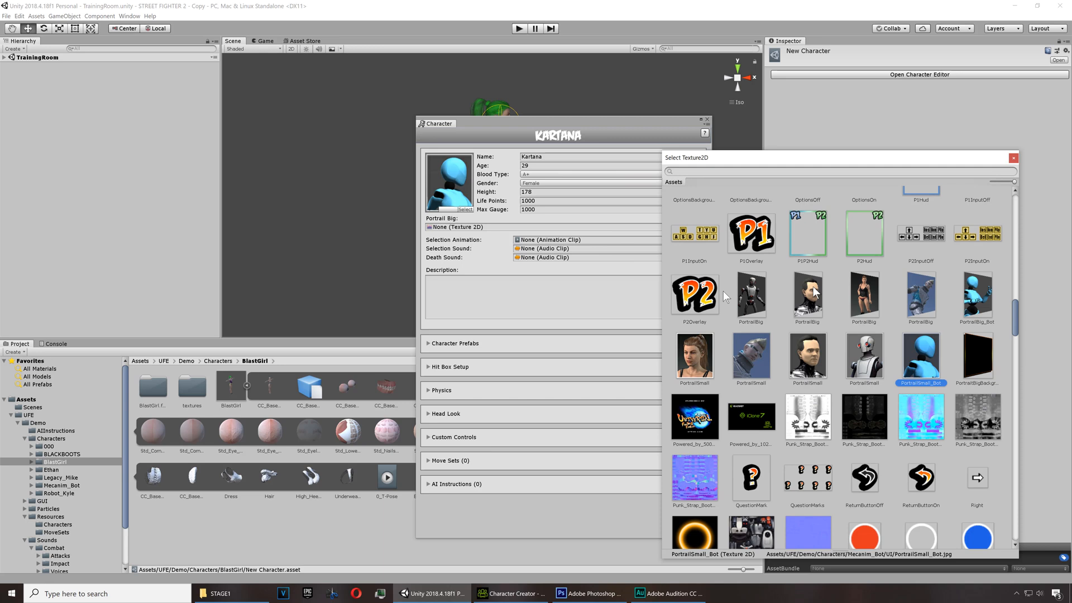
pyautogui.click(1012, 158)
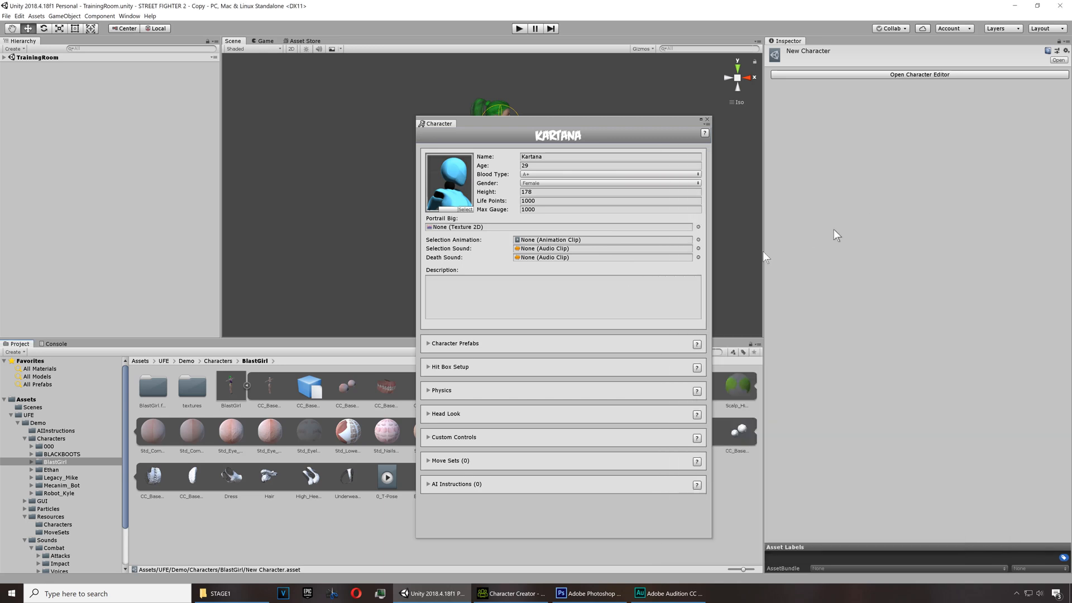
pyautogui.moveTo(701, 231)
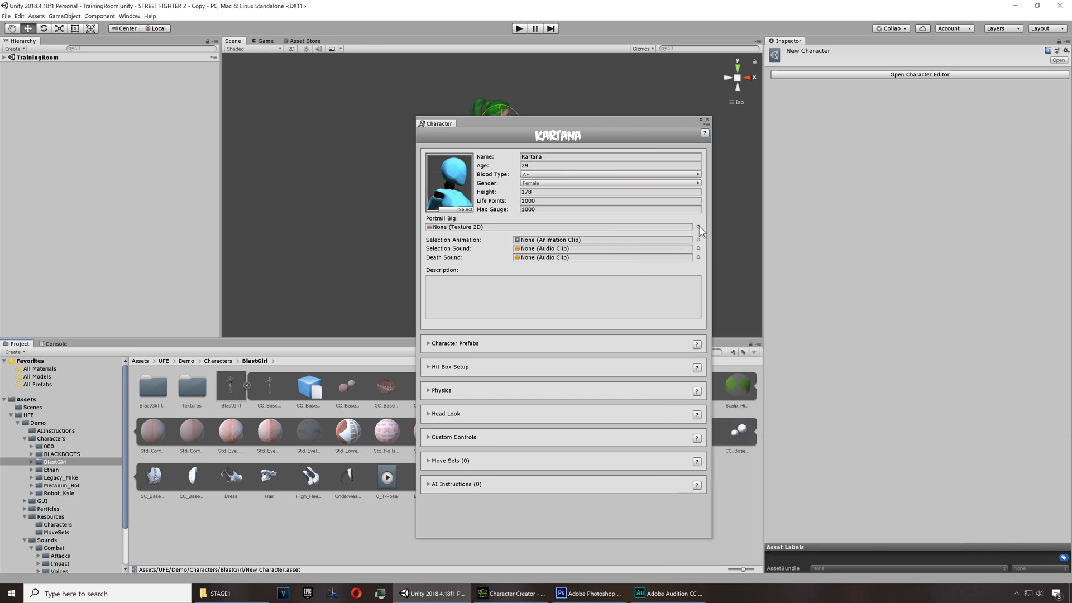
# Set PortraitBig_Bot as Kartana's big portrait
pyautogui.click(698, 228)
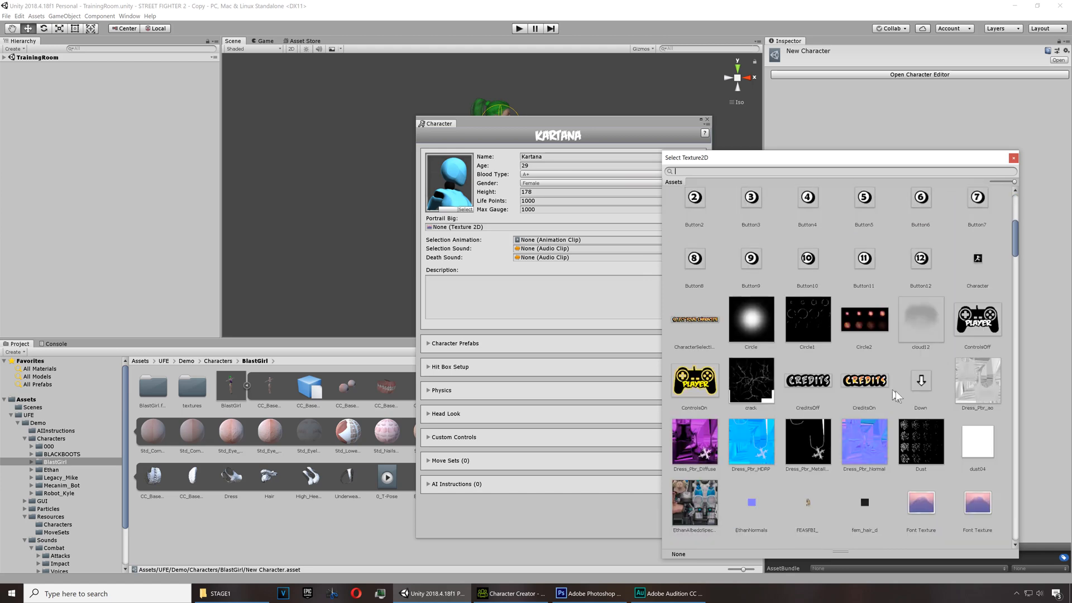
pyautogui.scroll(-3)
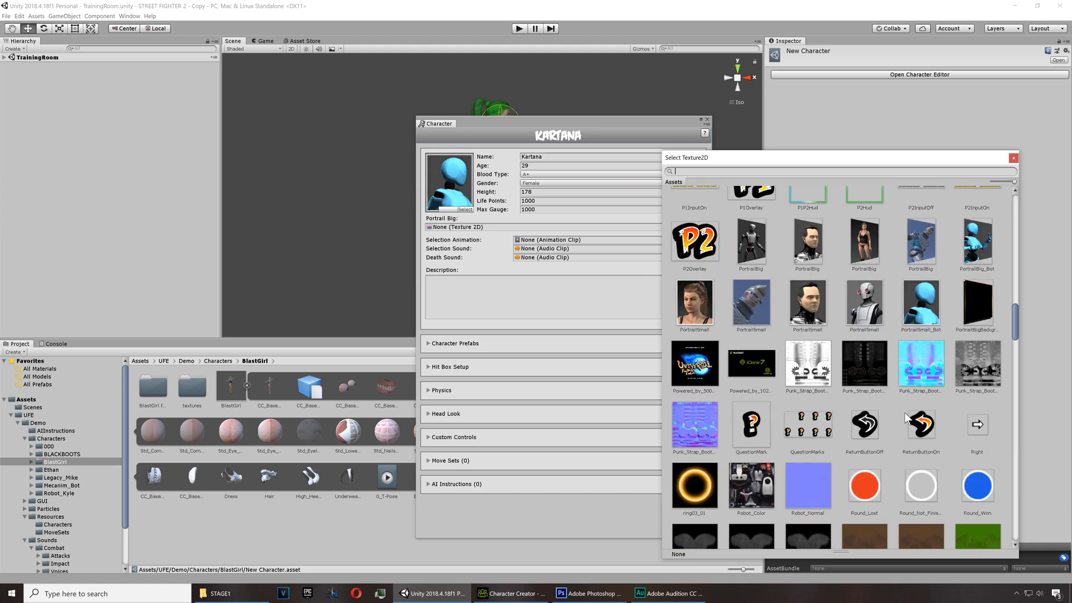
pyautogui.moveTo(987, 259)
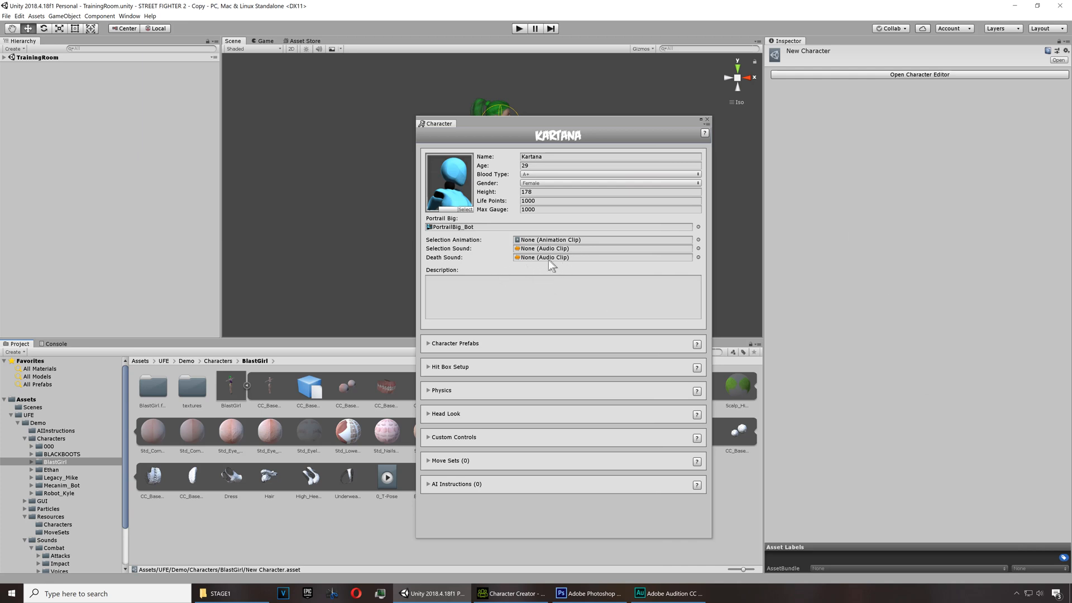
pyautogui.scroll(-3)
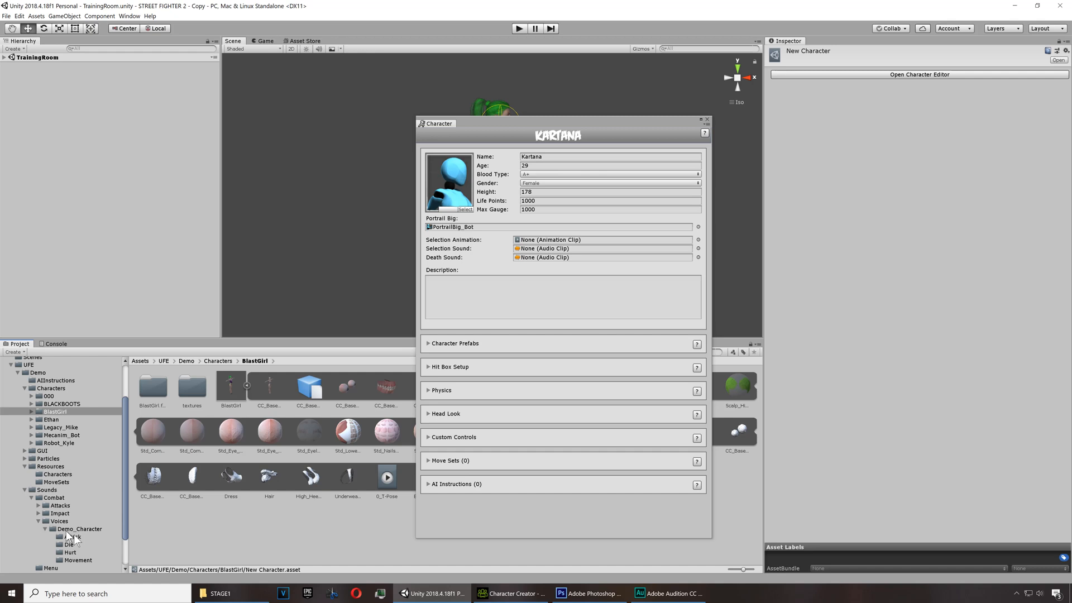
# Assign ely_die5 from Voices/Demo_Character/Die as Kartana's Death Sound
pyautogui.click(68, 544)
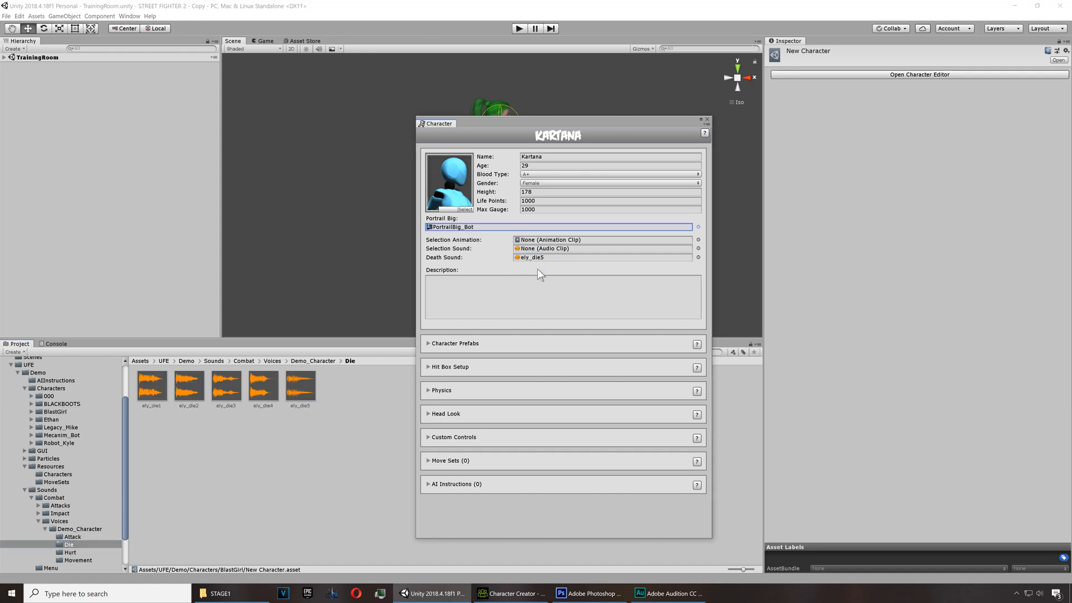
pyautogui.click(299, 384)
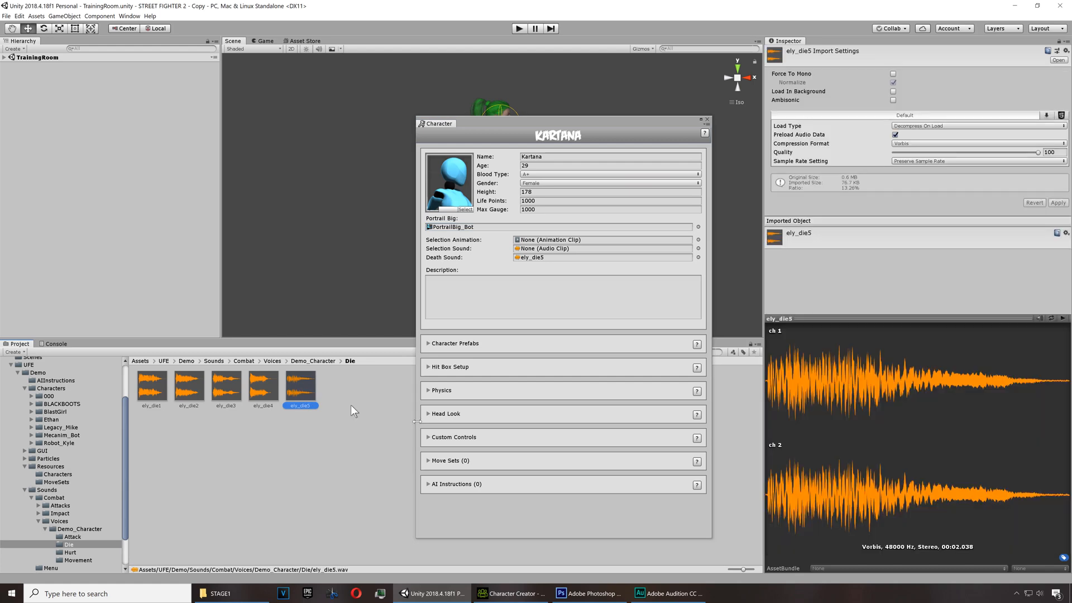
pyautogui.moveTo(1066, 325)
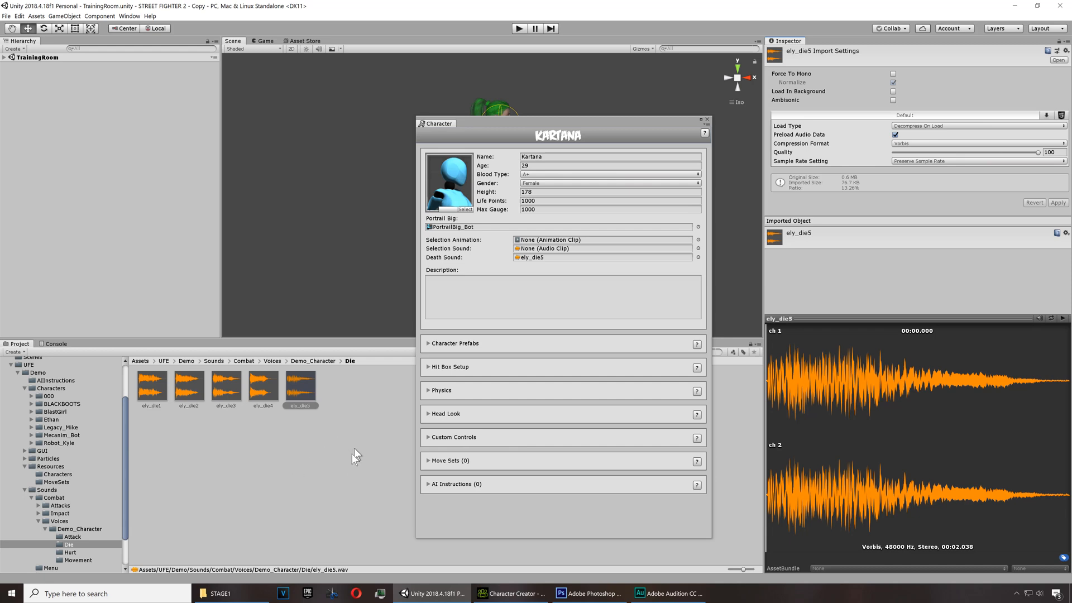
pyautogui.moveTo(452, 360)
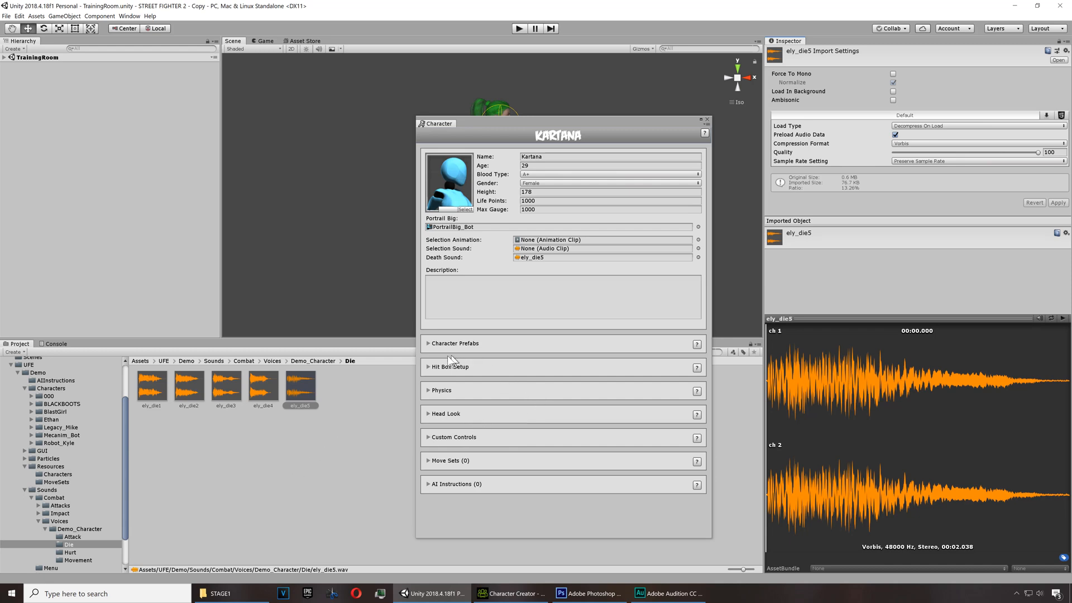
pyautogui.click(454, 343)
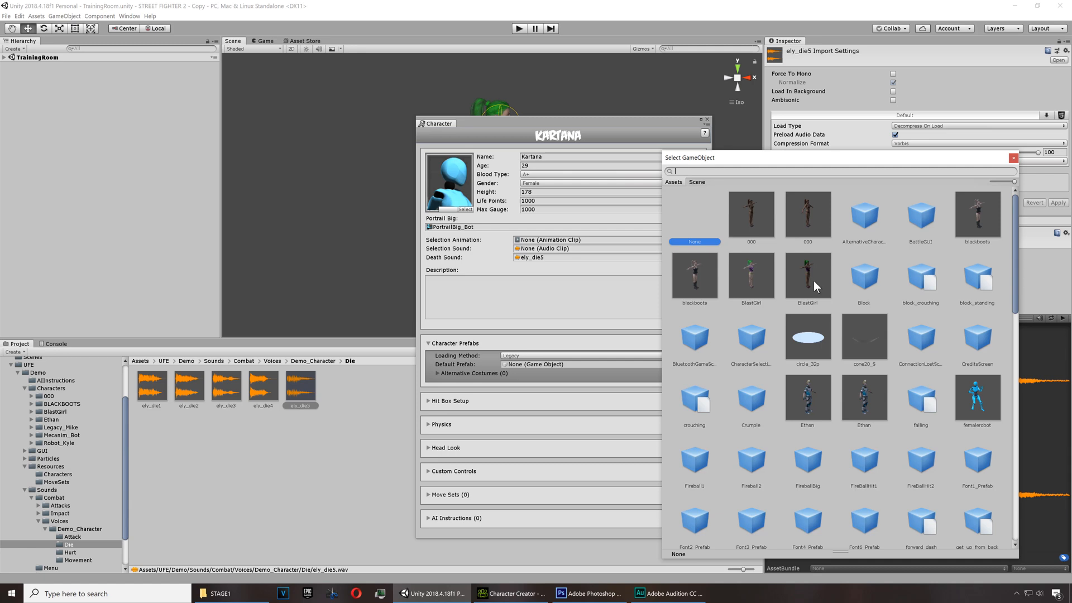
# Set BlastGirl as Kartana's default prefab and enter 'Blah blah' as her description
pyautogui.click(807, 277)
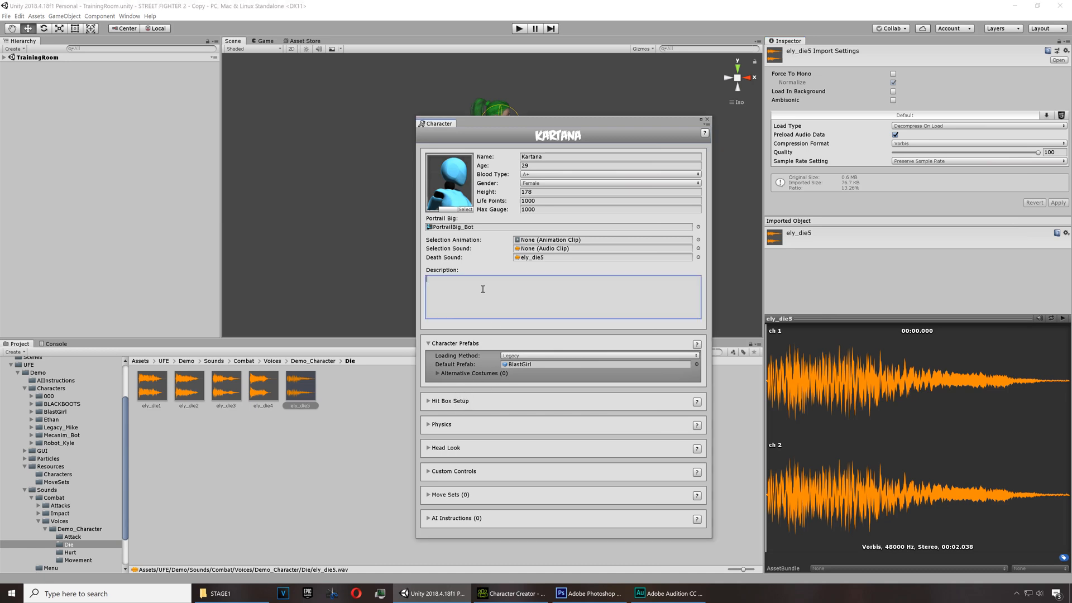
pyautogui.write('Bia')
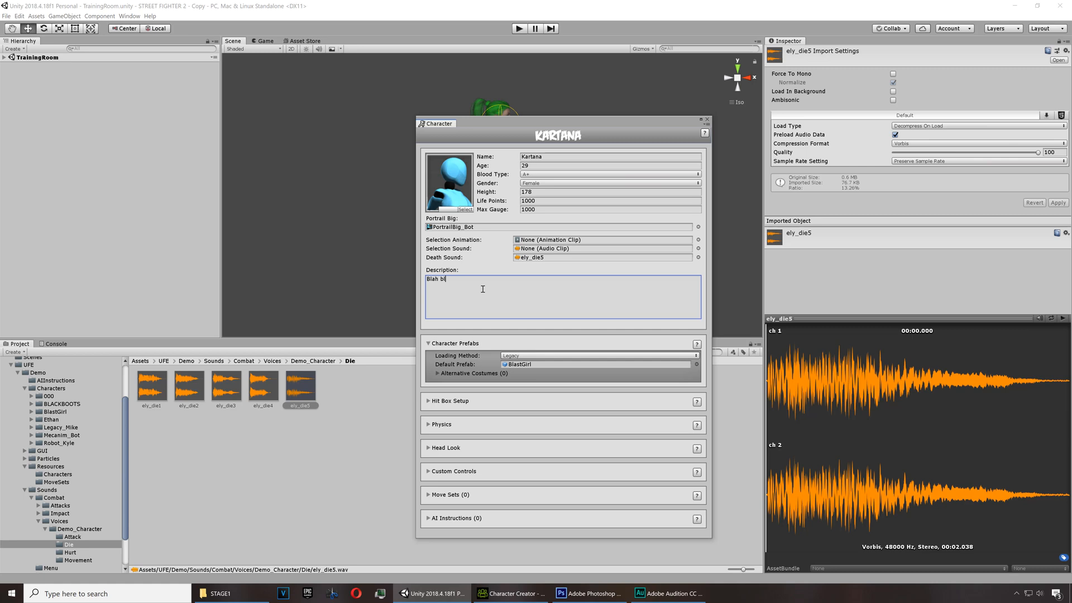
pyautogui.write('ah')
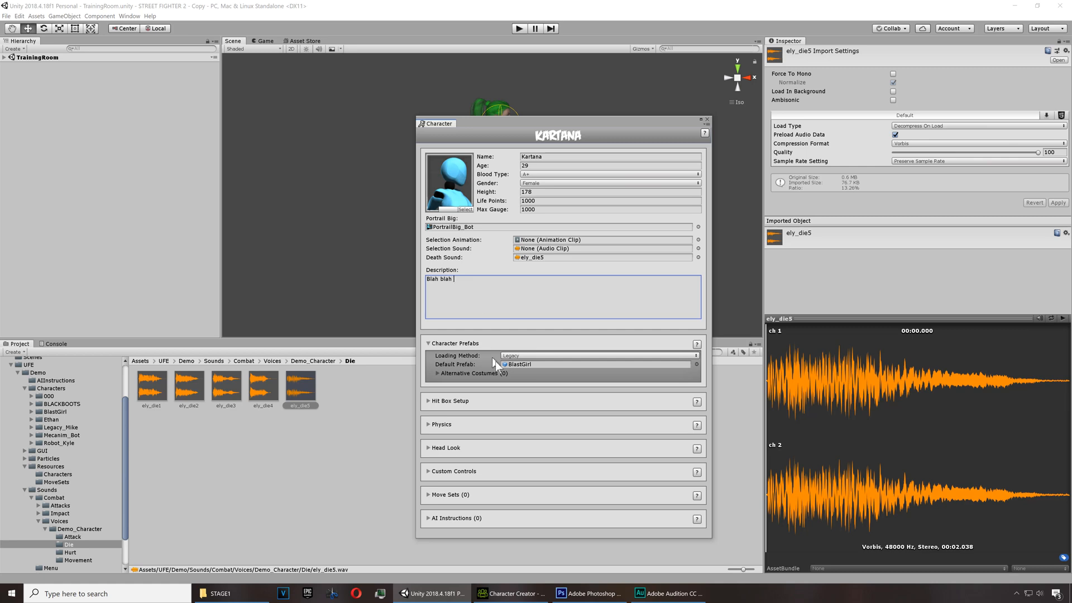
pyautogui.click(430, 401)
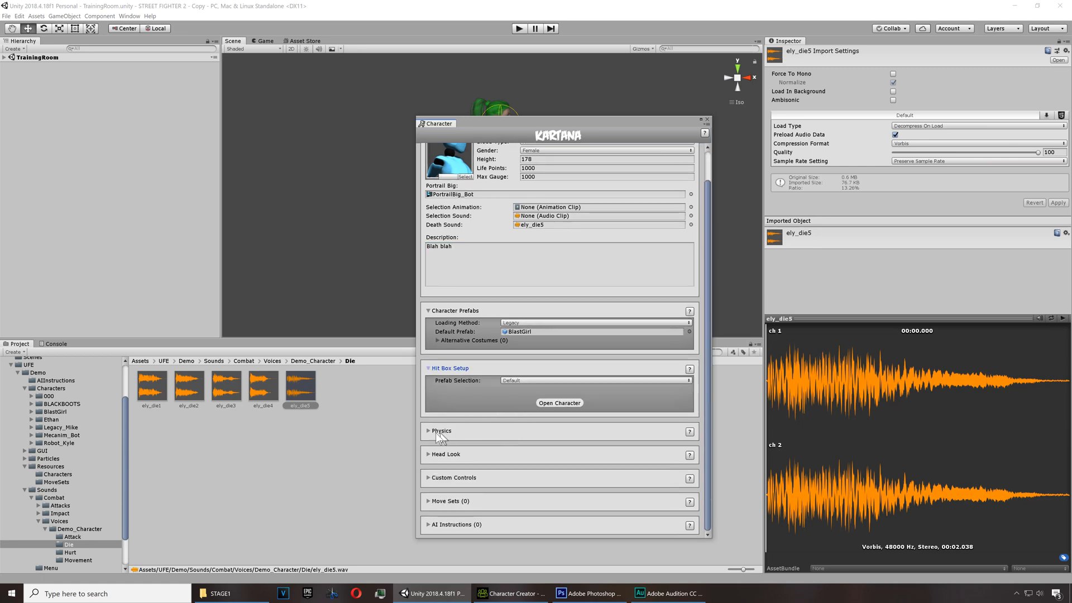
# Set Kartana's Character's Weight to 400 in the Physics settings
pyautogui.click(442, 431)
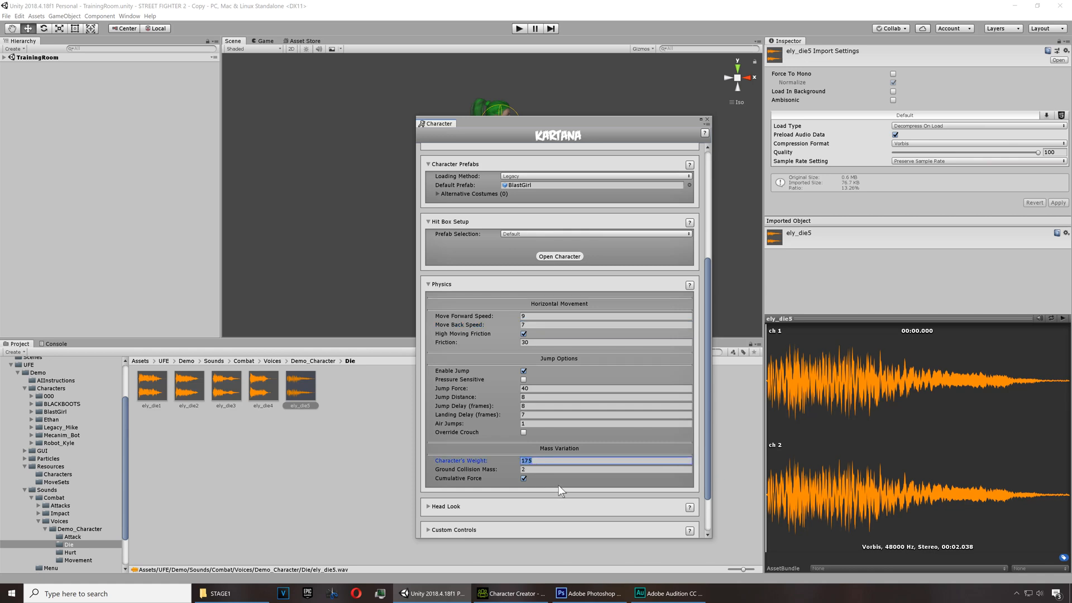
pyautogui.write('4')
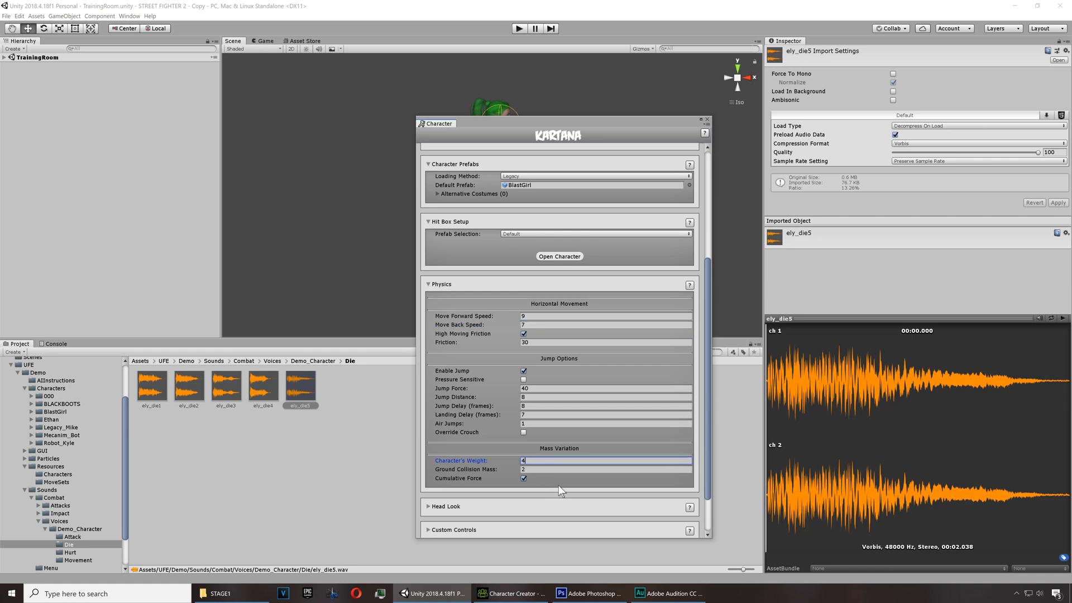
pyautogui.write('00')
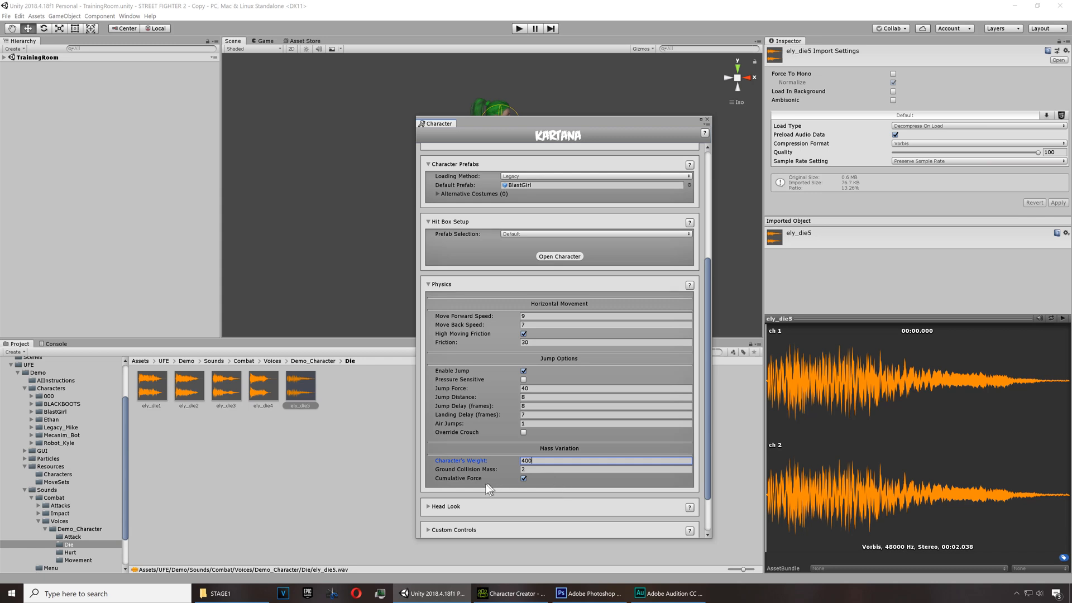
pyautogui.scroll(-3)
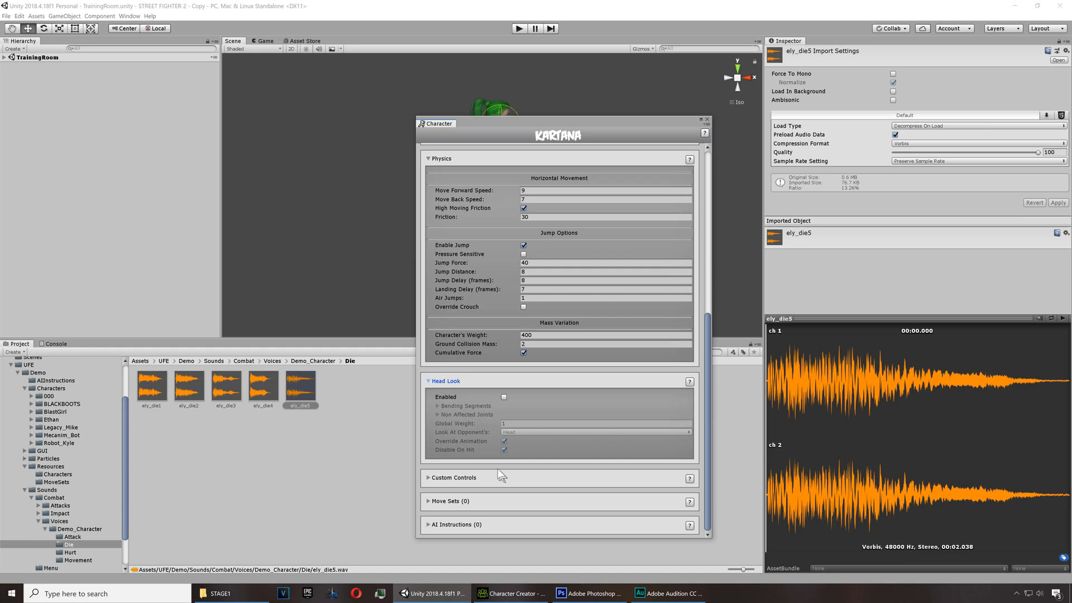
pyautogui.click(430, 478)
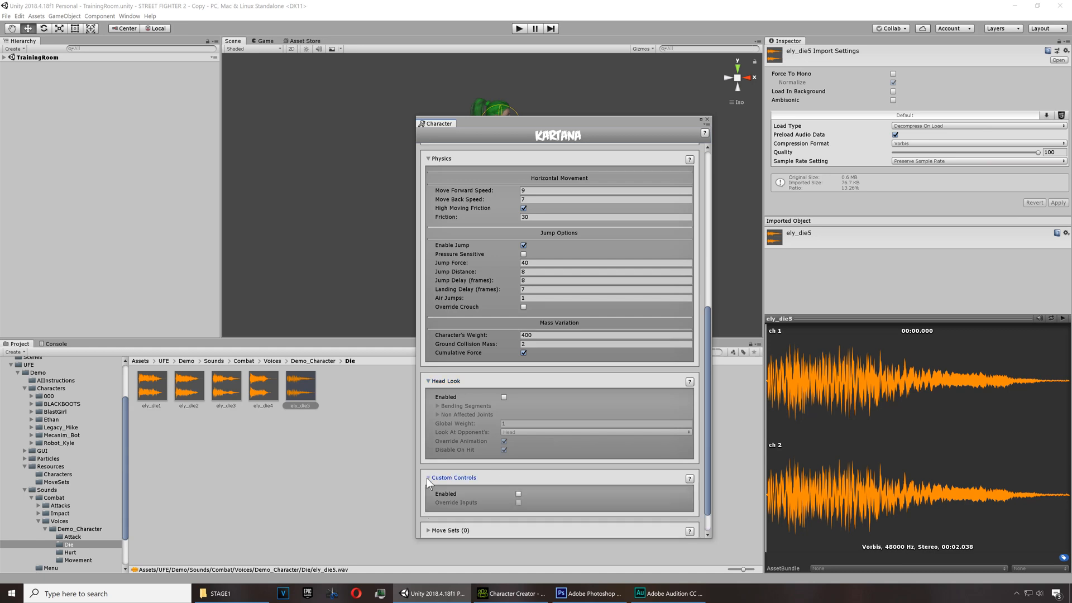
pyautogui.scroll(-3)
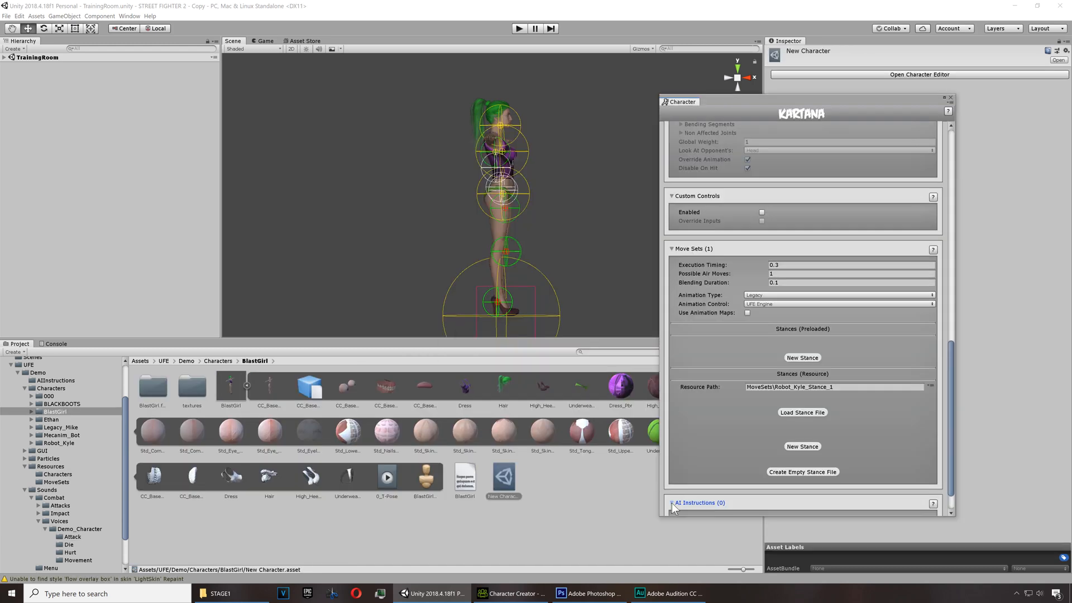
# Add an Aggressive AI instruction linked to RushDown_Aggressive
pyautogui.click(673, 503)
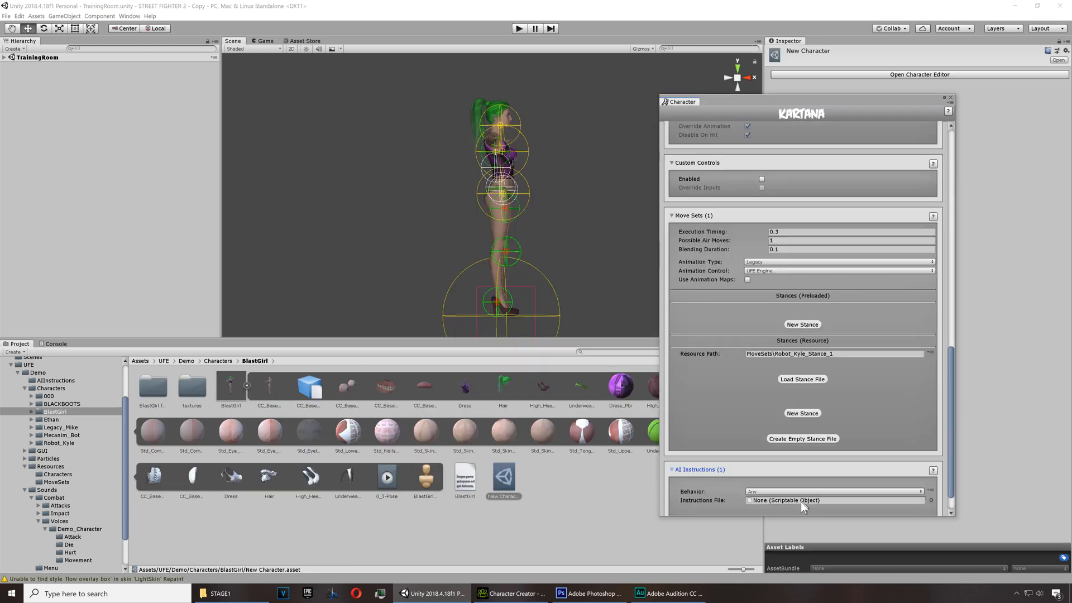
pyautogui.click(834, 490)
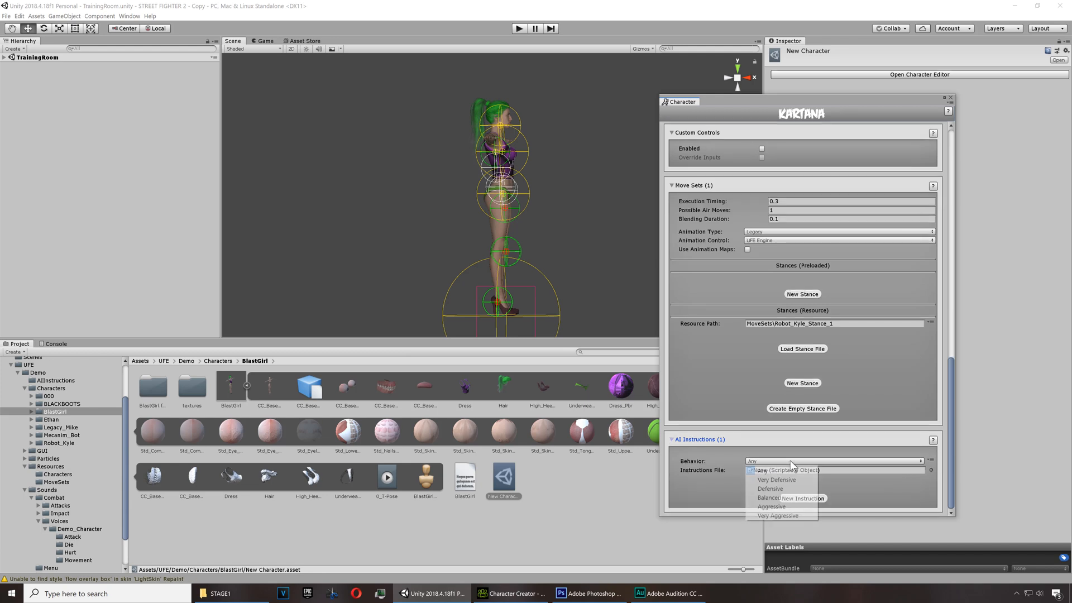
pyautogui.moveTo(770, 488)
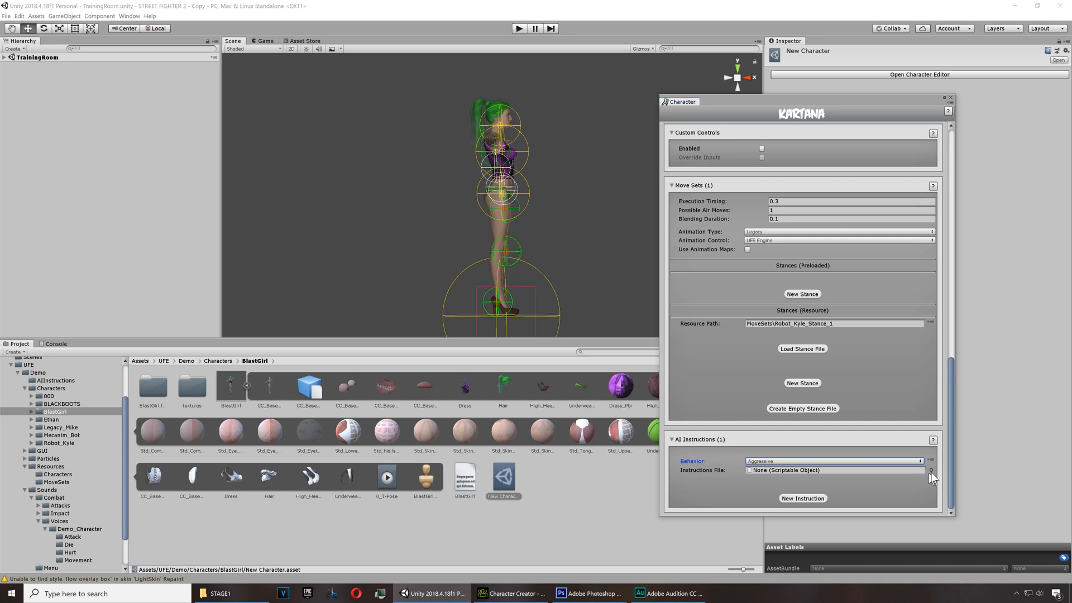
pyautogui.click(929, 470)
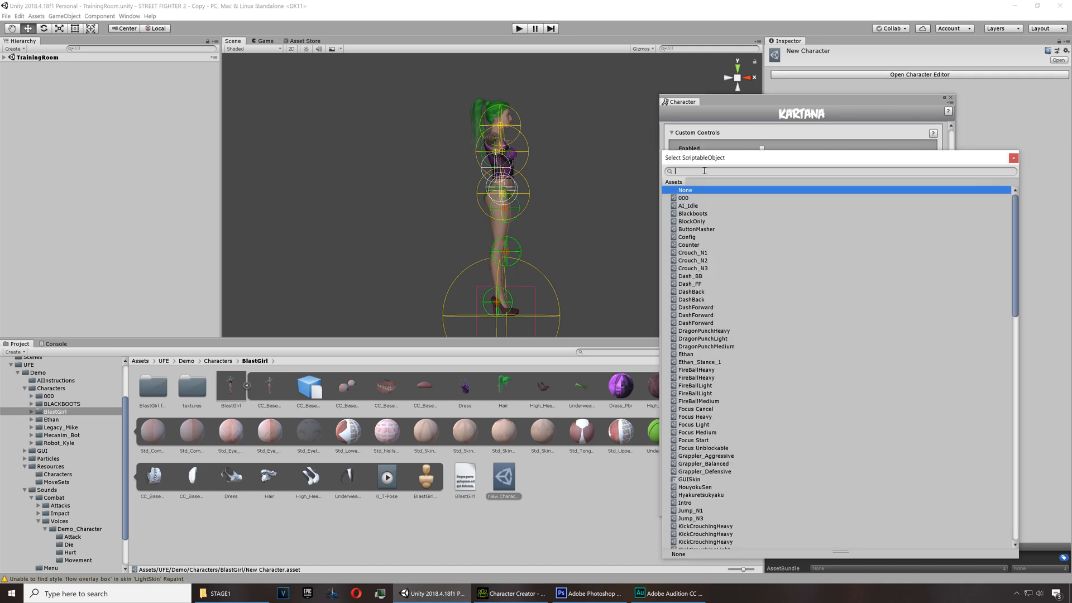
pyautogui.write('f')
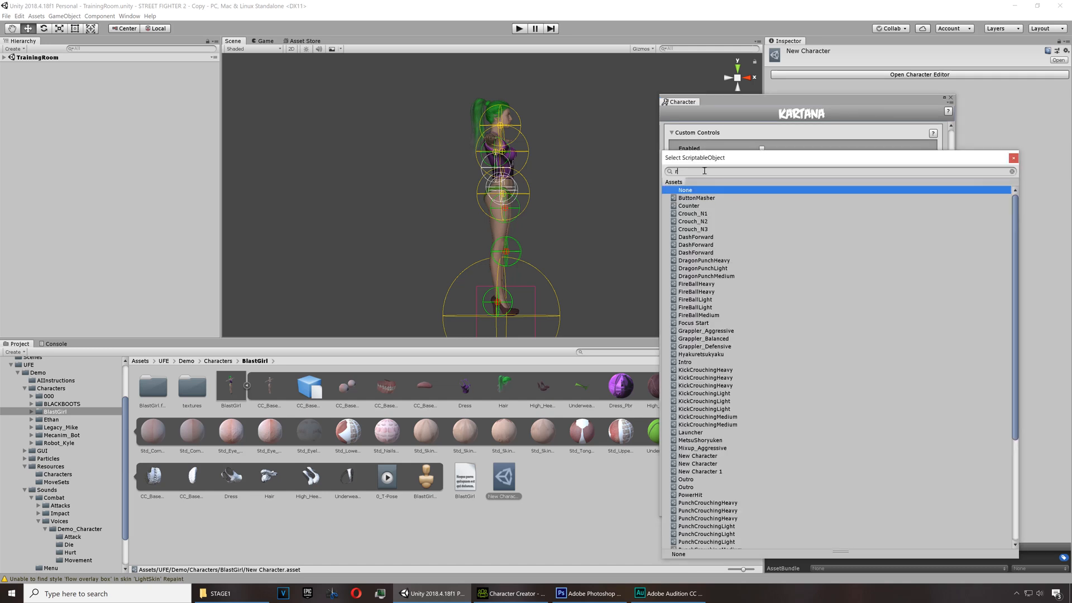
pyautogui.write('rush')
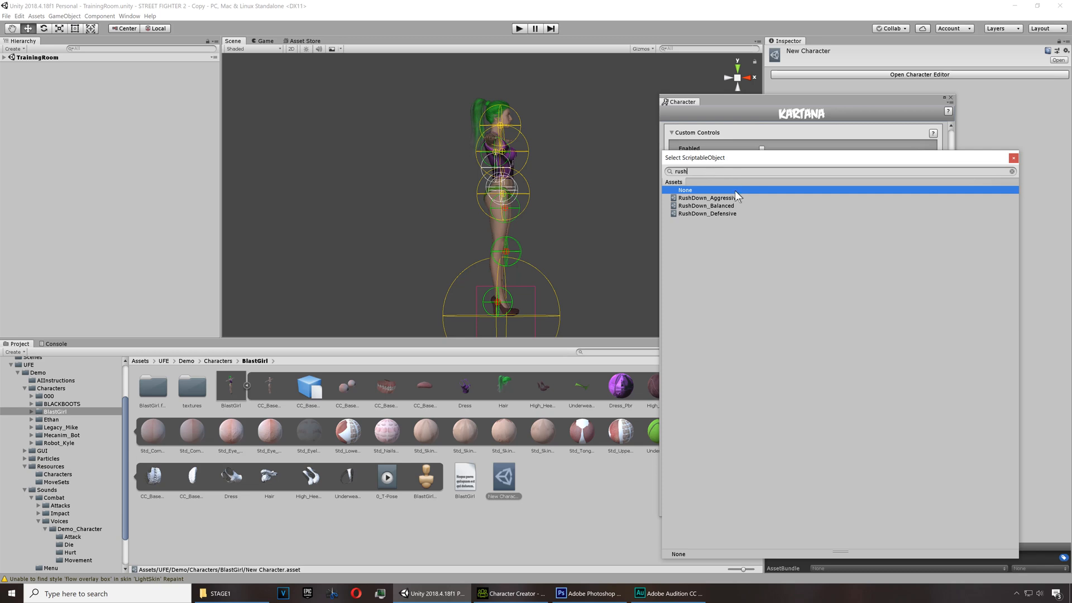
pyautogui.click(707, 198)
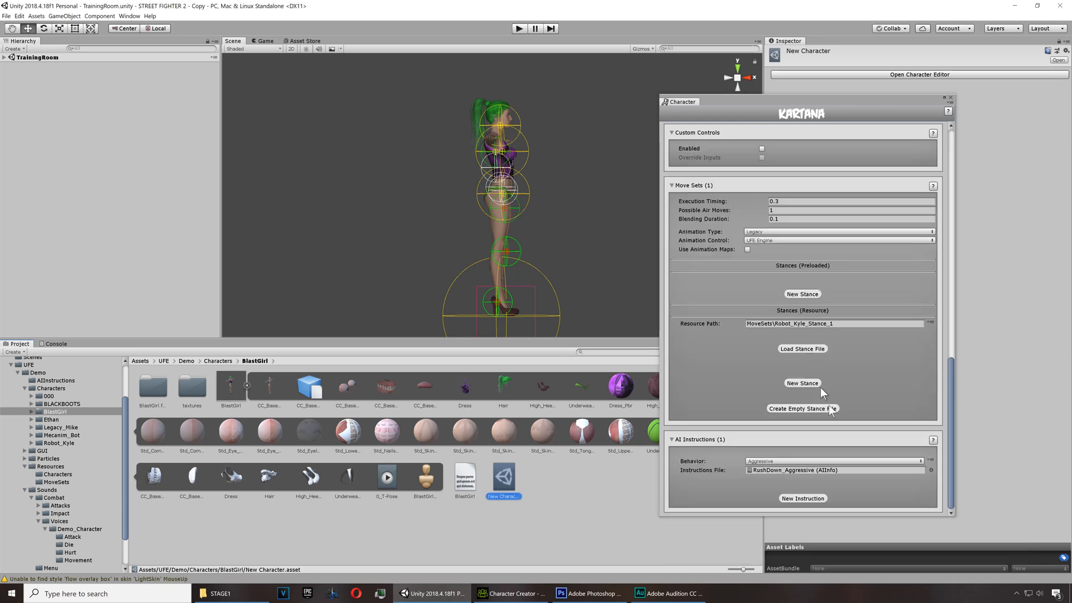
# Add Balanced and Defensive AI instructions linked to RushDown_Balanced and RushDown_Defensive
pyautogui.click(802, 498)
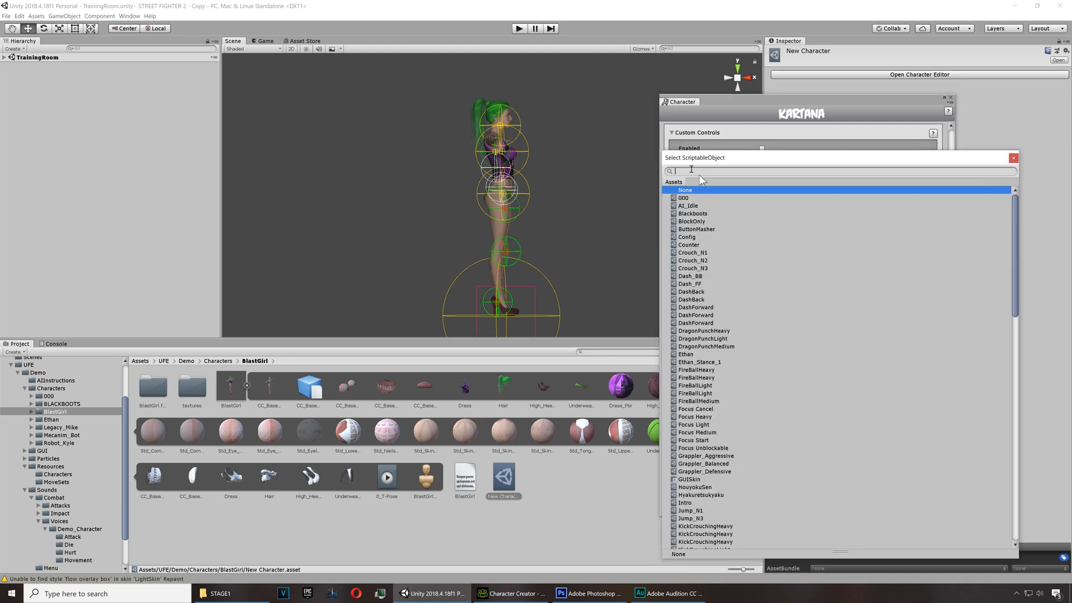
pyautogui.write('eus')
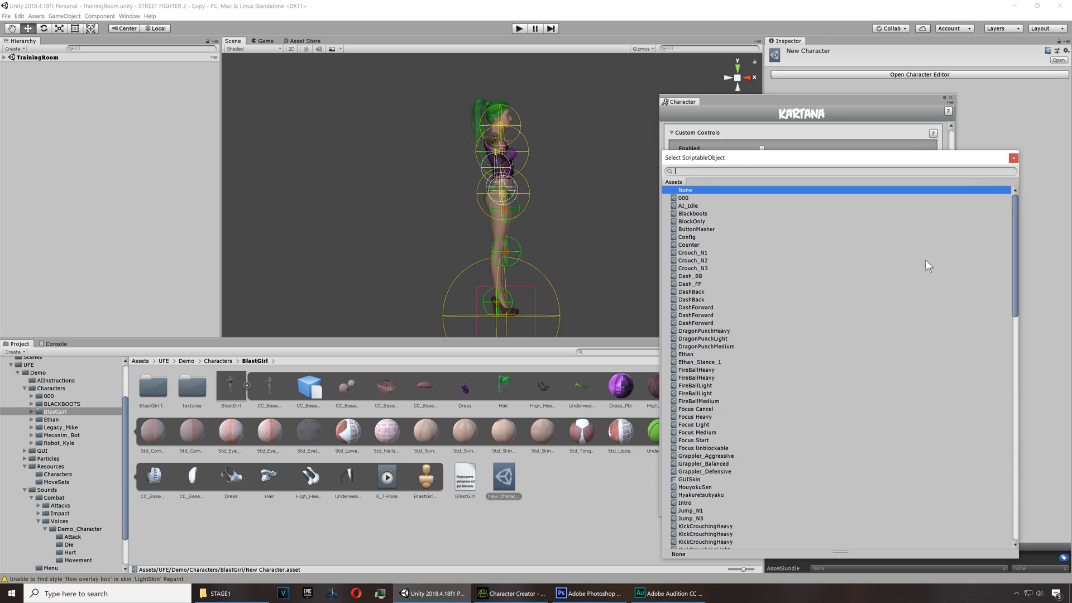
pyautogui.write('ru')
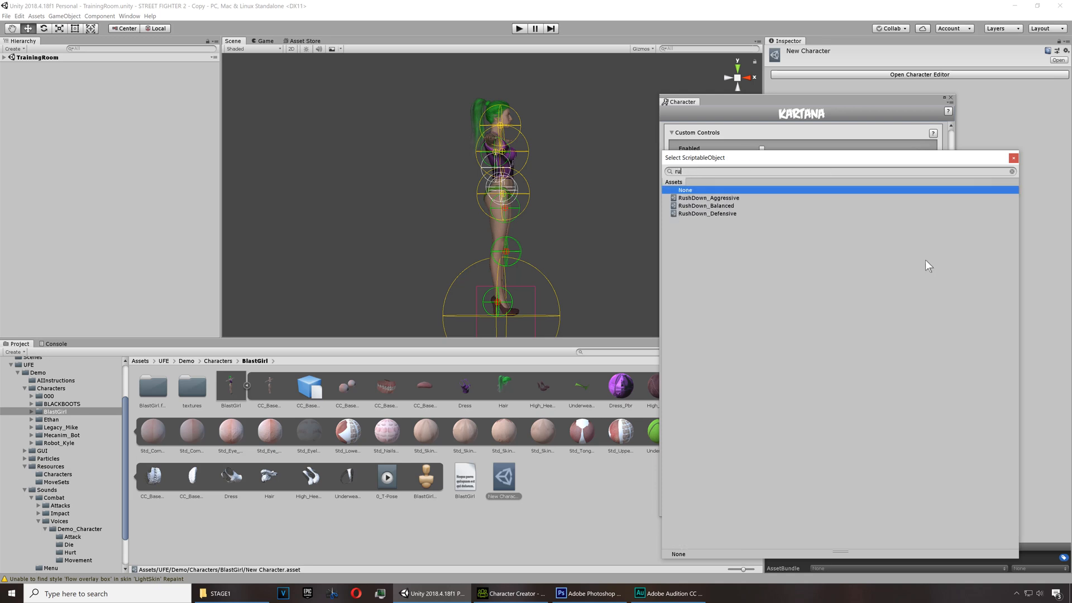
pyautogui.click(834, 491)
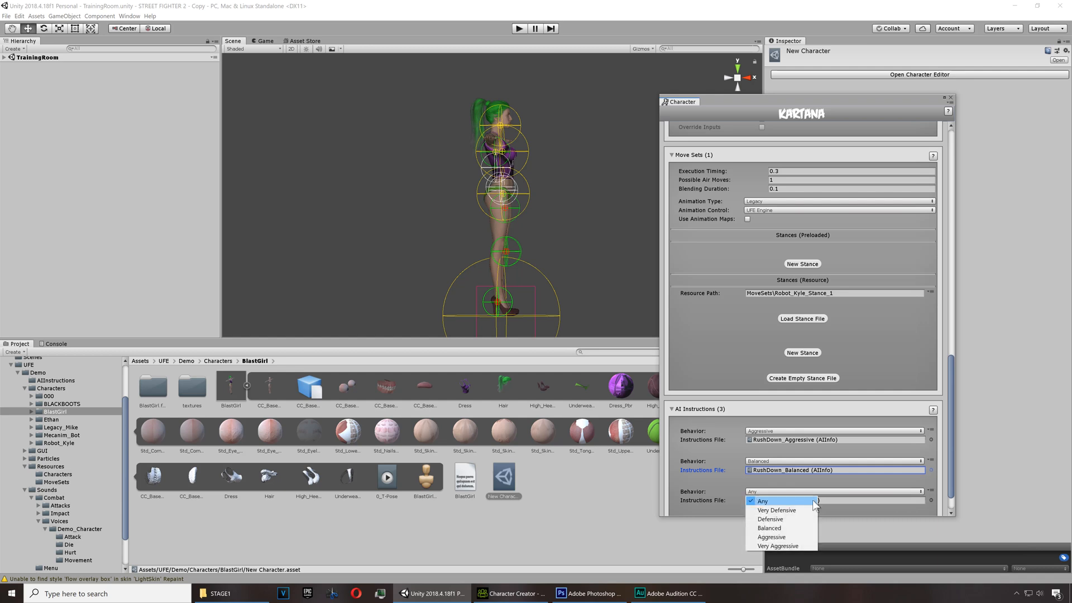
pyautogui.moveTo(771, 537)
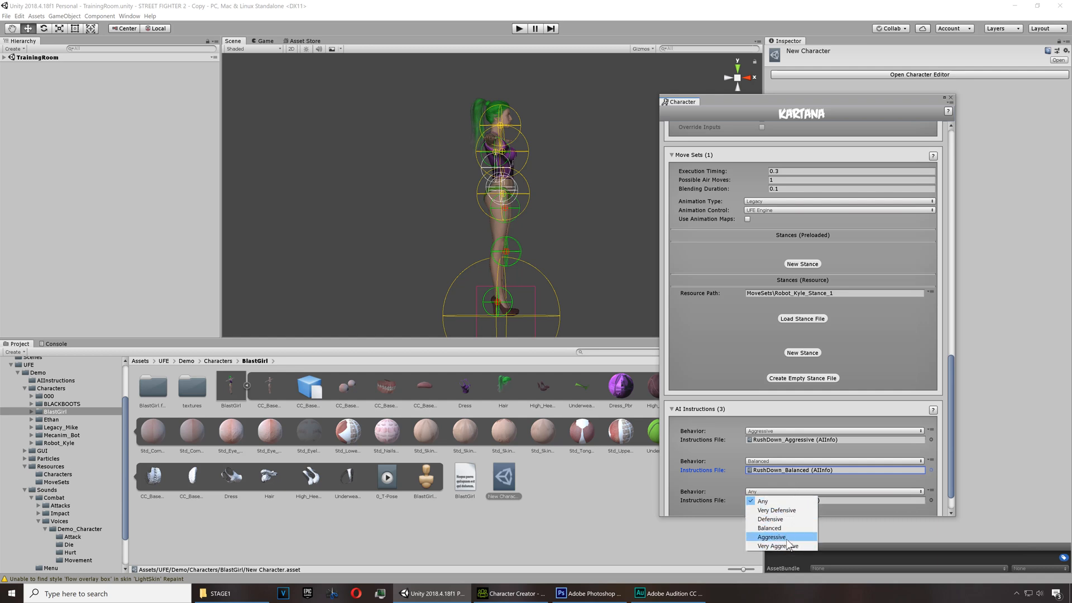
pyautogui.moveTo(770, 519)
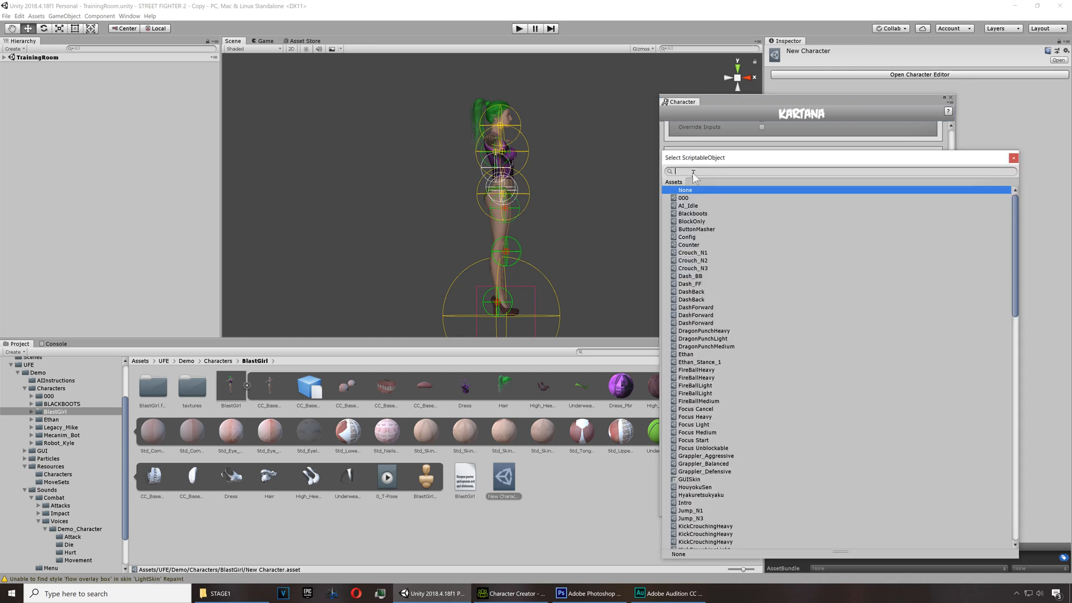
pyautogui.write('rush')
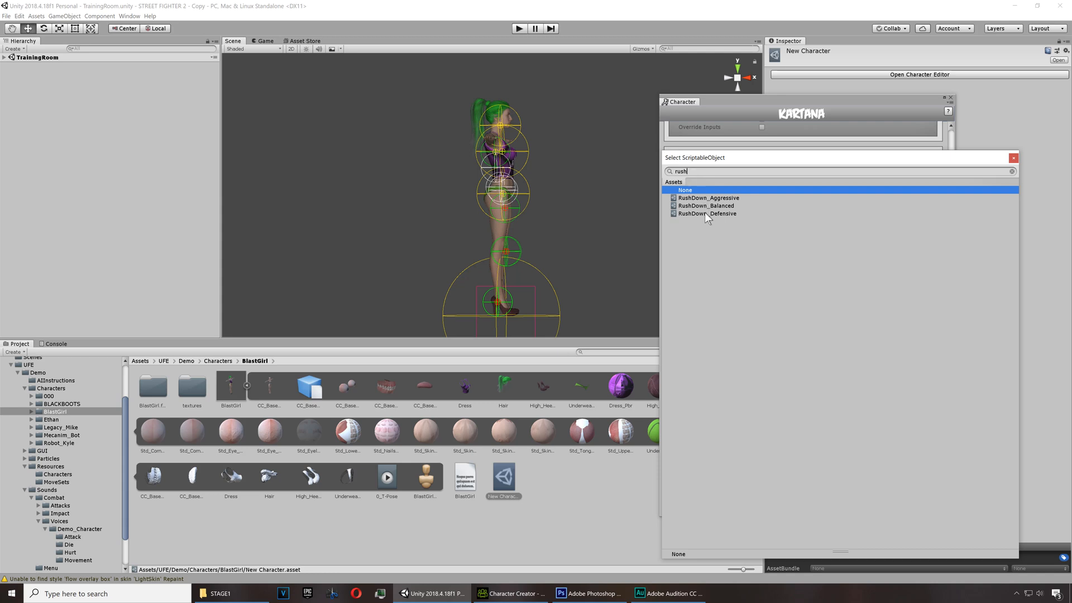
pyautogui.click(707, 213)
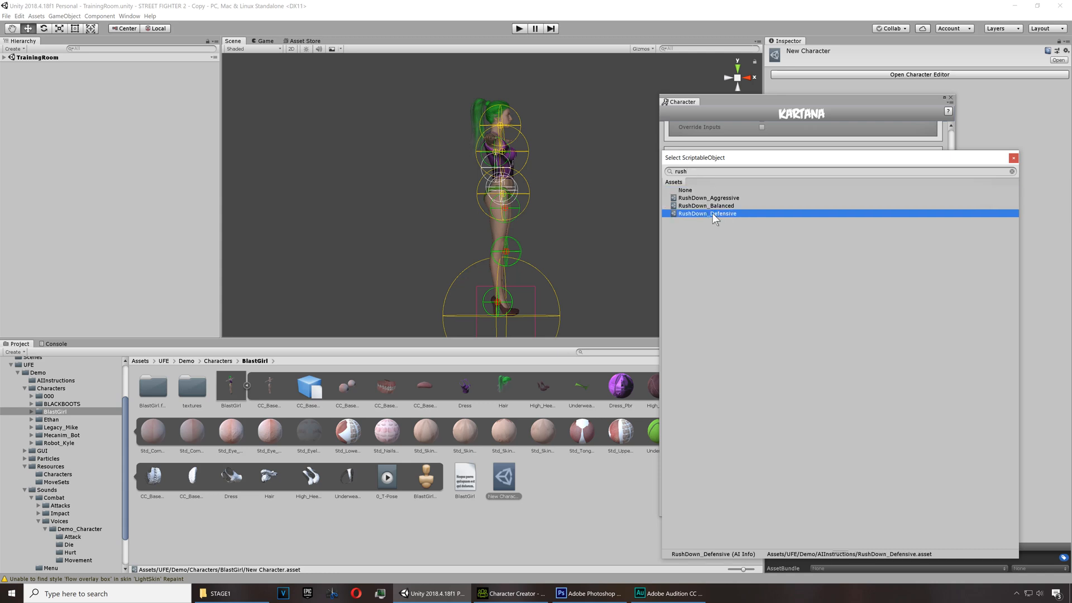
pyautogui.click(708, 213)
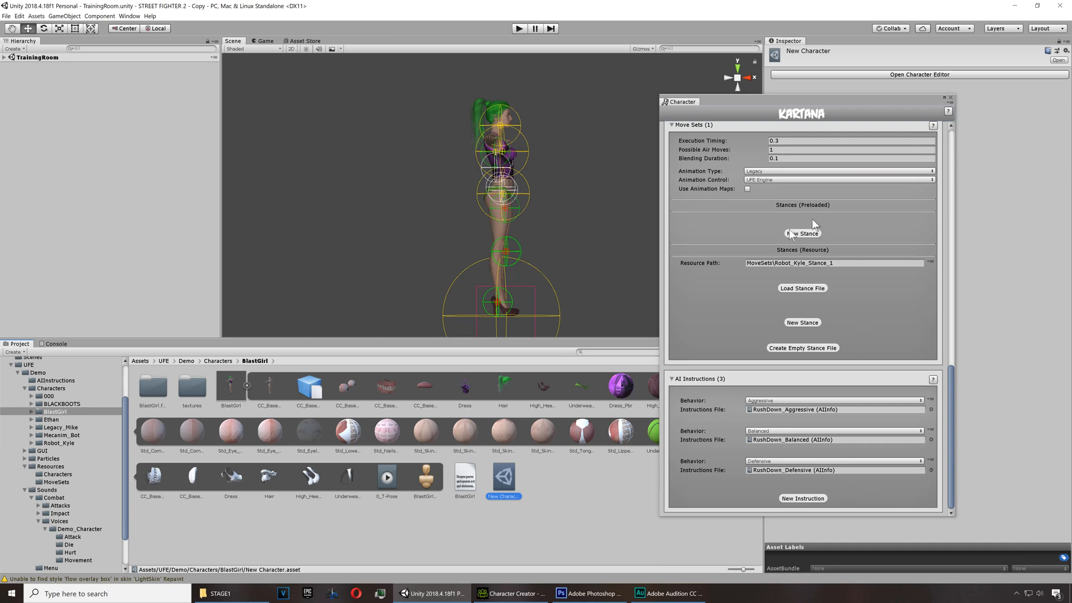
pyautogui.moveTo(869, 287)
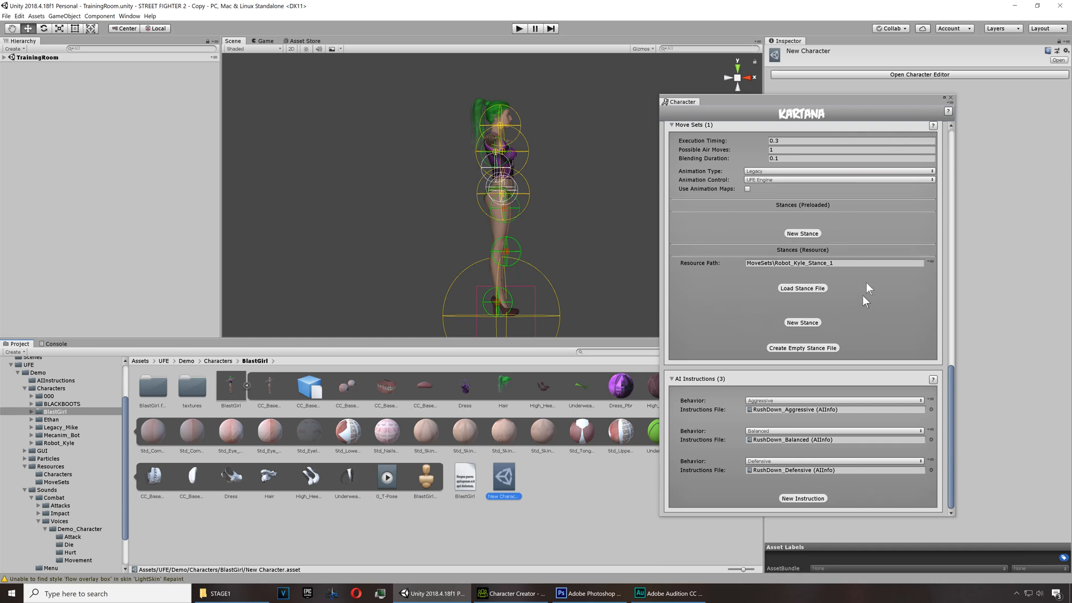
pyautogui.scroll(-3)
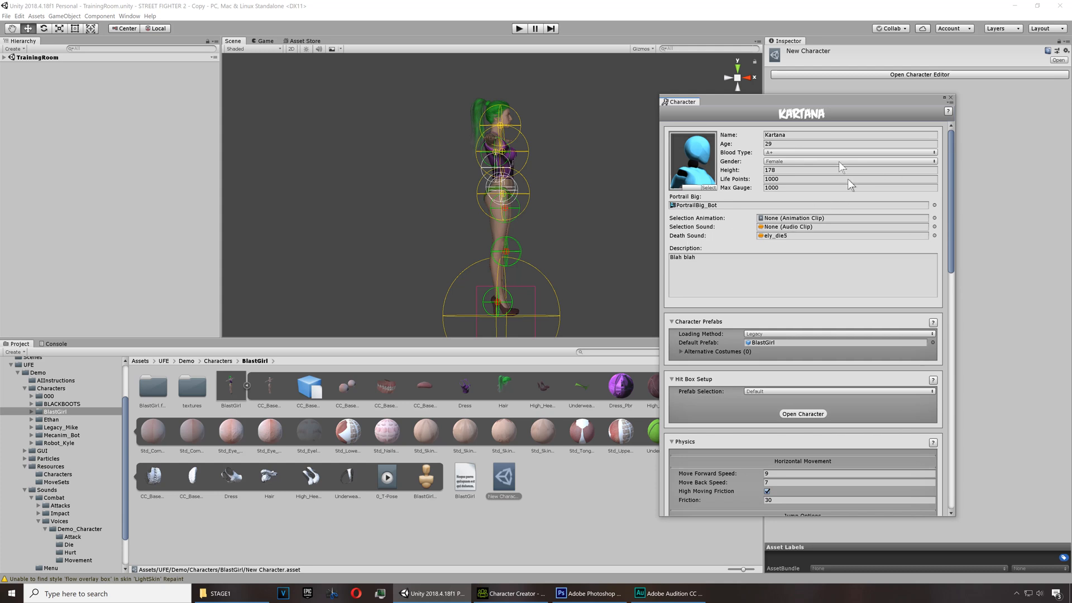
pyautogui.moveTo(731, 231)
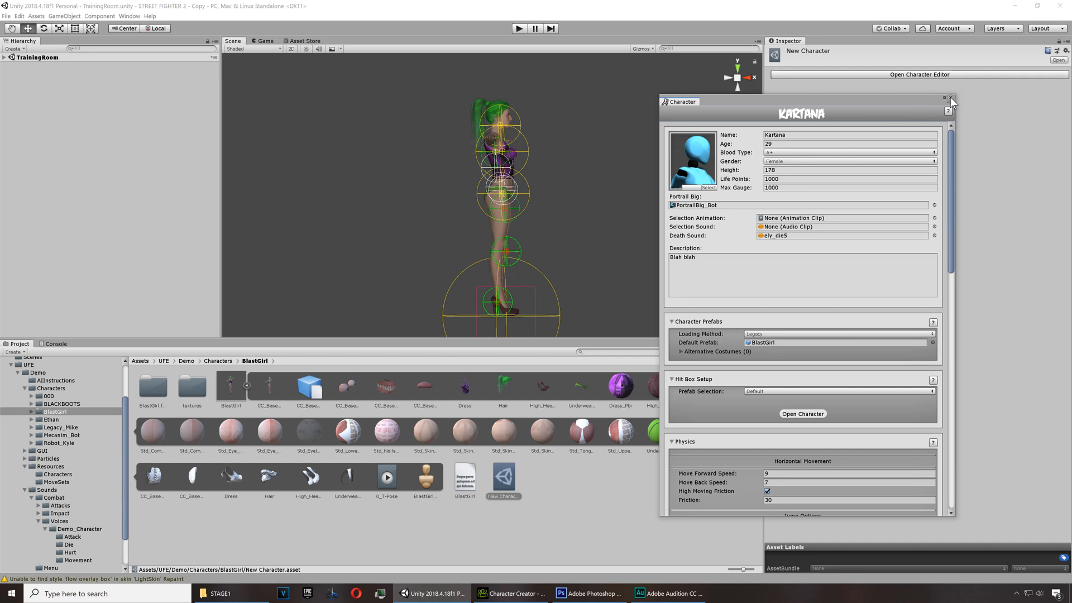
# Rename the New Character asset to Kartana and close her character editor
pyautogui.click(951, 99)
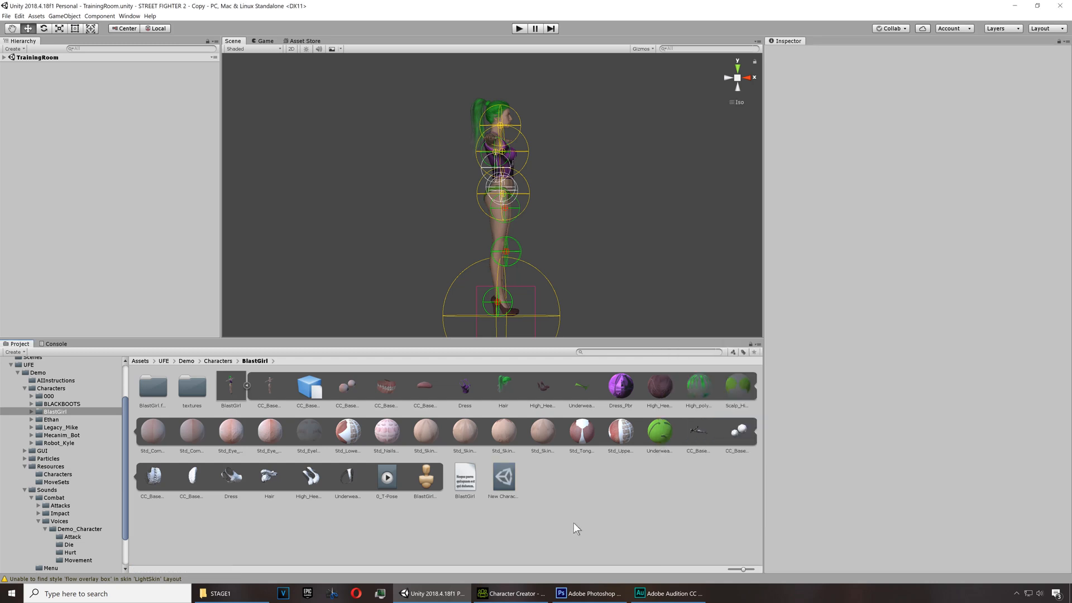
pyautogui.click(503, 477)
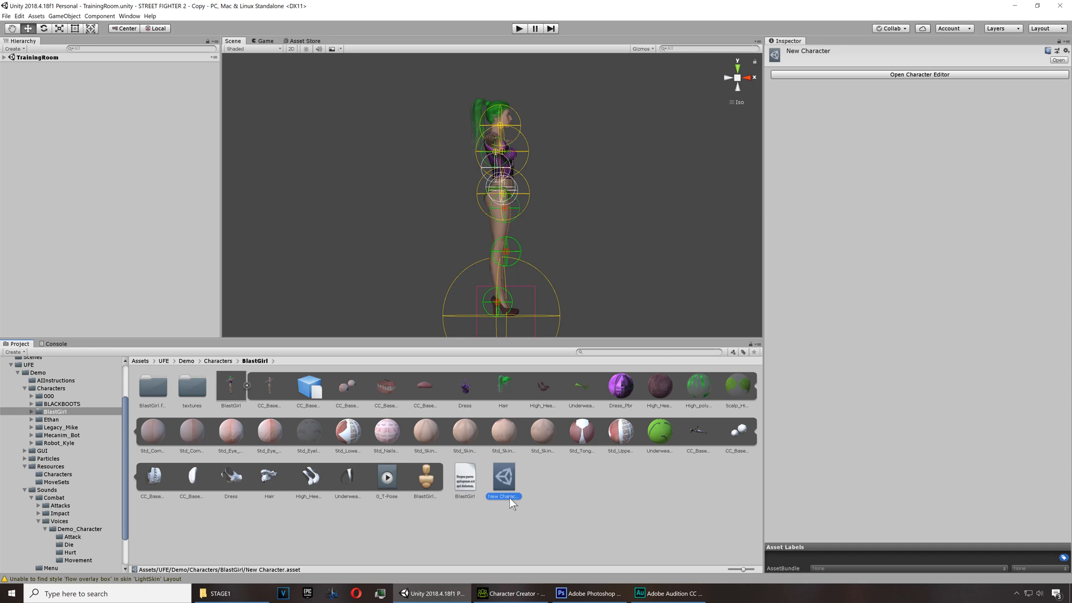
pyautogui.doubleClick(503, 496)
pyautogui.write('Kartana')
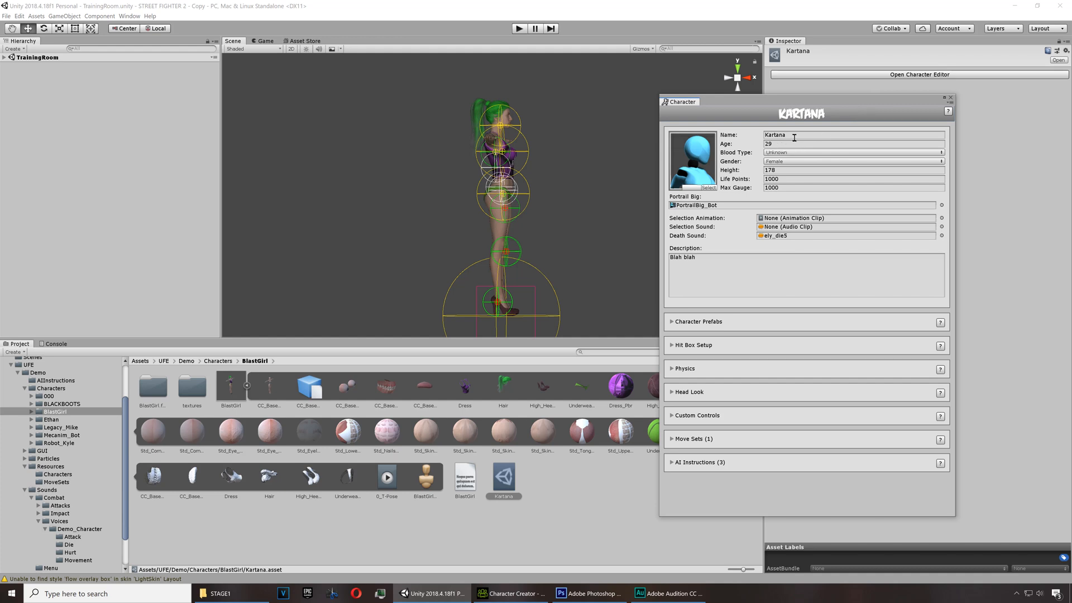
pyautogui.moveTo(951, 103)
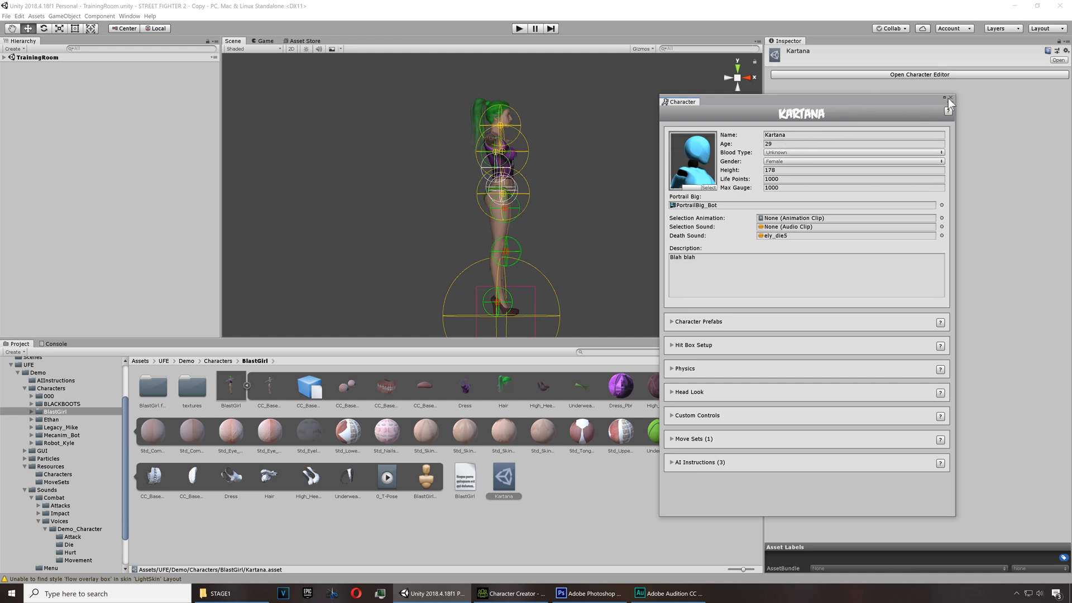
pyautogui.click(950, 100)
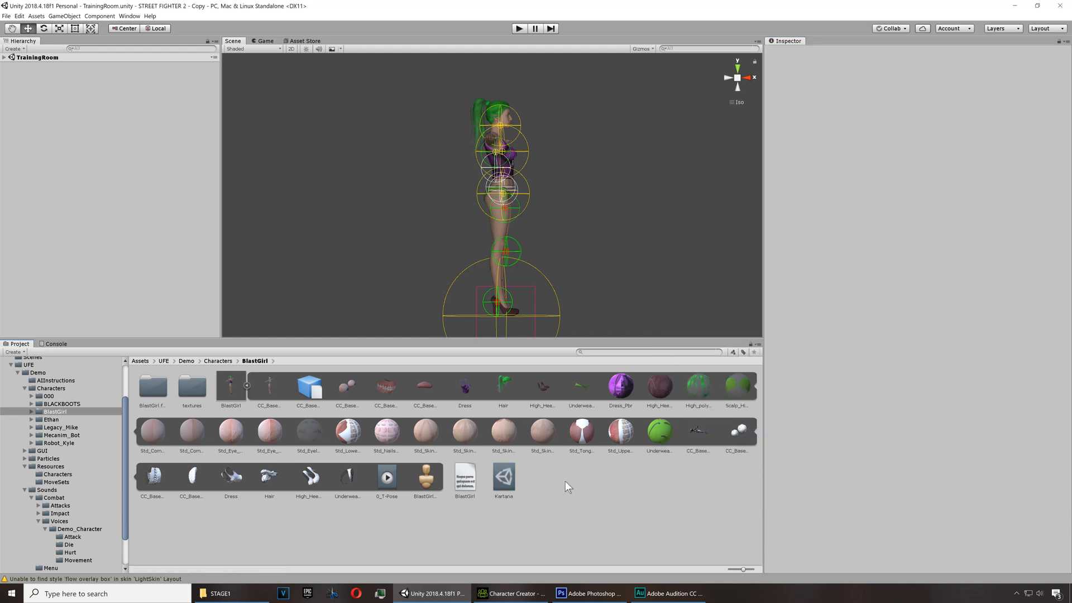
pyautogui.click(503, 477)
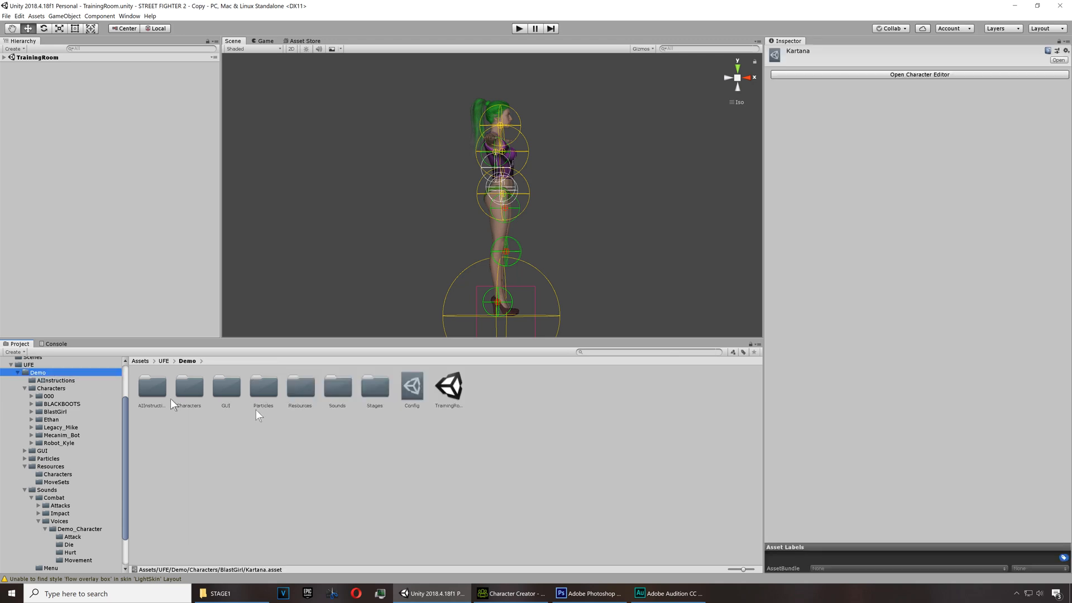
# Open the UFE Global Config and add a seventh character slot with a chosen file
pyautogui.click(412, 387)
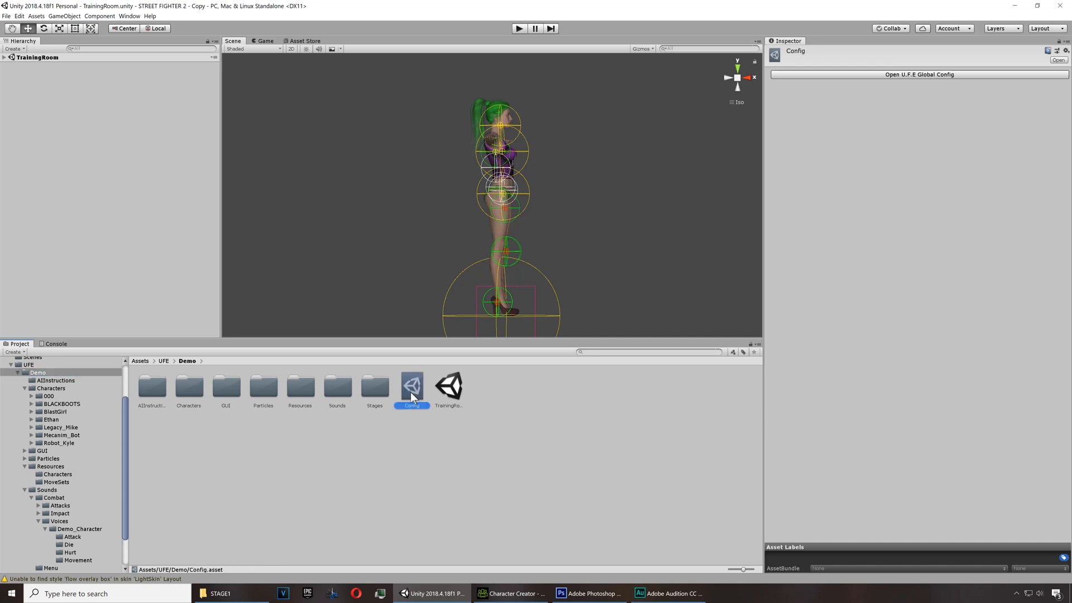
pyautogui.click(920, 73)
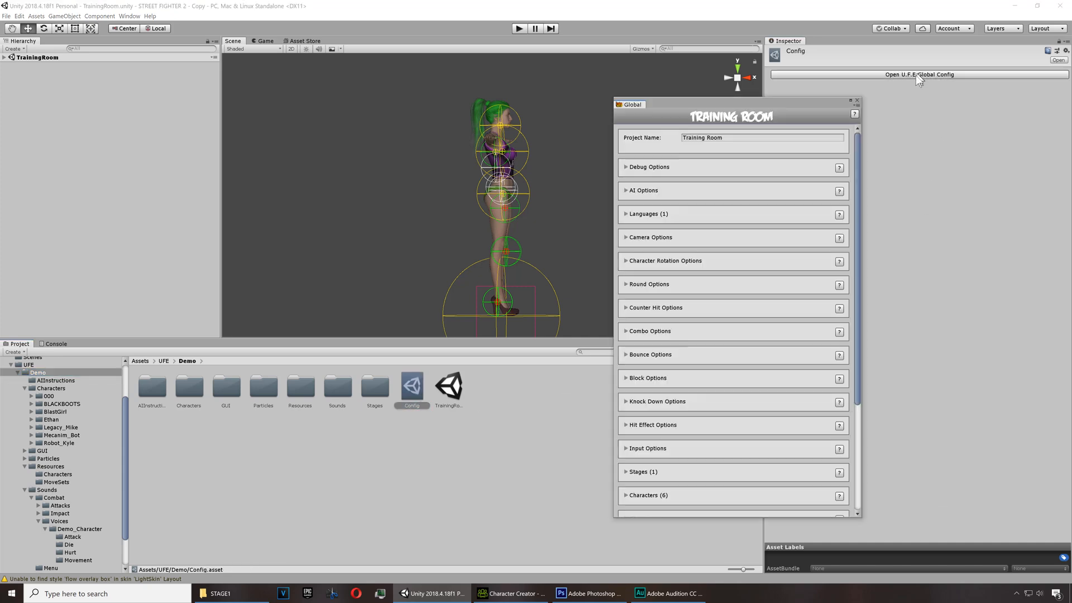
pyautogui.scroll(-3)
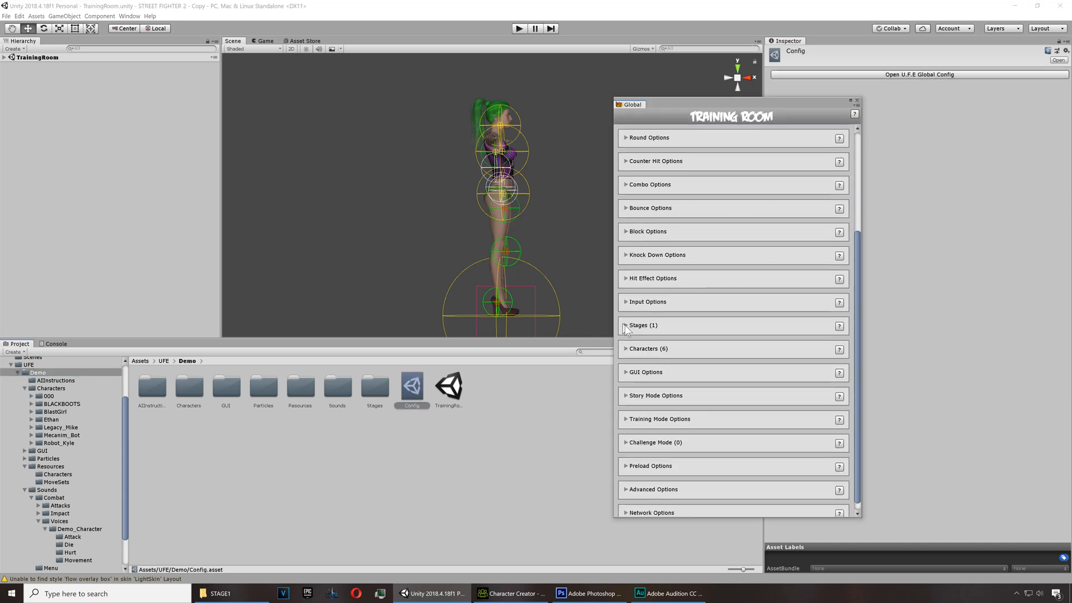
pyautogui.click(648, 348)
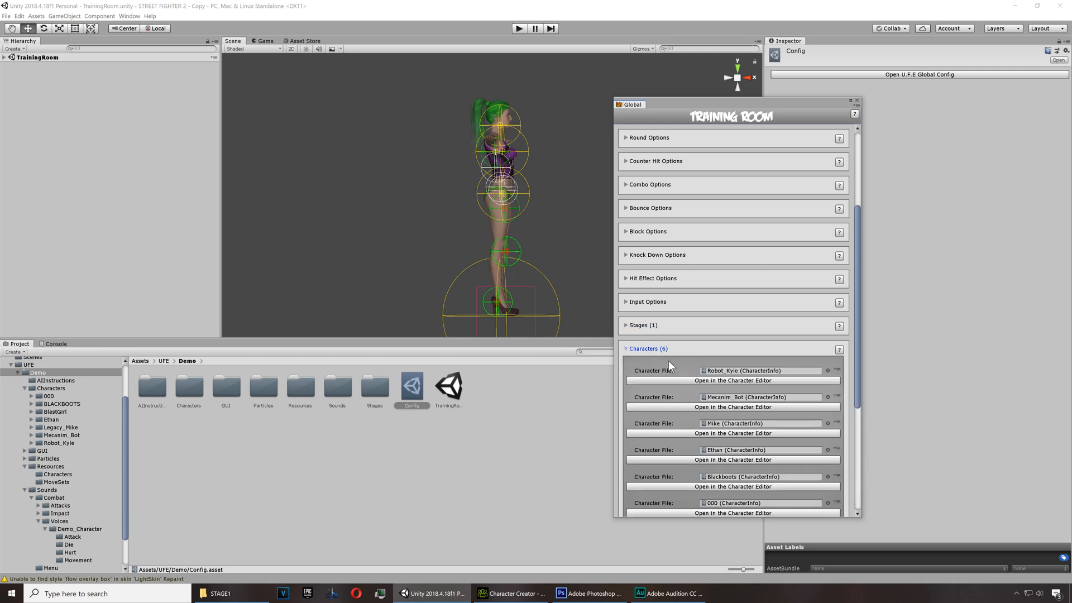
pyautogui.scroll(-3)
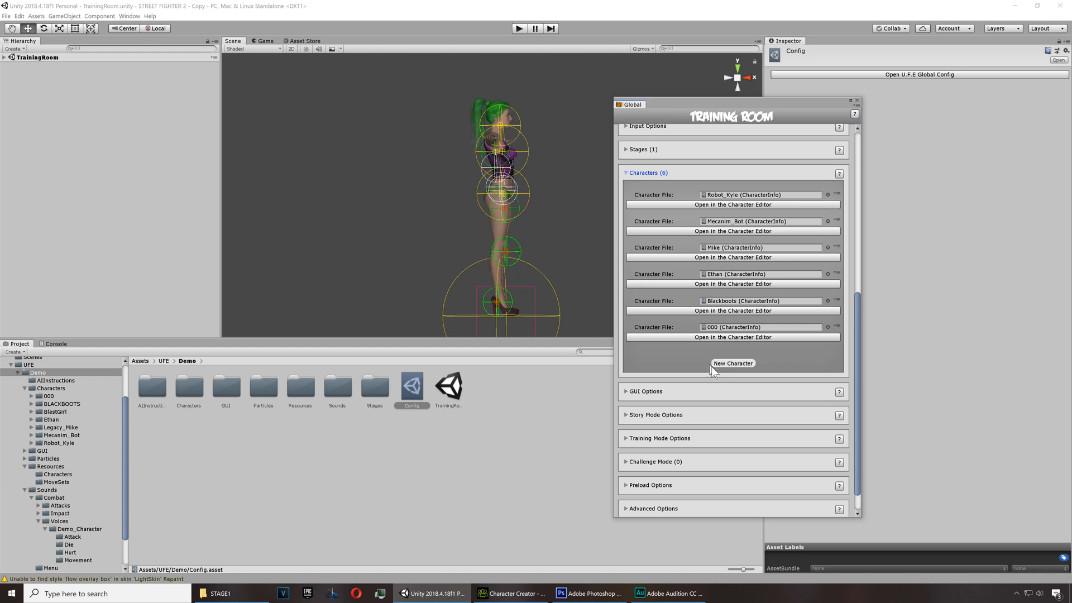
pyautogui.click(733, 363)
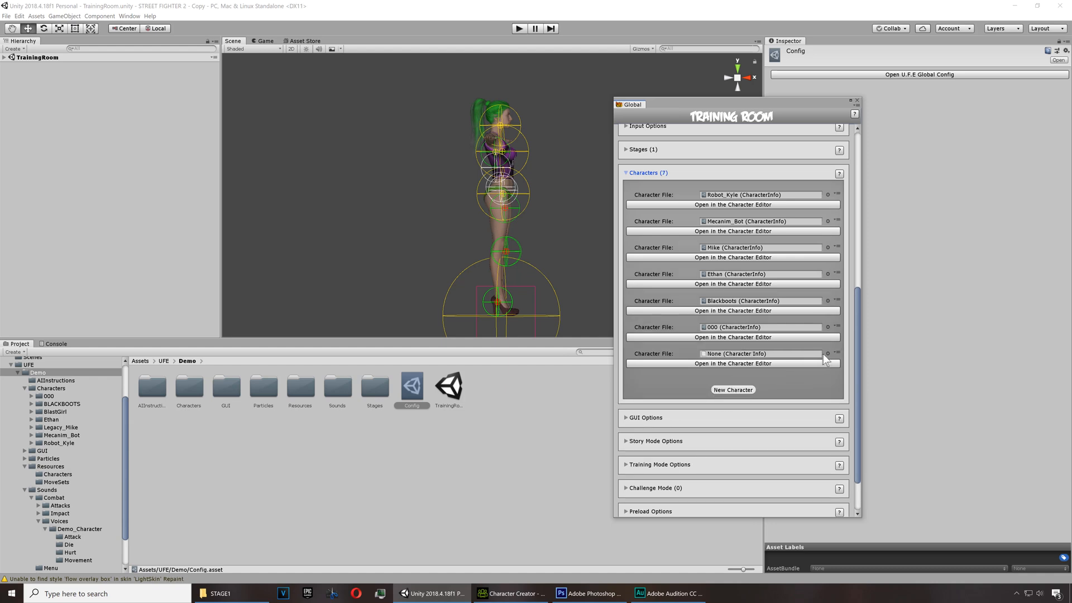
pyautogui.click(828, 353)
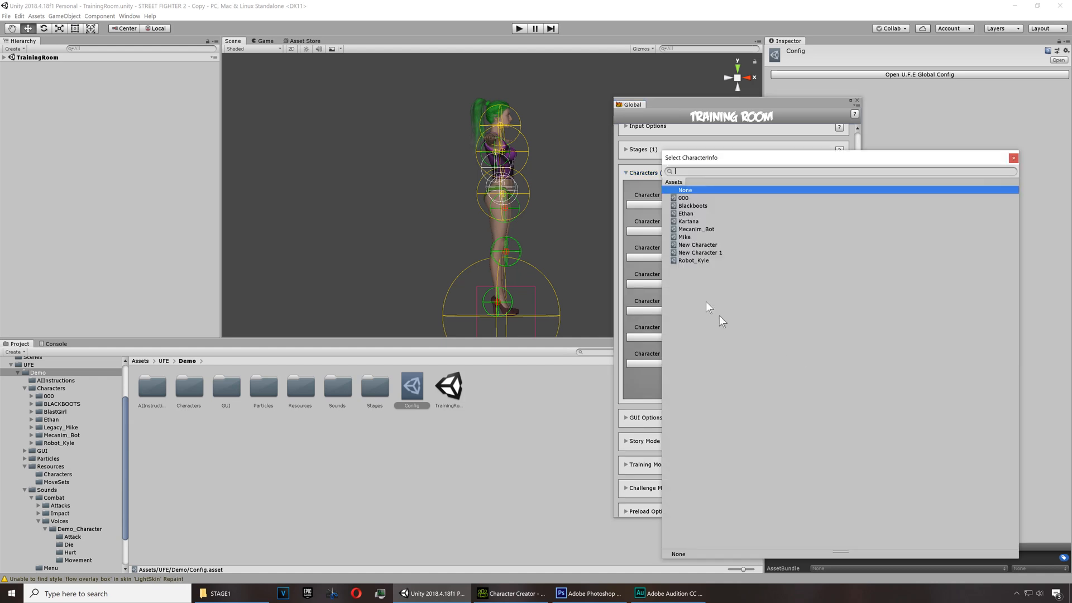
pyautogui.moveTo(699, 232)
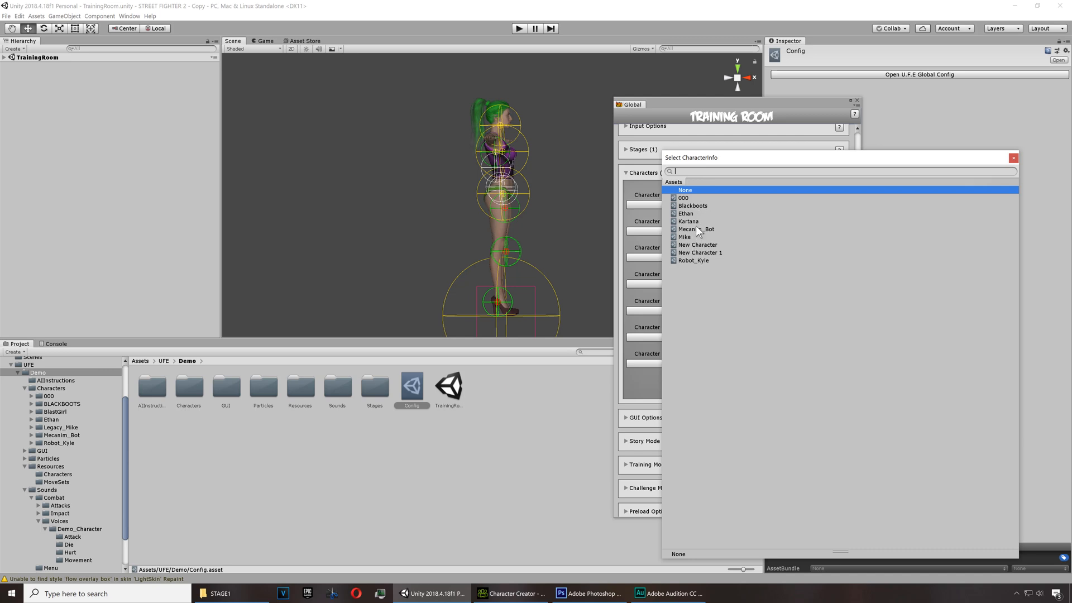
pyautogui.click(689, 221)
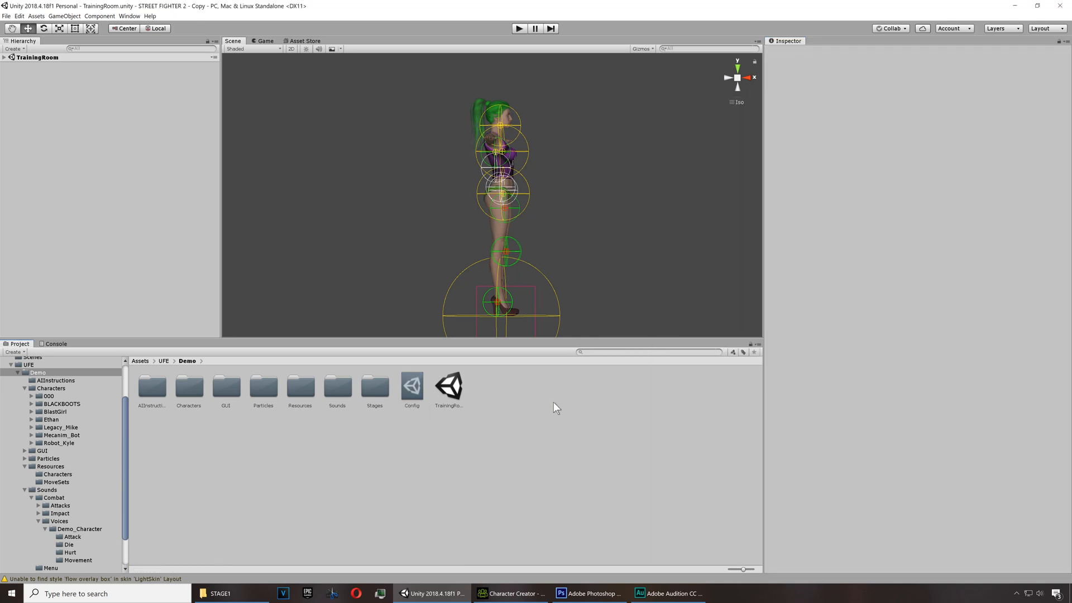
pyautogui.moveTo(99, 378)
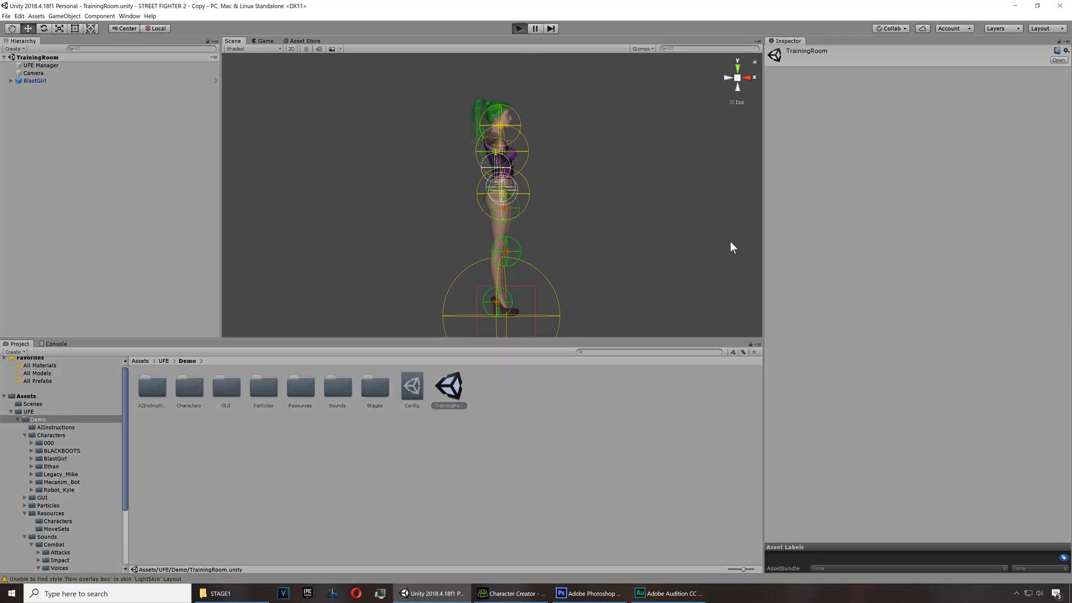
# Play the TrainingRoom scene and start a Player vs CPU match from the Versus menu
pyautogui.click(519, 28)
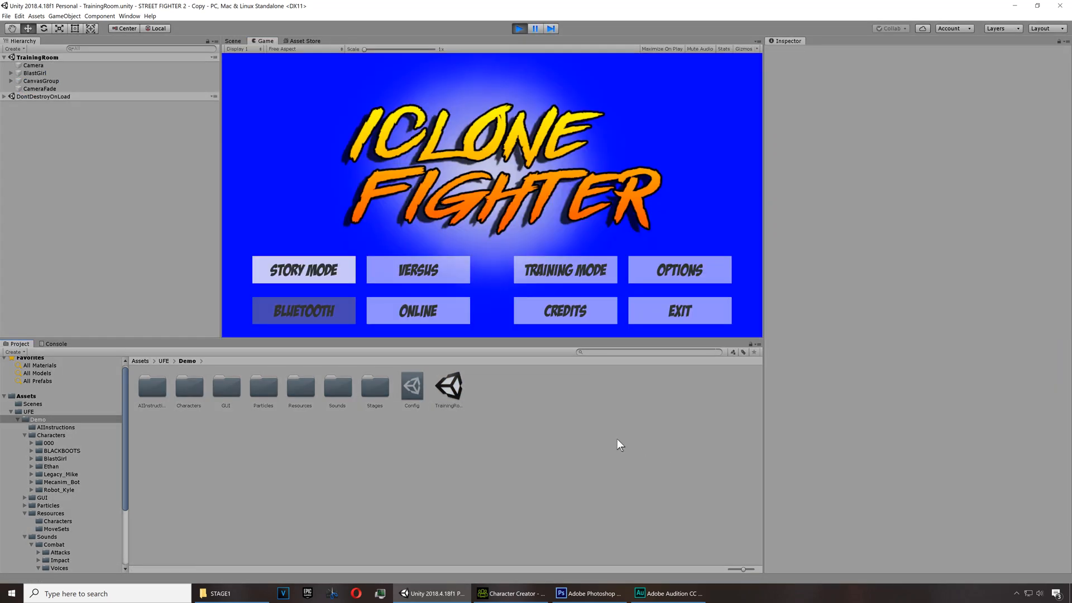
pyautogui.click(418, 270)
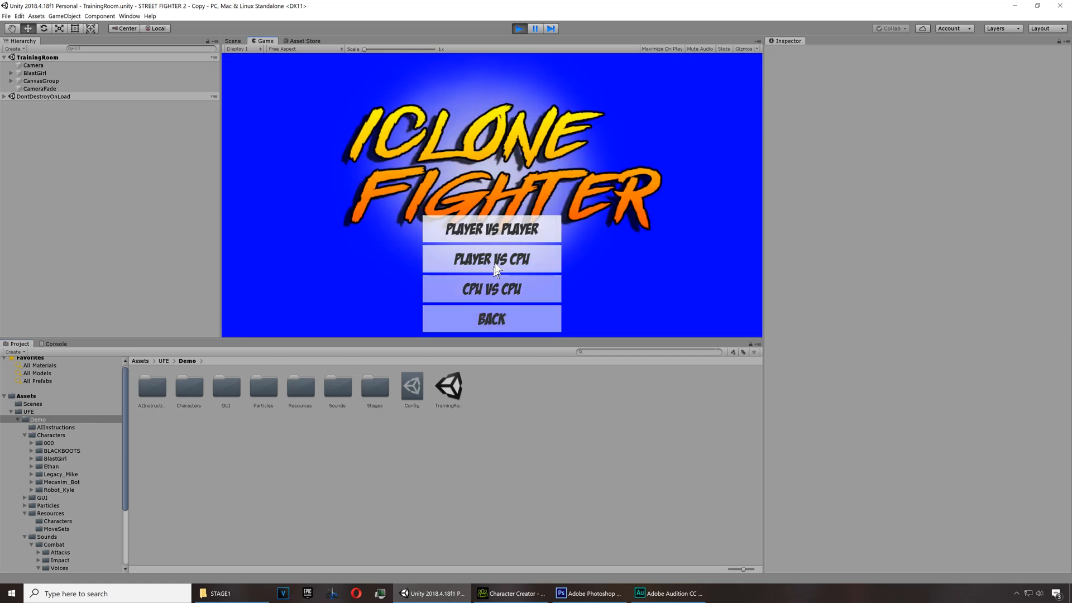
pyautogui.click(491, 260)
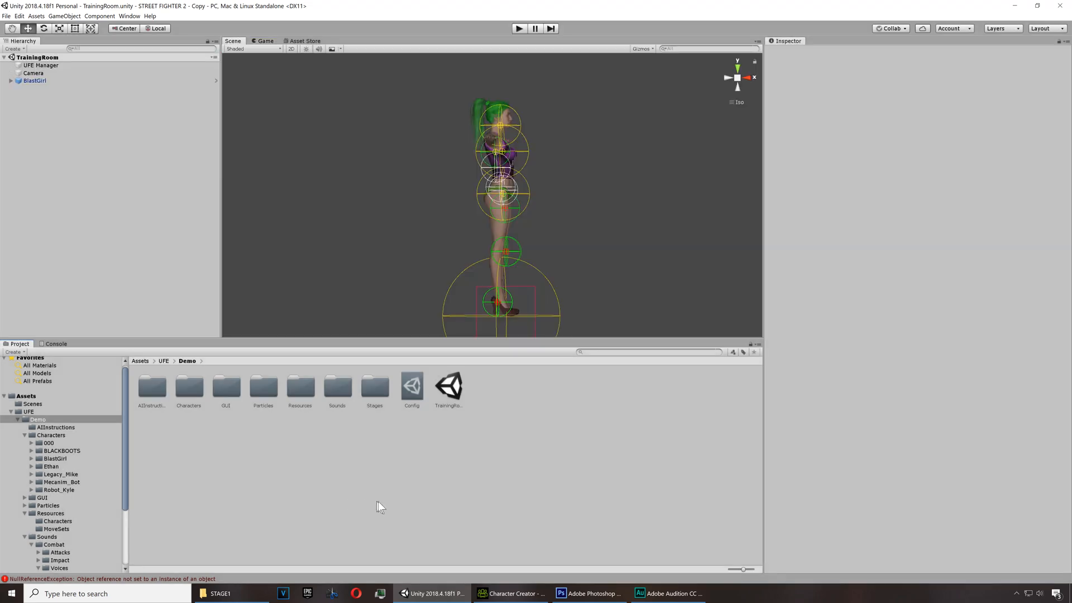
# Select the Kartana asset in the BlastGirl folder and open it in the UFE character editor
pyautogui.click(35, 80)
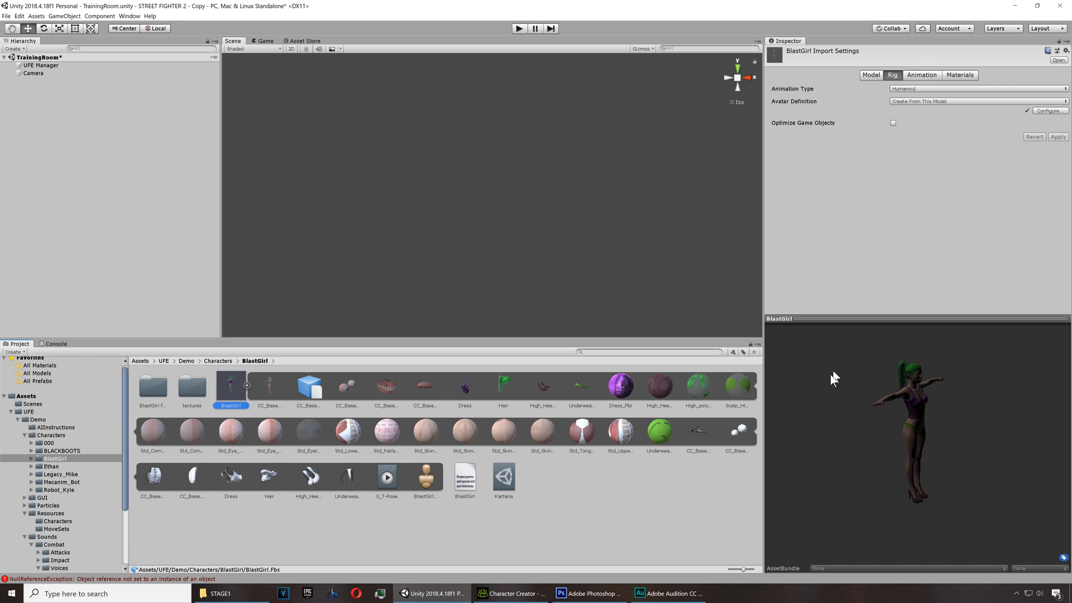
pyautogui.click(867, 75)
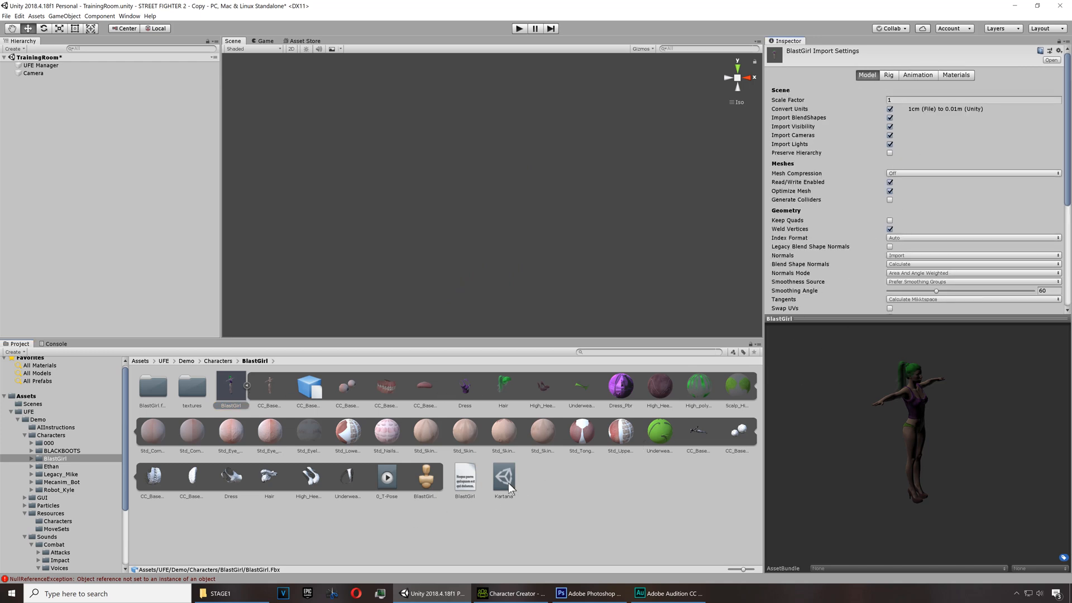
pyautogui.click(504, 476)
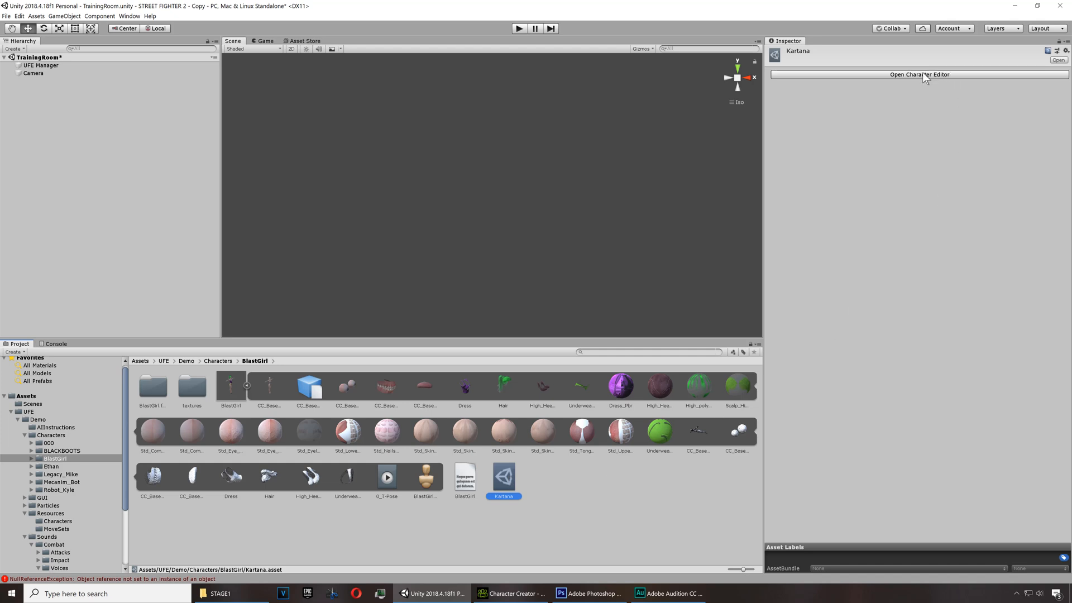
pyautogui.click(919, 73)
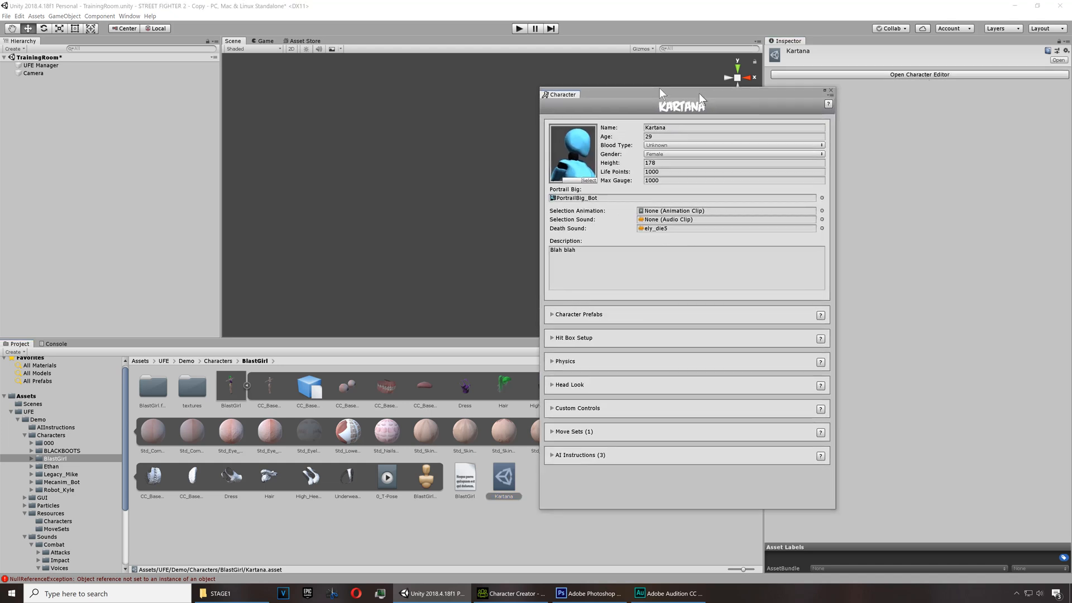
# Expand Kartana's Physics and Move Sets sections and set the animation type to Mecanim
pyautogui.moveTo(684, 94); pyautogui.dragTo(560, 79)
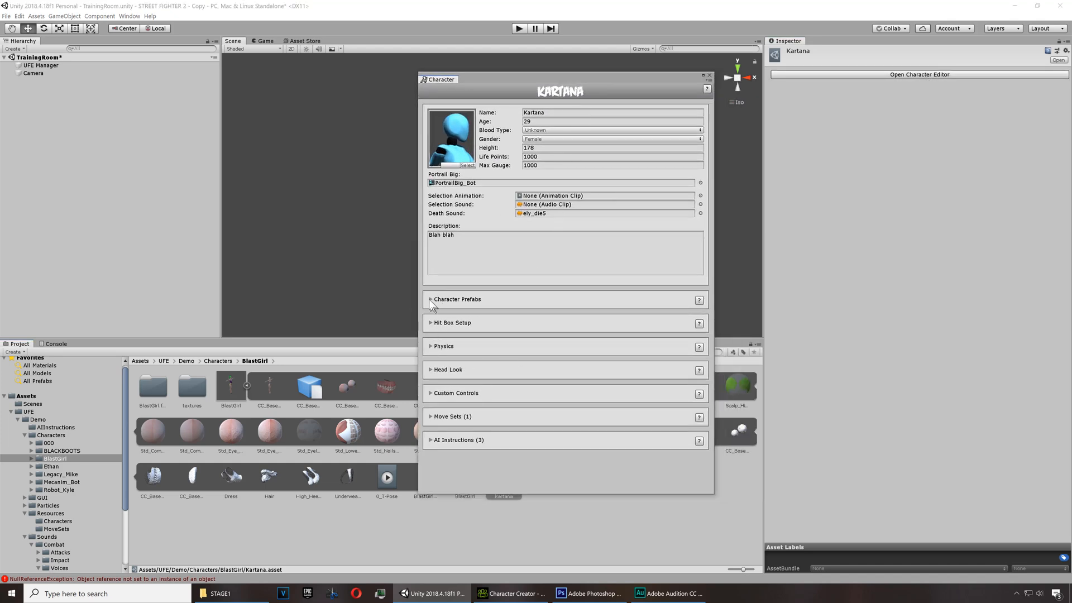
pyautogui.click(430, 299)
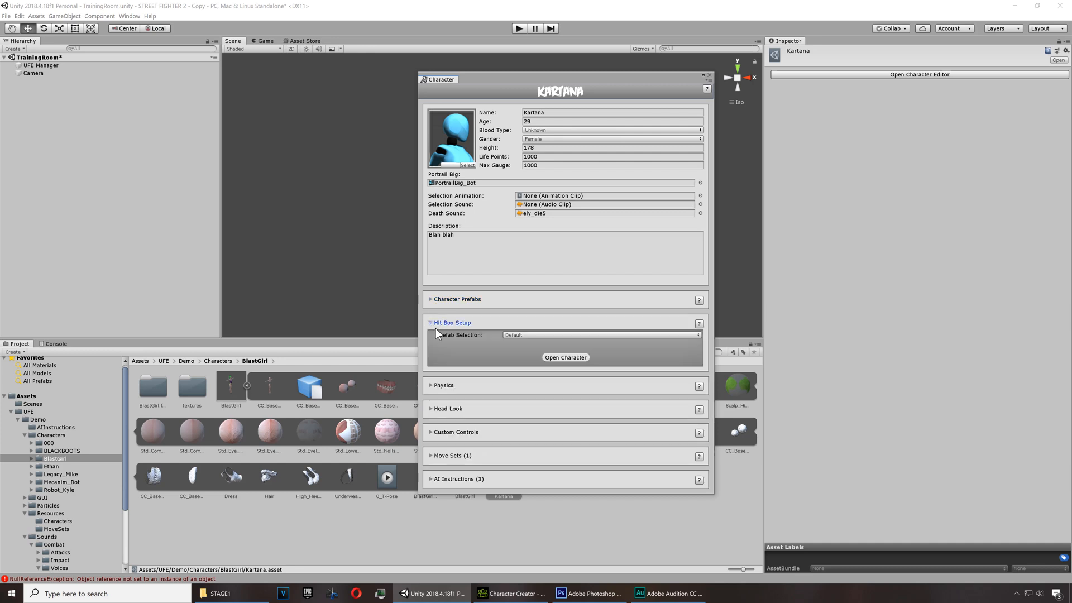
pyautogui.moveTo(432, 385)
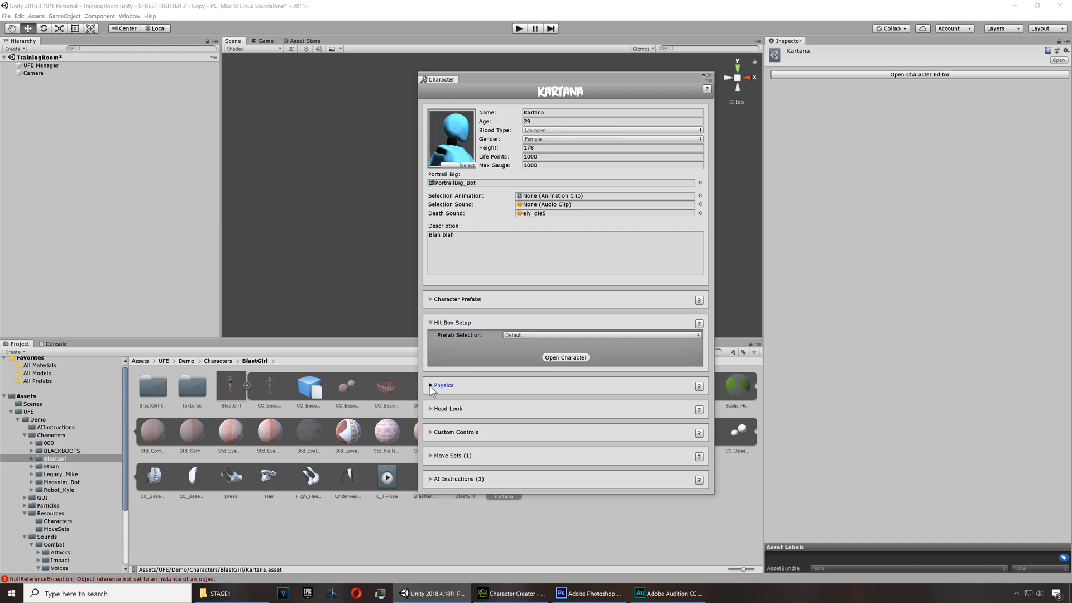
pyautogui.click(443, 385)
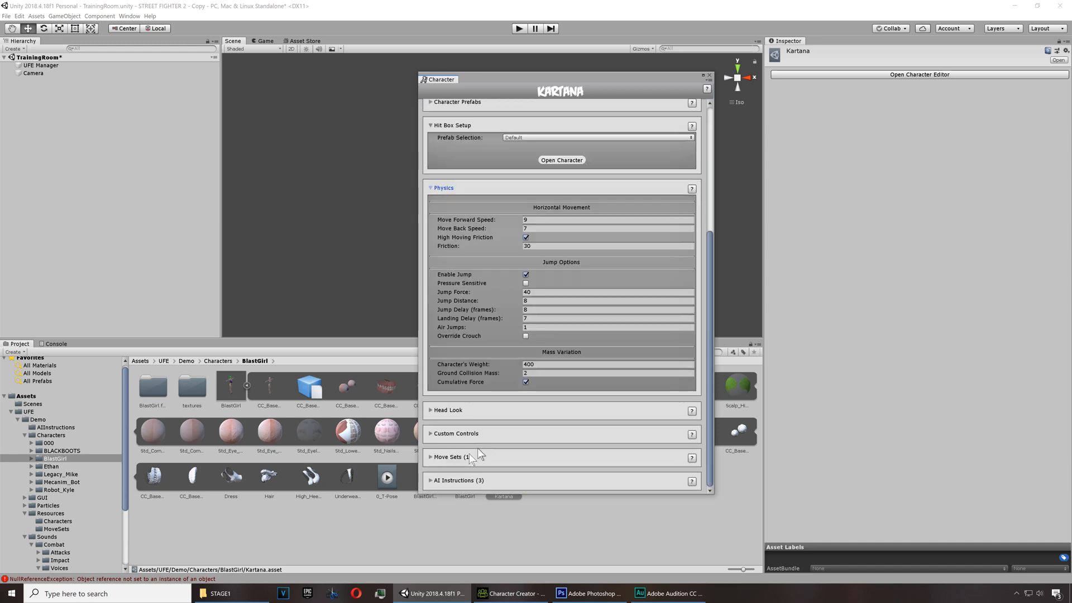
pyautogui.click(448, 409)
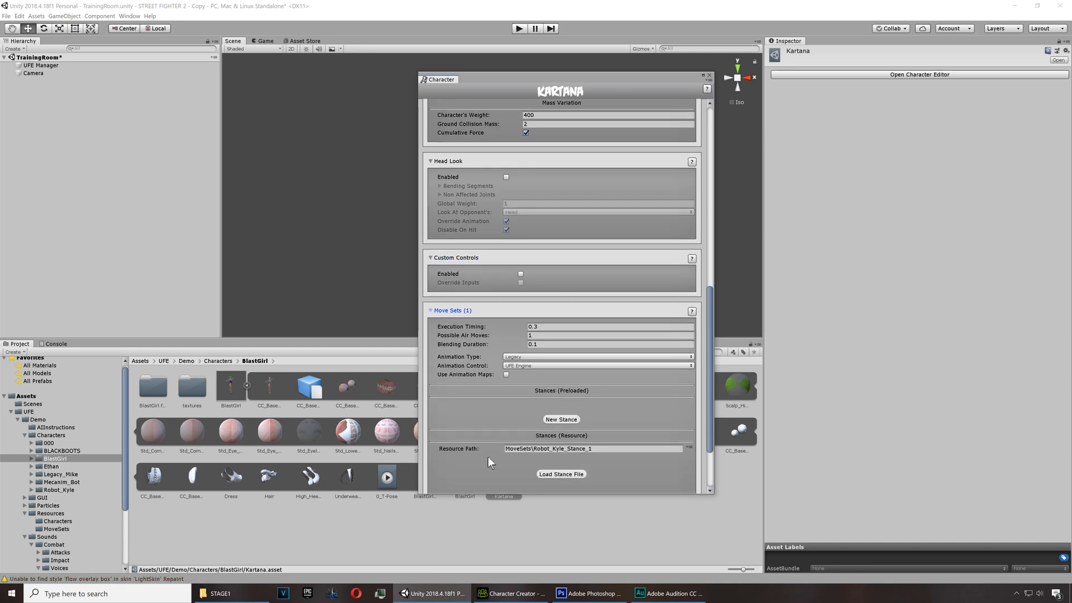
pyautogui.moveTo(540, 362)
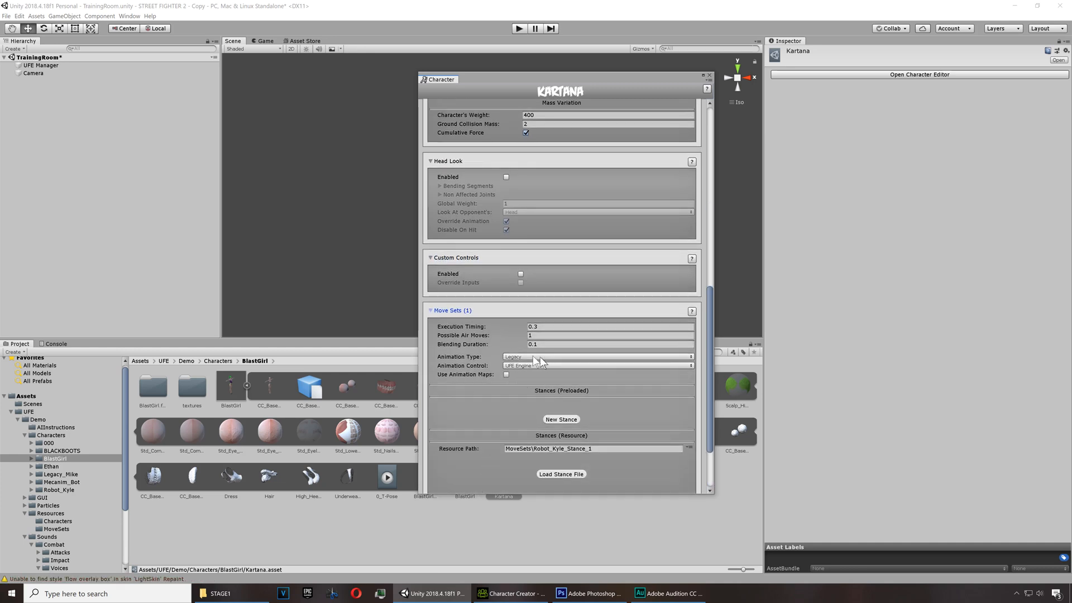
pyautogui.click(607, 356)
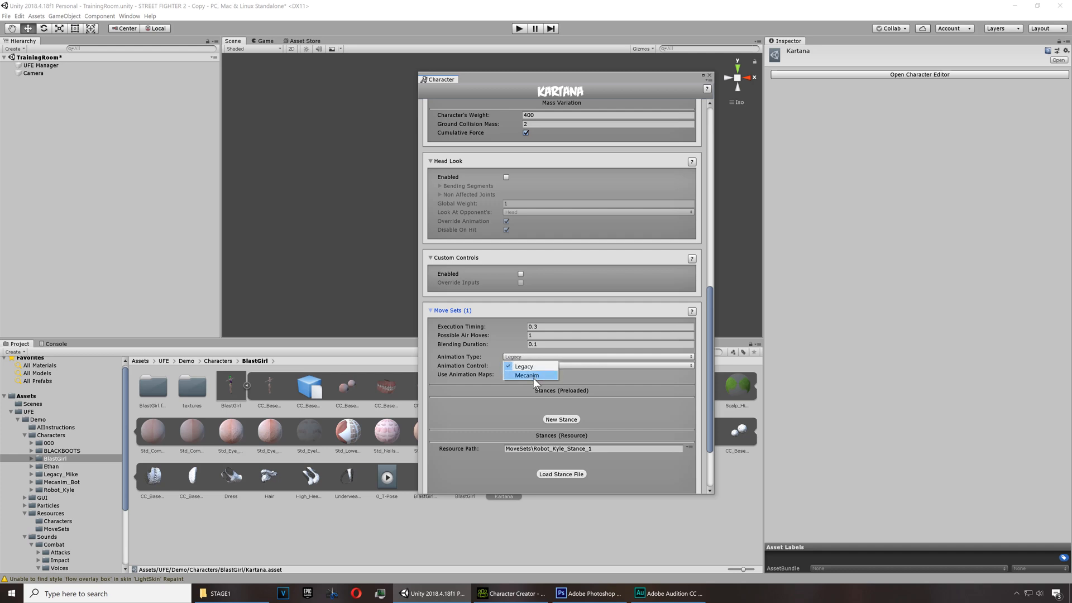
pyautogui.click(526, 375)
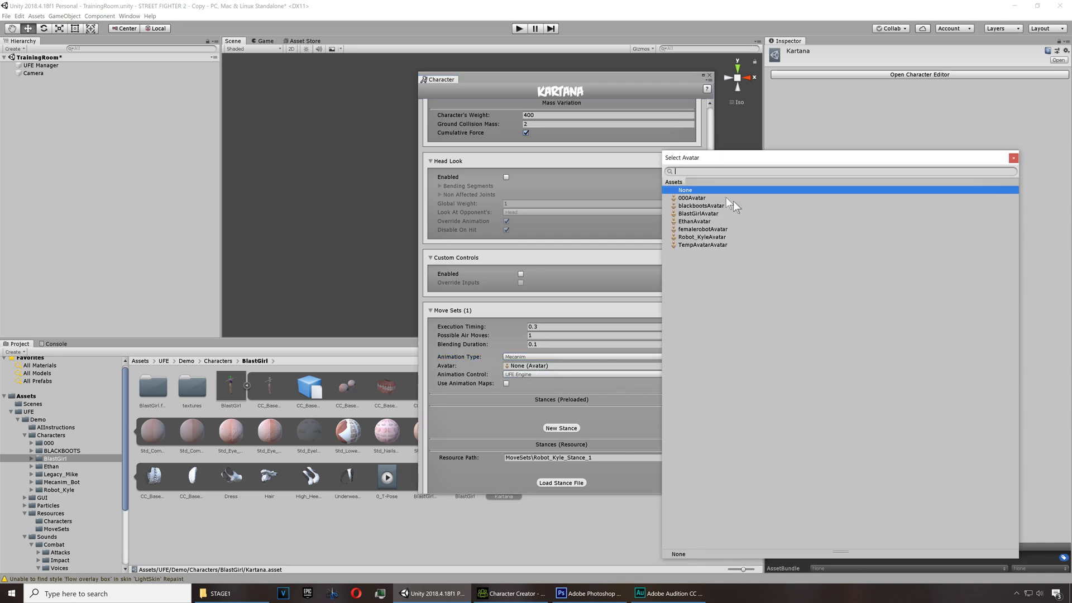
pyautogui.moveTo(715, 218)
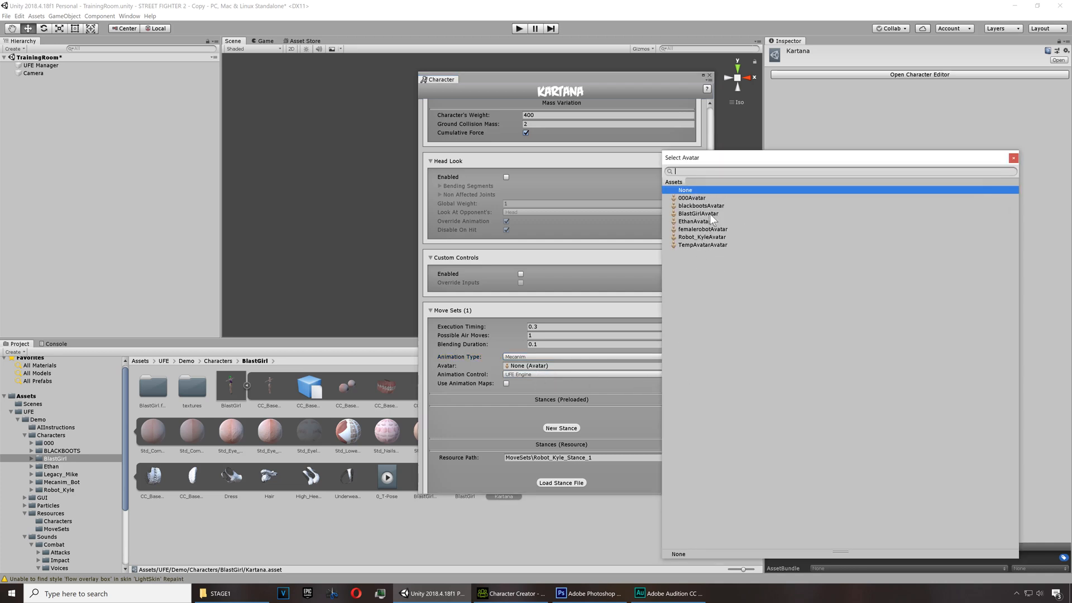
# Assign BlastGirlAvatar, set blood type O+, and load the model in Hit Box Setup
pyautogui.click(697, 214)
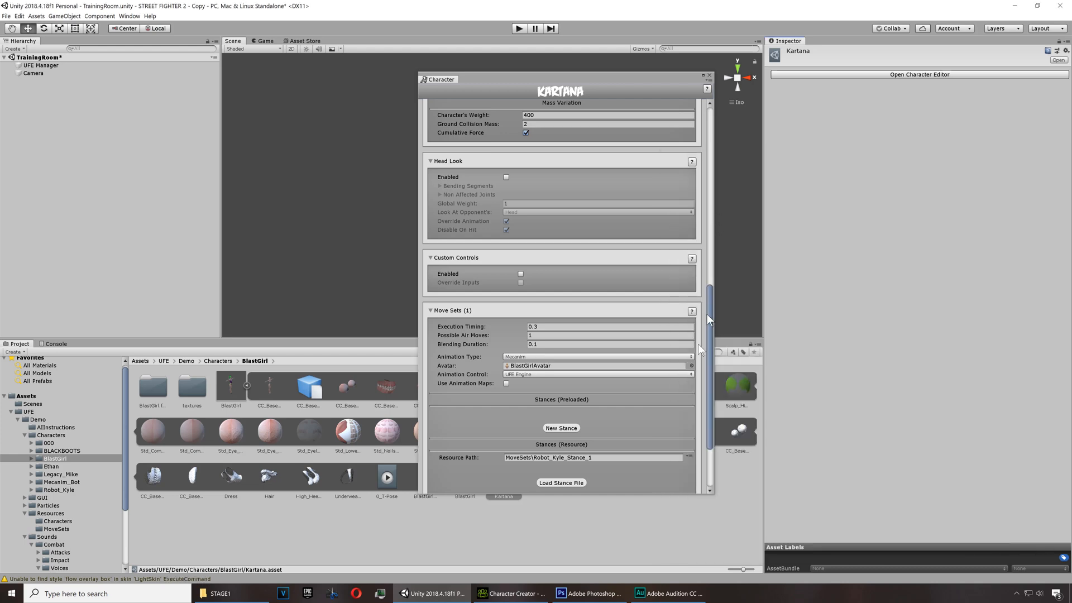
pyautogui.moveTo(455, 392)
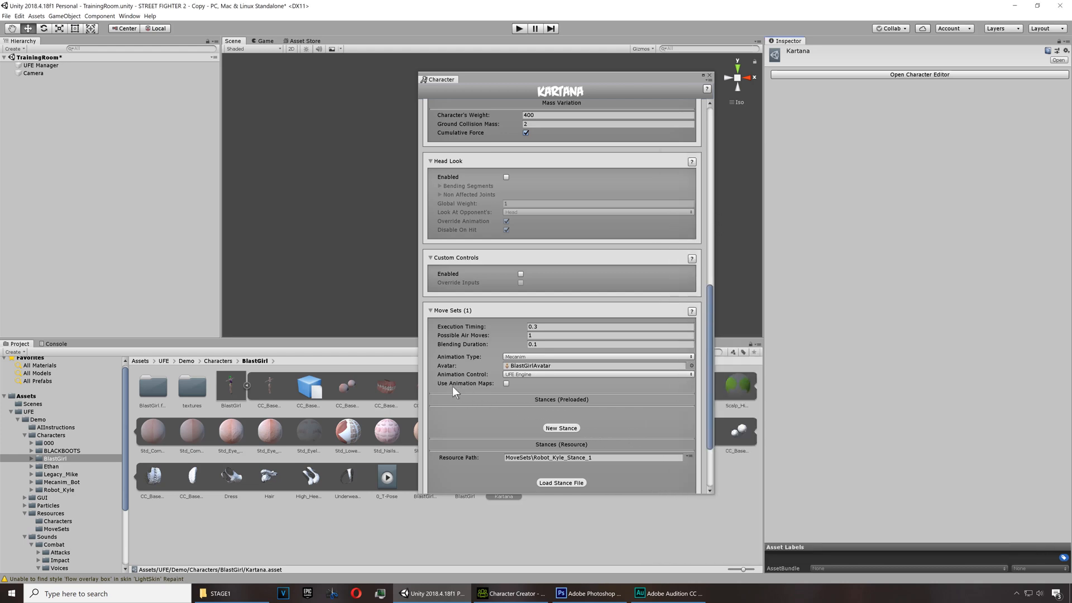
pyautogui.click(507, 383)
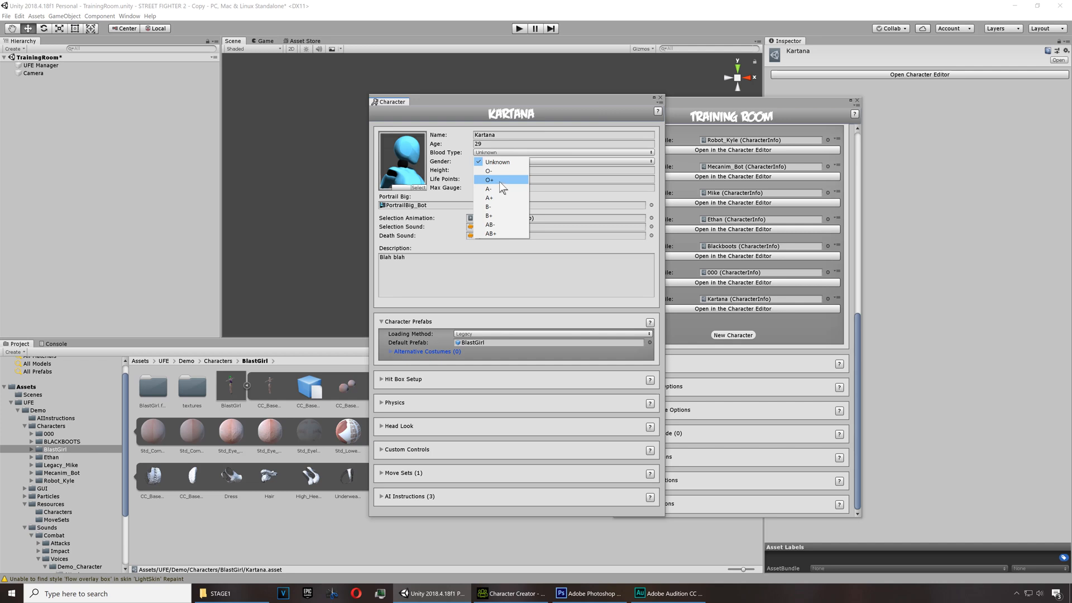
pyautogui.click(489, 180)
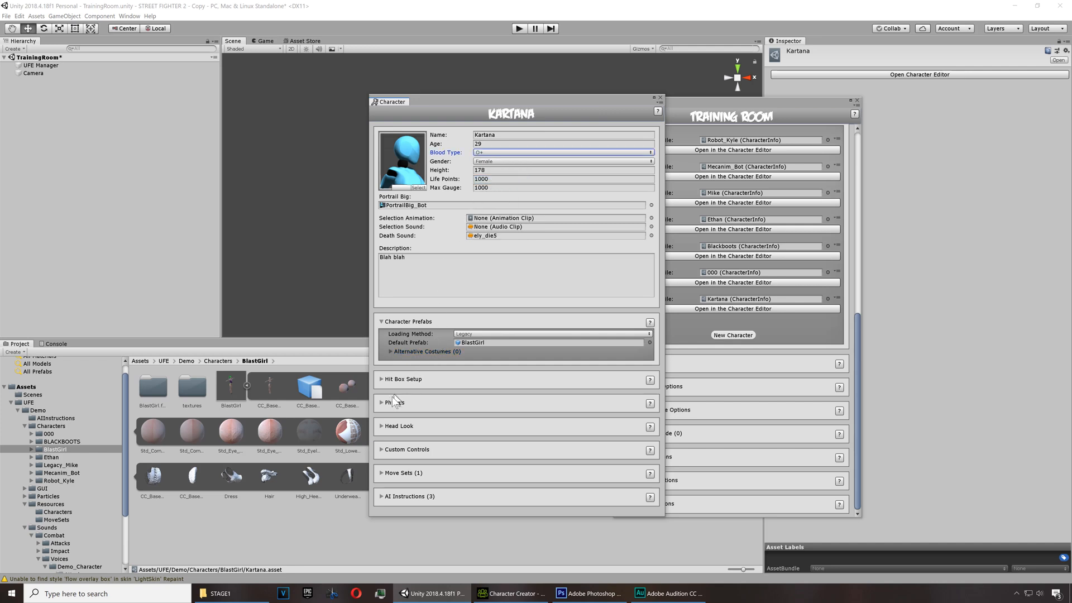
pyautogui.click(403, 378)
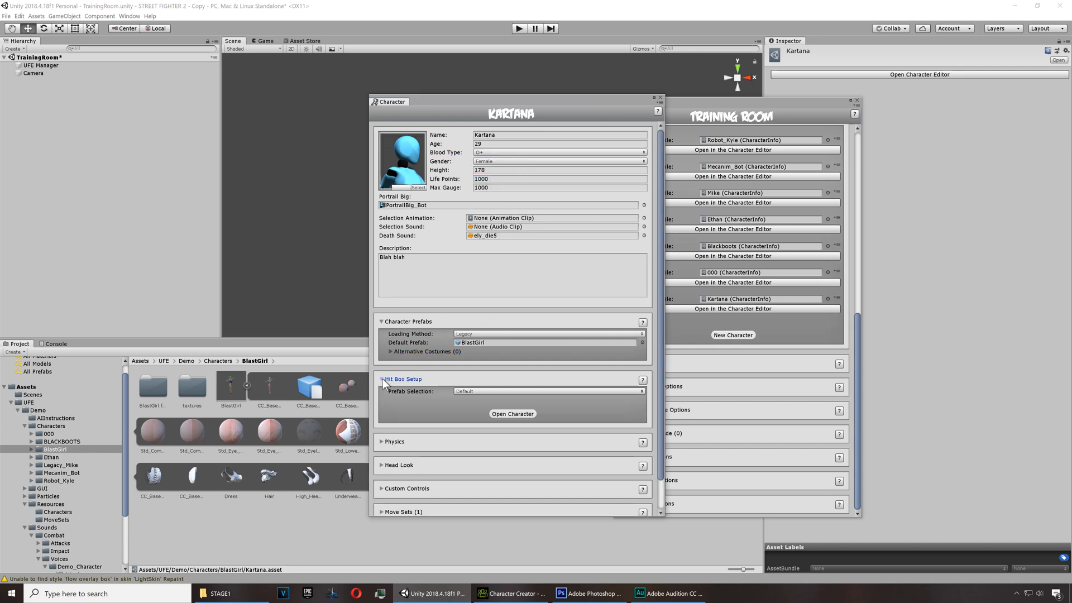
pyautogui.click(403, 379)
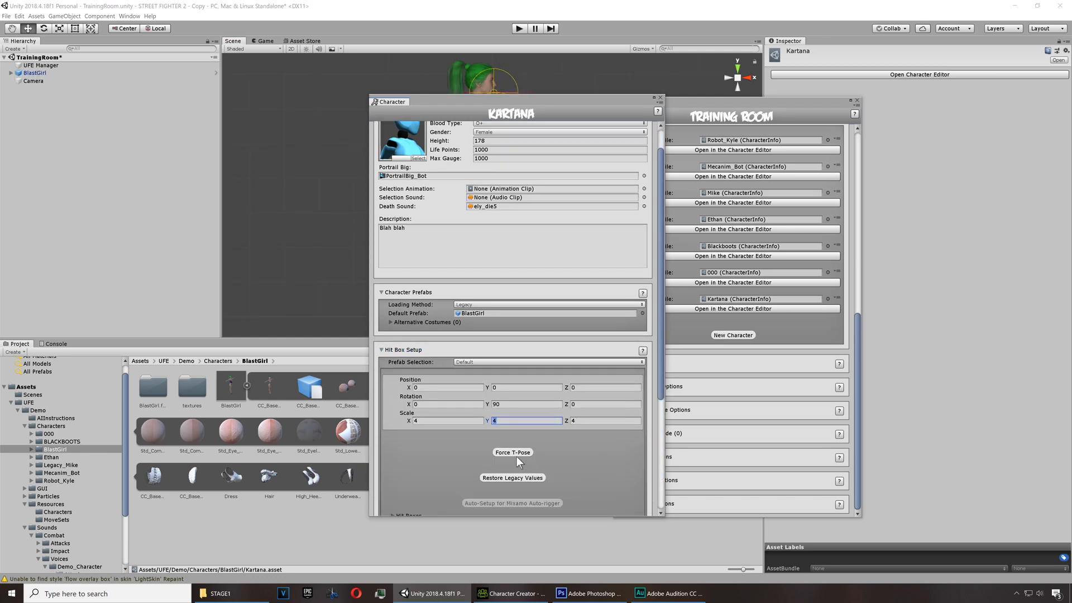
pyautogui.scroll(-3)
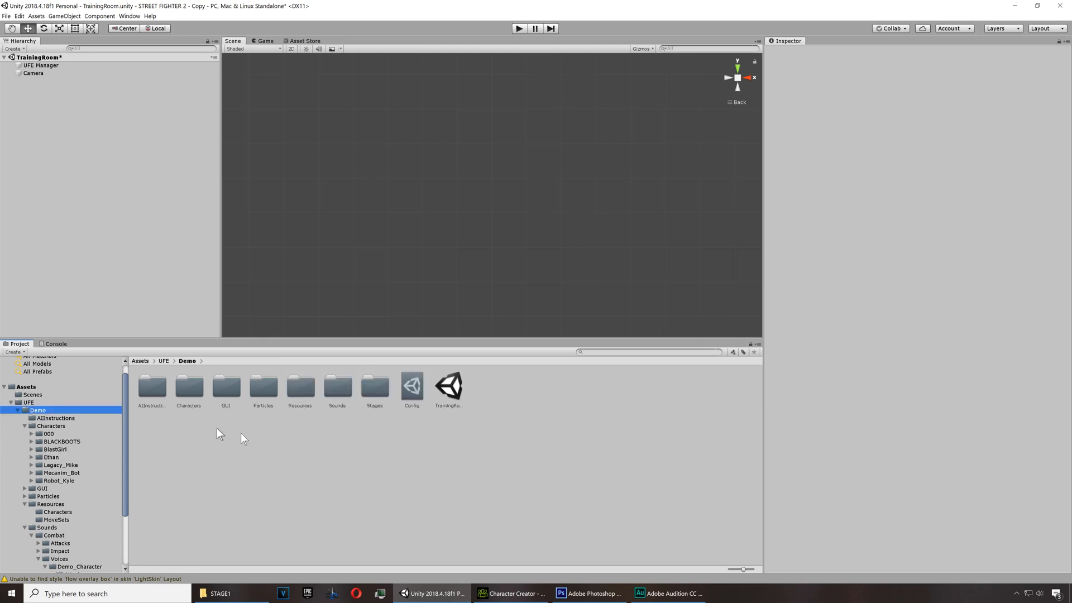
pyautogui.moveTo(259, 444)
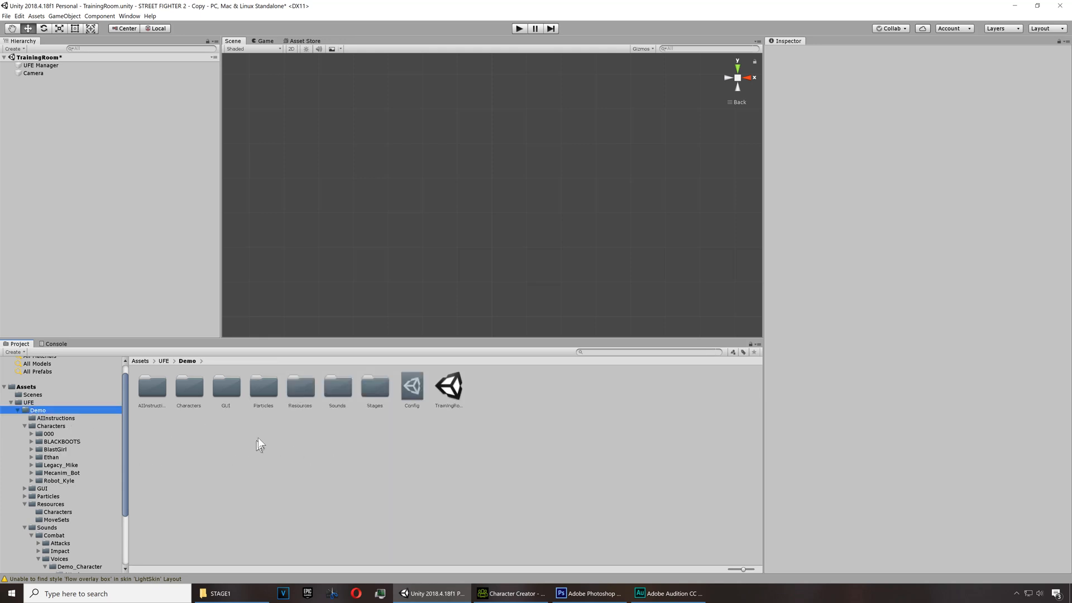
pyautogui.moveTo(244, 432)
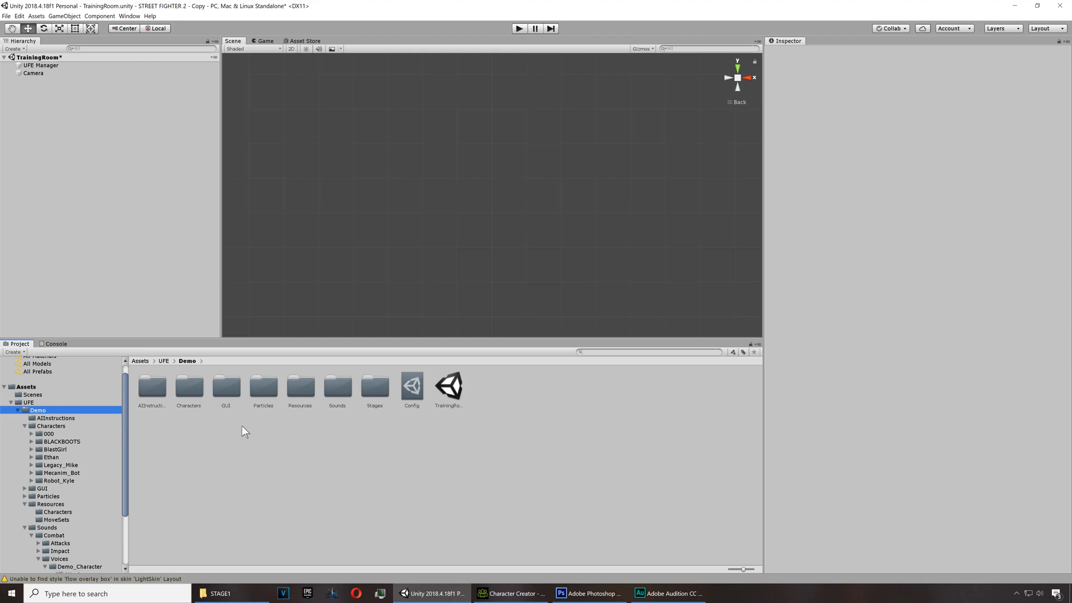
# Apply the female MotionPlus Ponder pose to the green-haired character and render a preview image
pyautogui.click(512, 594)
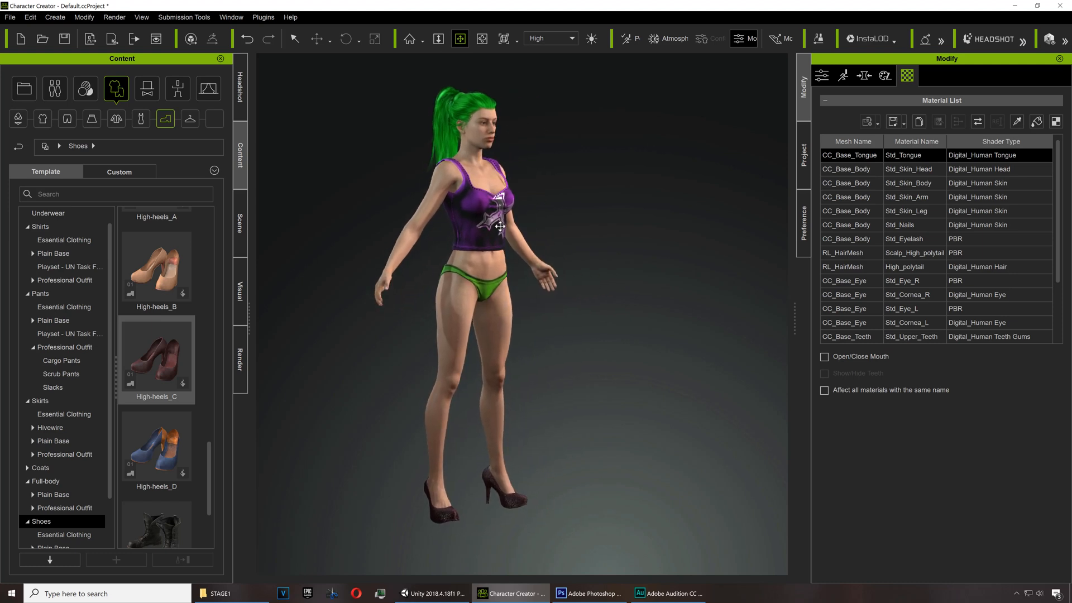
pyautogui.click(156, 352)
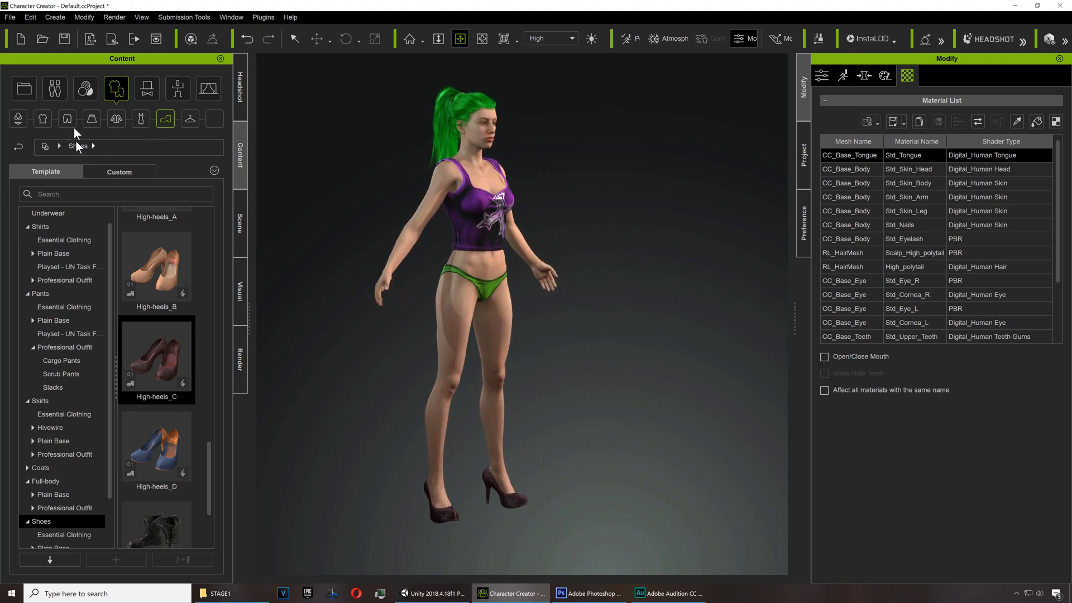
pyautogui.click(177, 87)
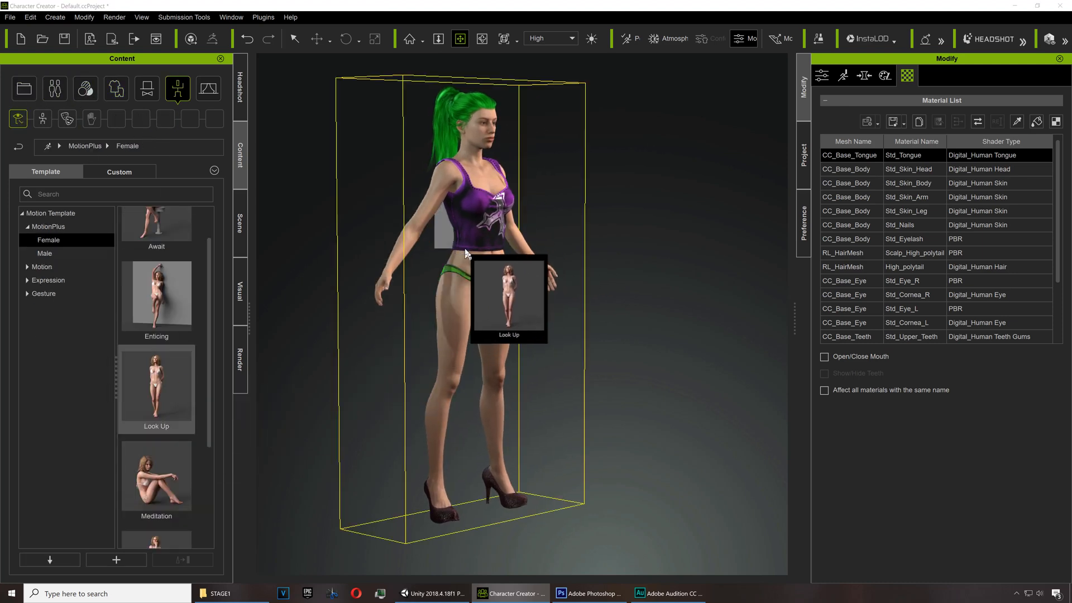
pyautogui.doubleClick(156, 386)
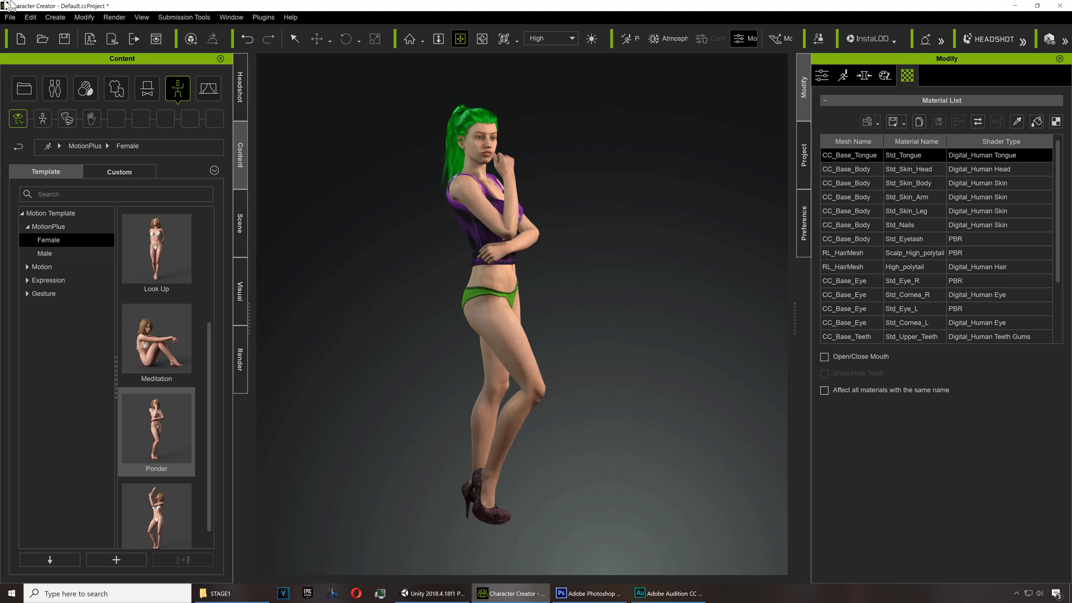
pyautogui.click(114, 17)
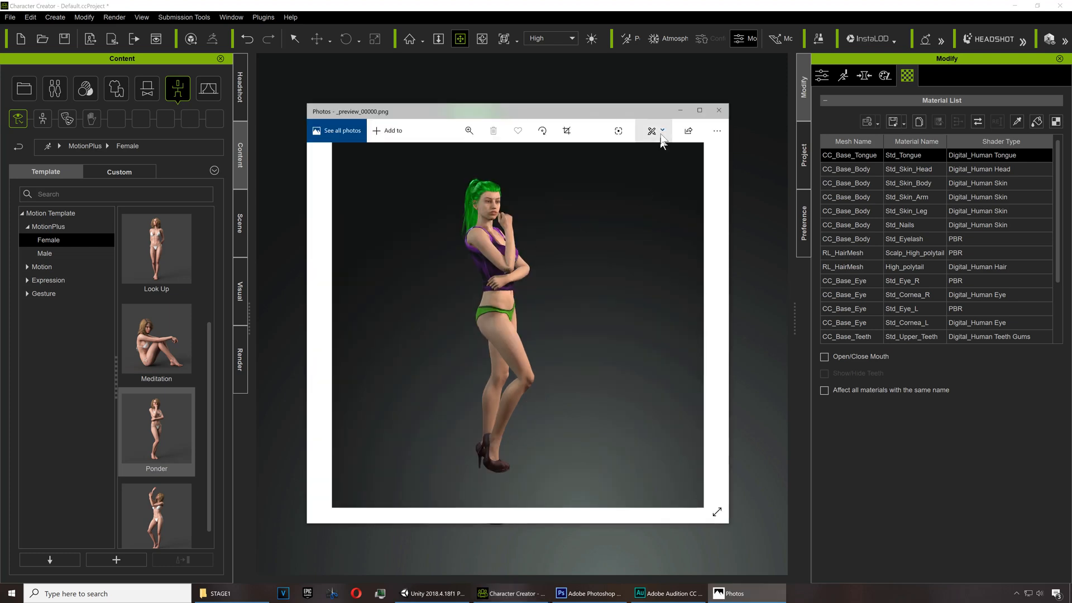
pyautogui.click(430, 593)
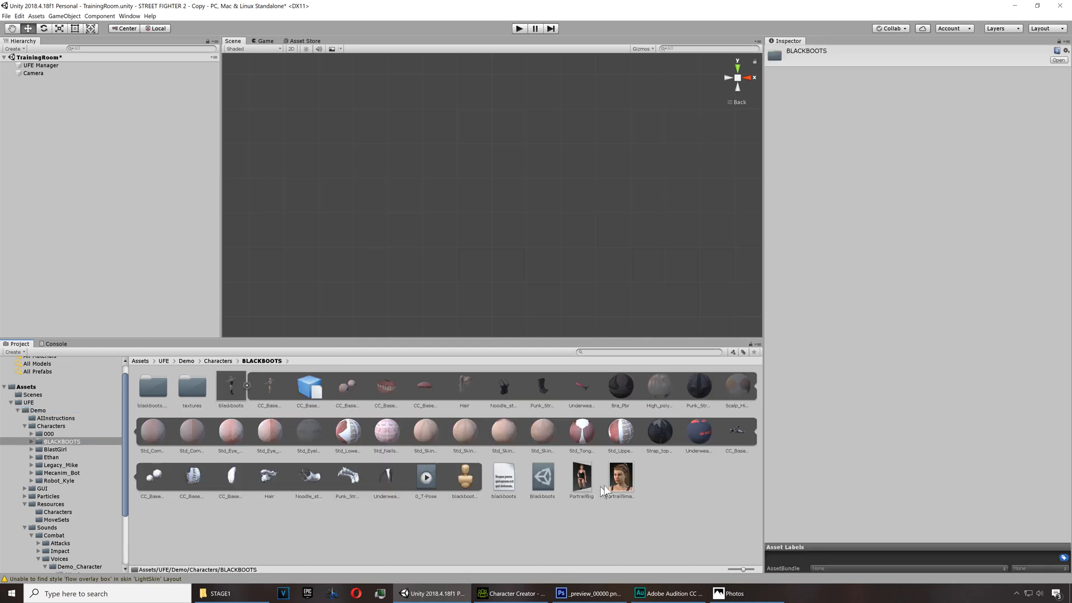
# Reveal PortraitSmall in Explorer and paste PortraitBig and PortraitSmall into the BlastGirl folder
pyautogui.rightClick(619, 479)
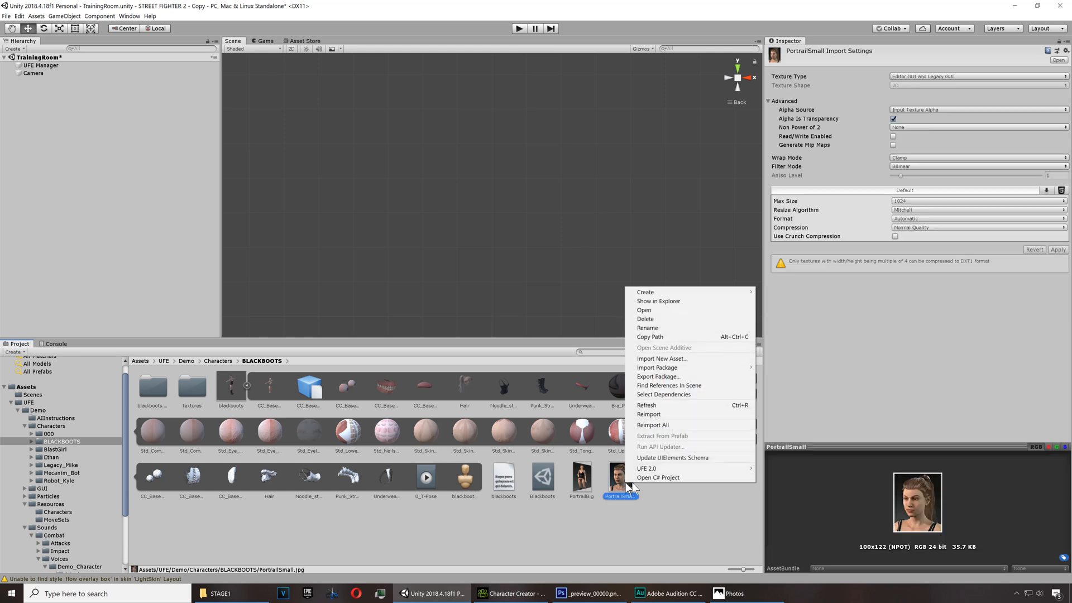
pyautogui.click(445, 265)
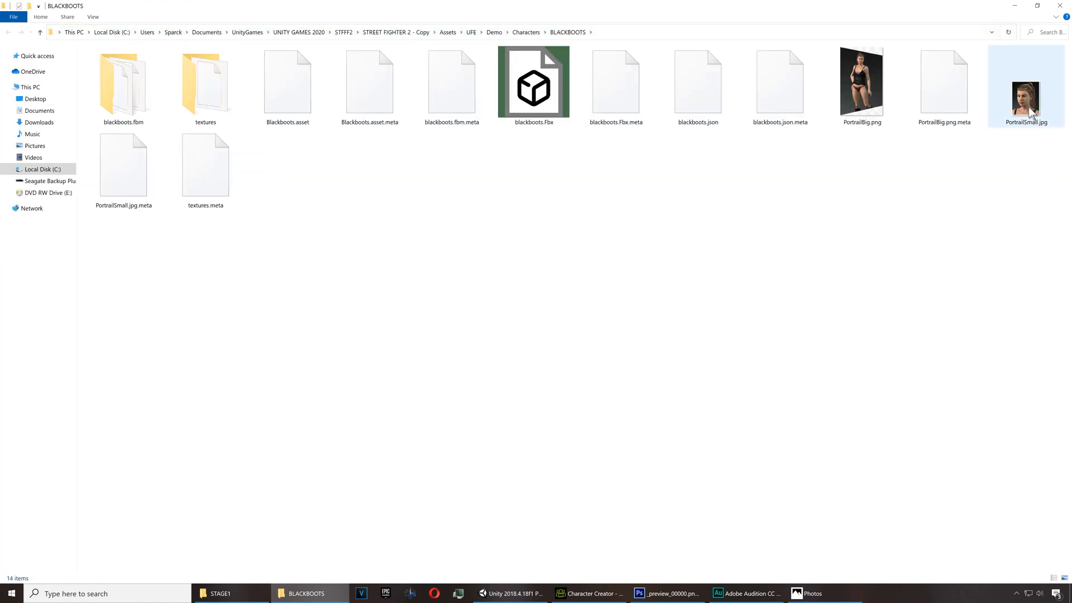
pyautogui.click(862, 82)
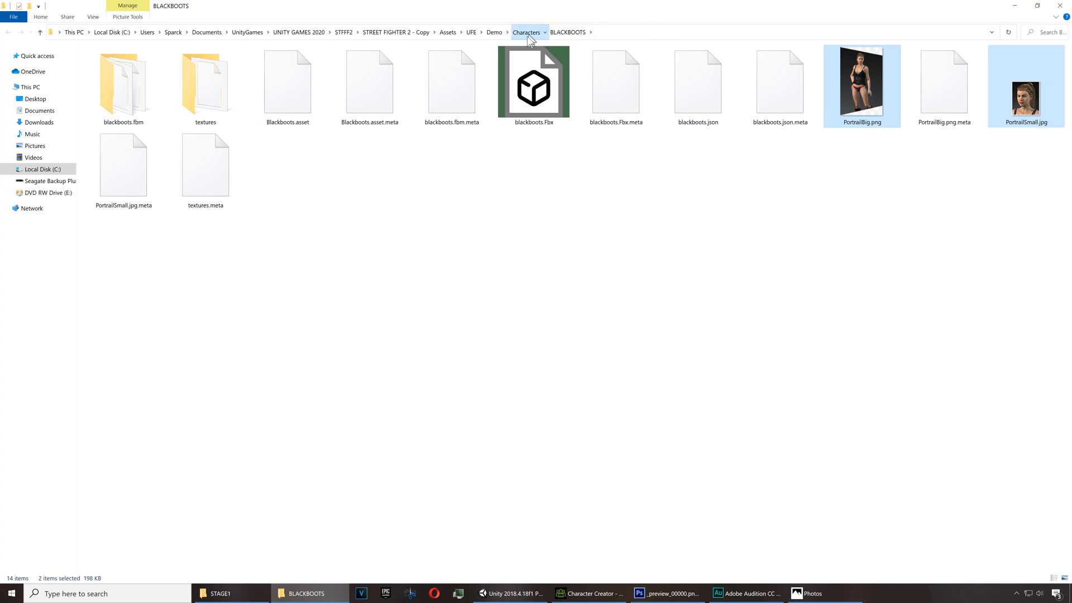
pyautogui.click(527, 32)
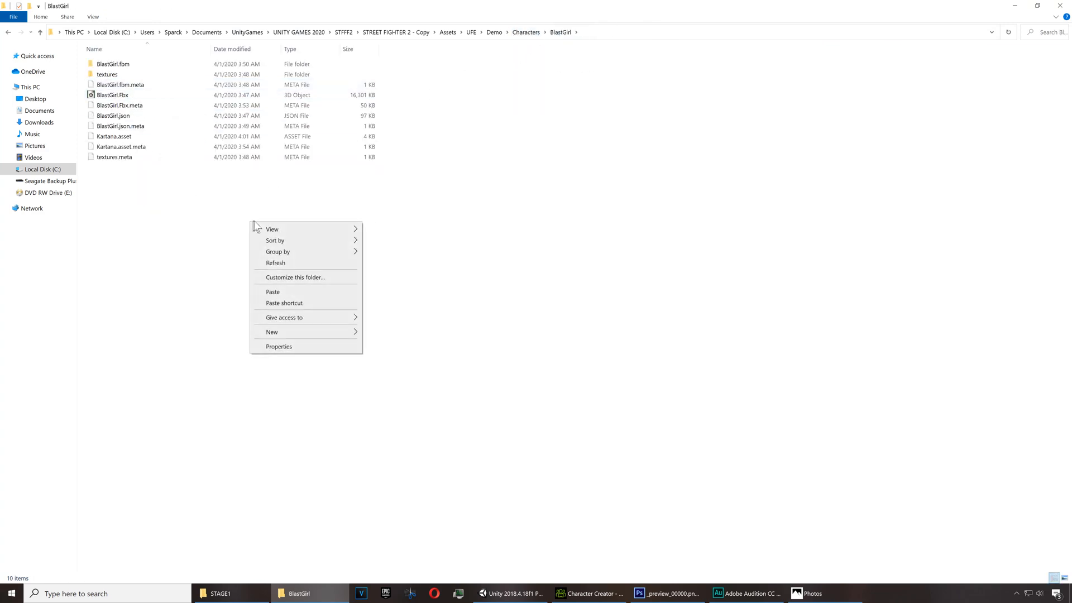
pyautogui.click(272, 292)
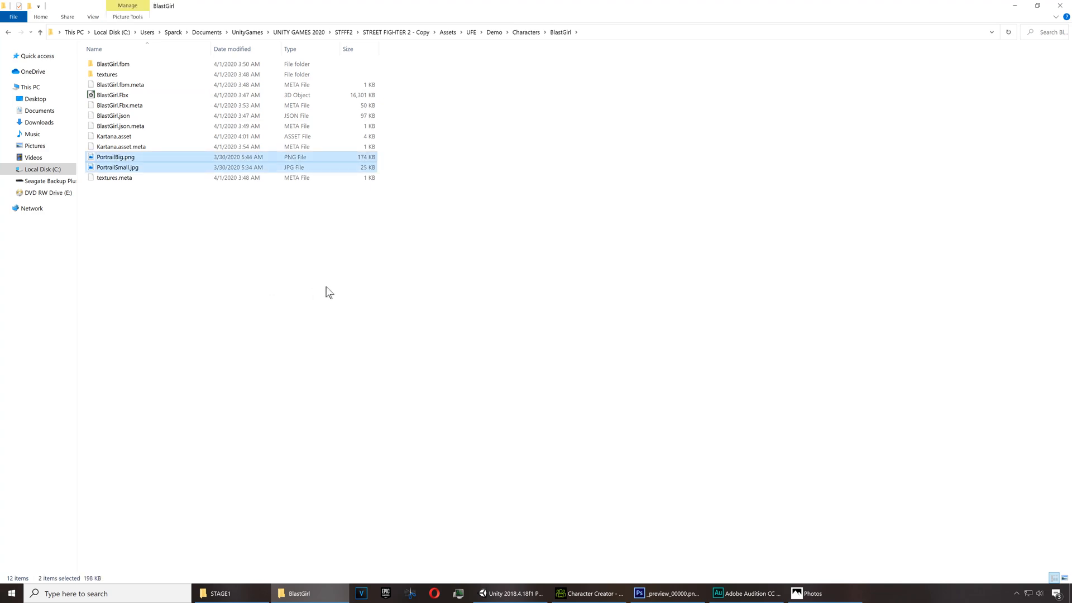
pyautogui.click(509, 593)
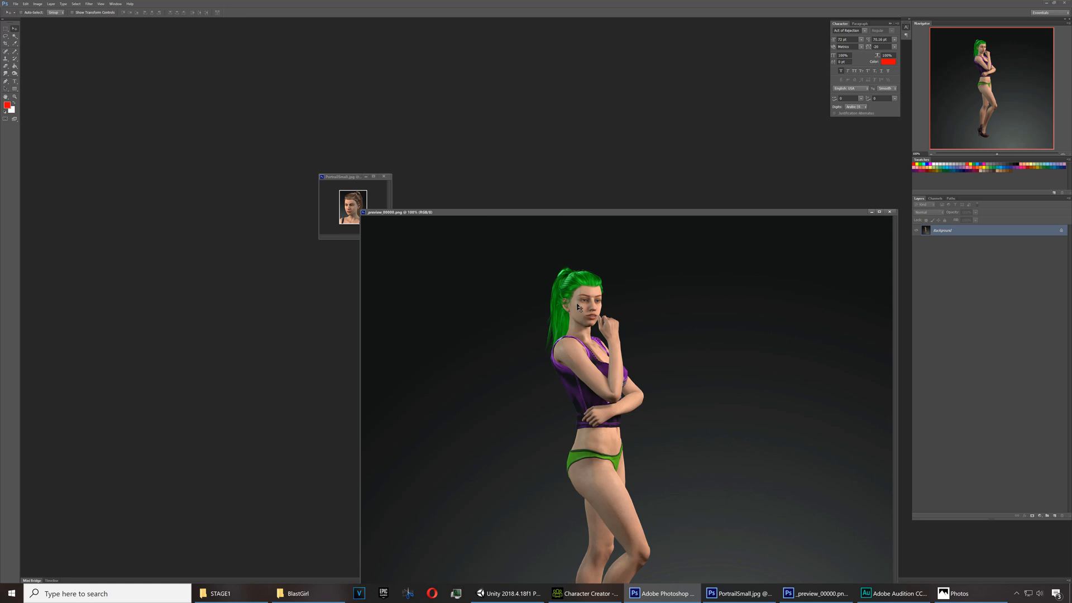
# Paste the character render into the small portrait, scale it to fit, and add a white stroke
pyautogui.click(353, 176)
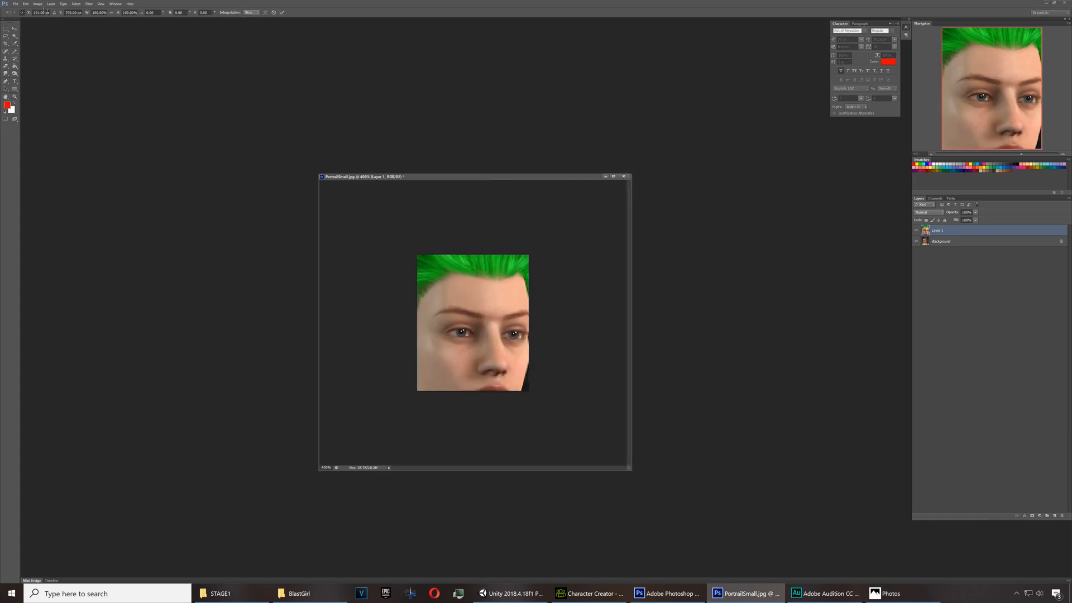
pyautogui.click(26, 3)
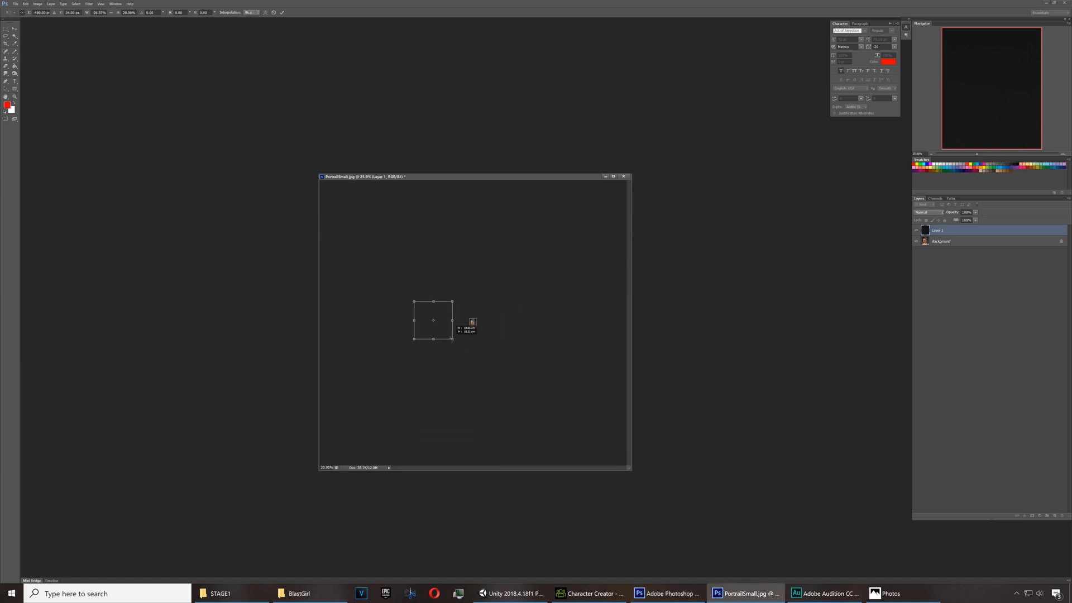
pyautogui.moveTo(434, 320); pyautogui.dragTo(473, 320)
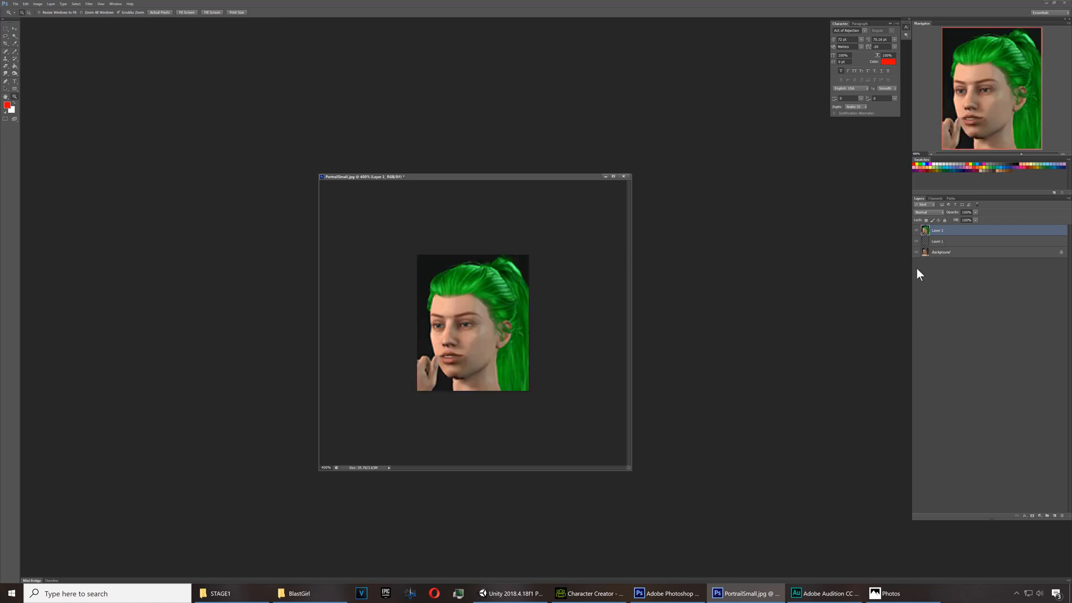
pyautogui.moveTo(604, 322)
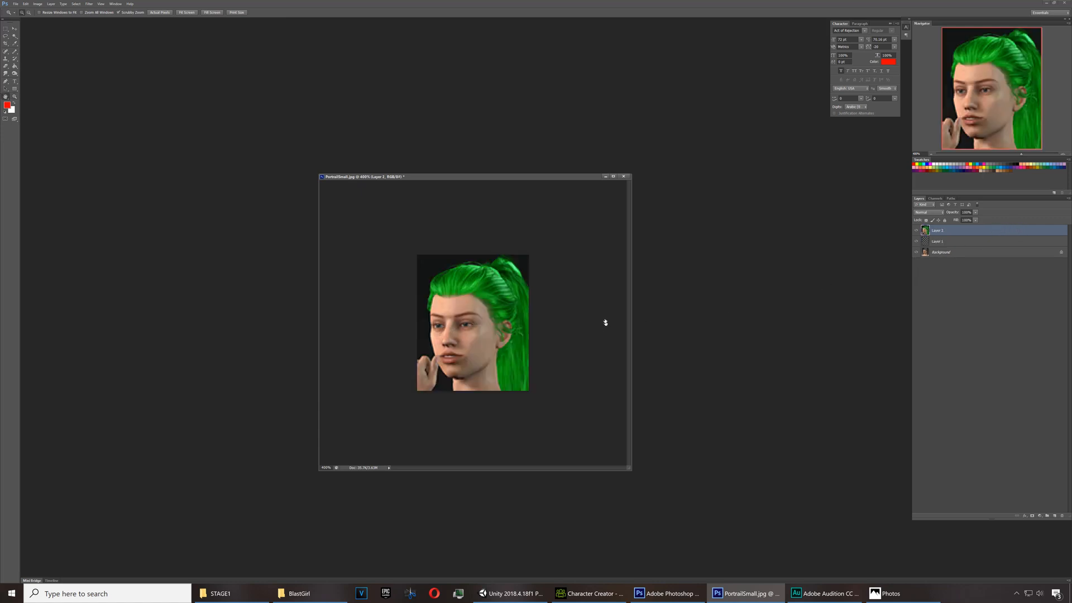
pyautogui.doubleClick(937, 230)
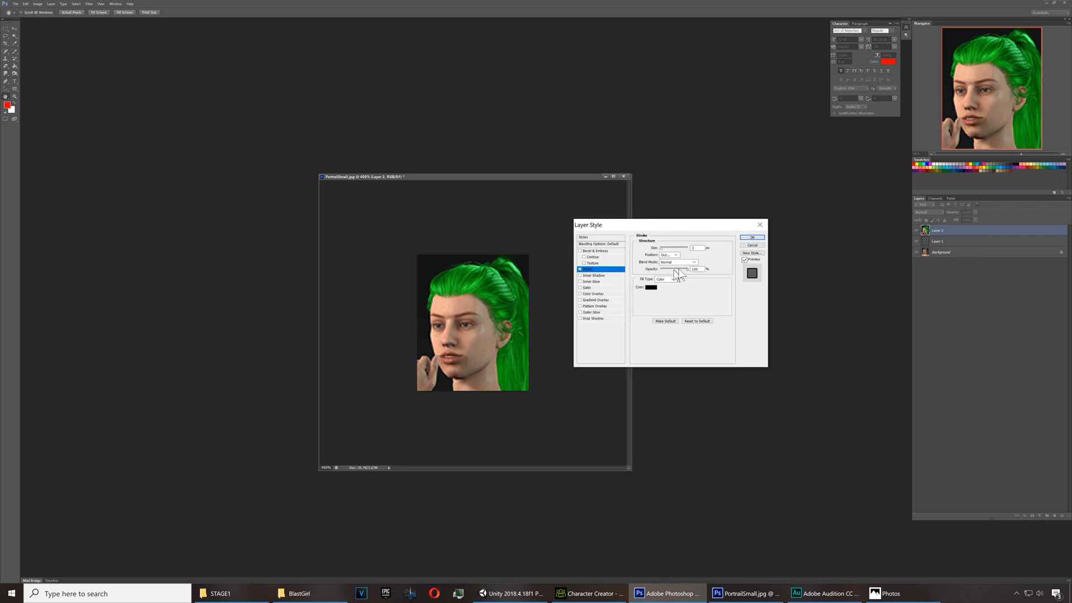
pyautogui.click(652, 287)
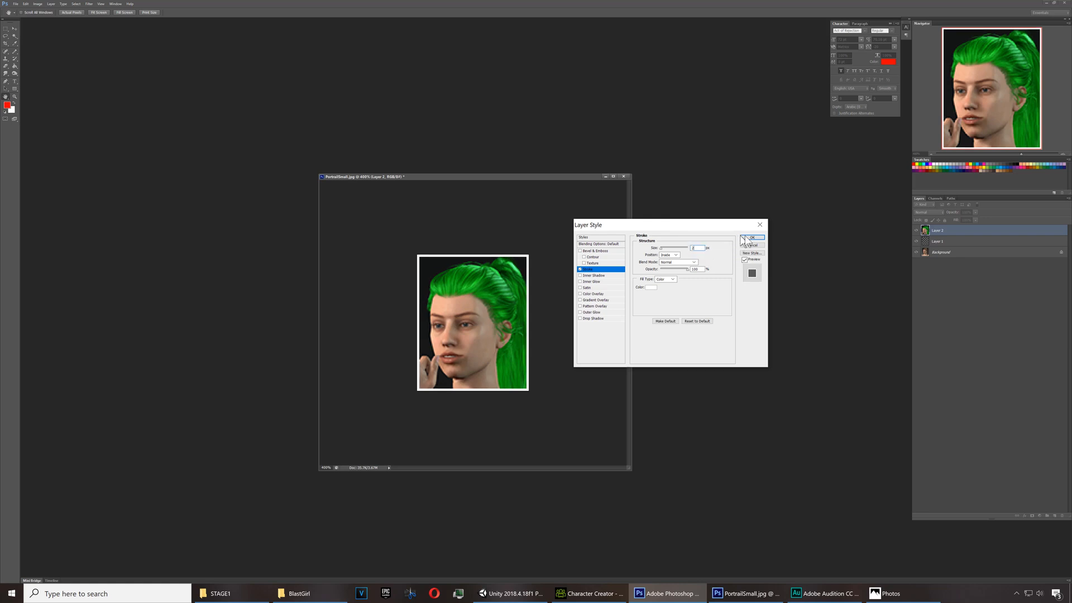
pyautogui.click(753, 238)
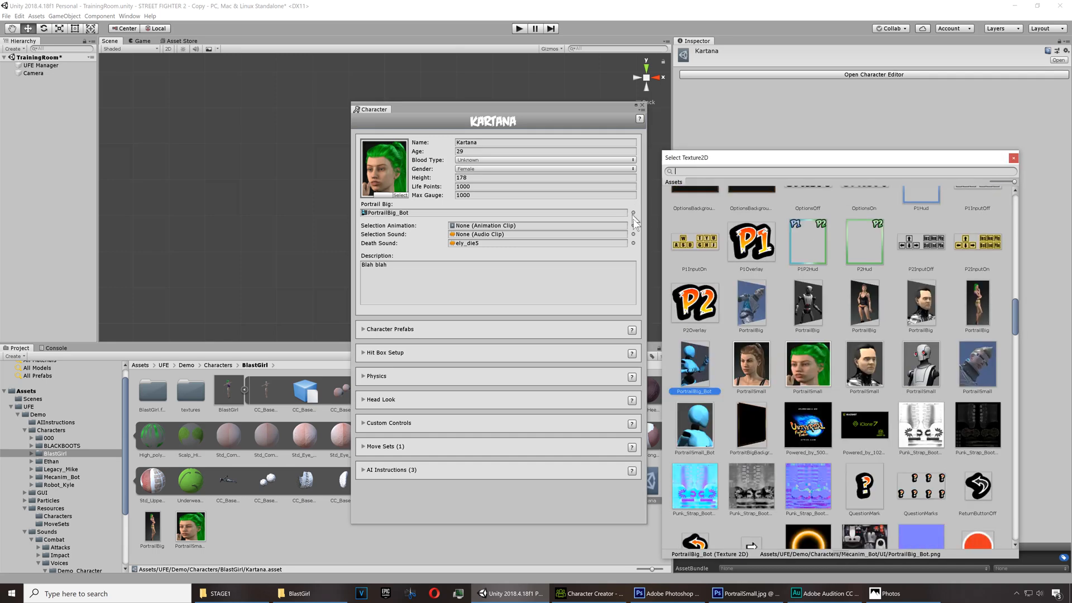
pyautogui.moveTo(979, 320)
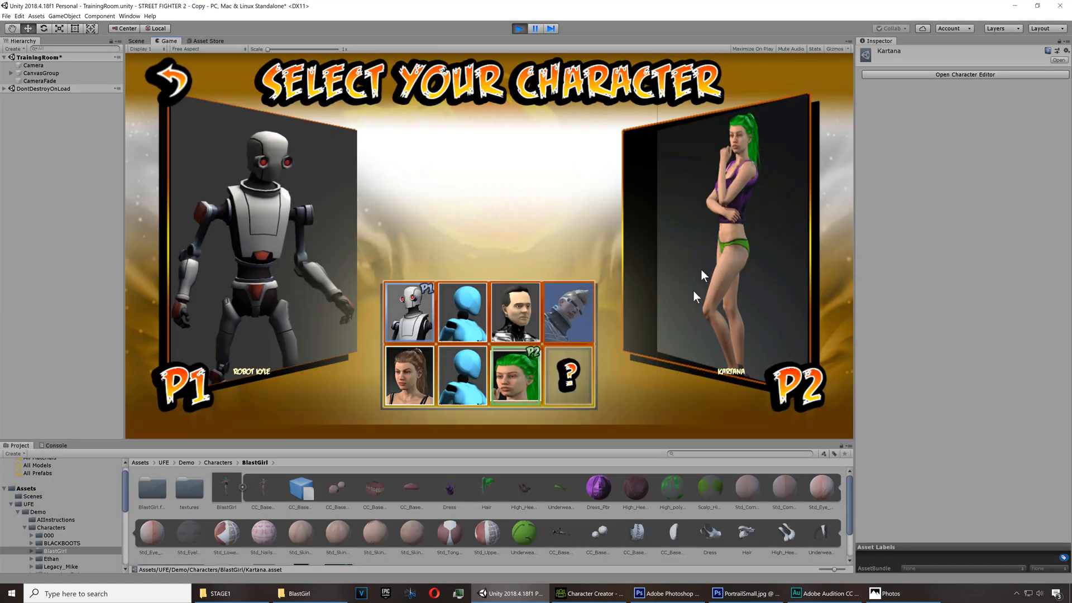
pyautogui.moveTo(628, 218)
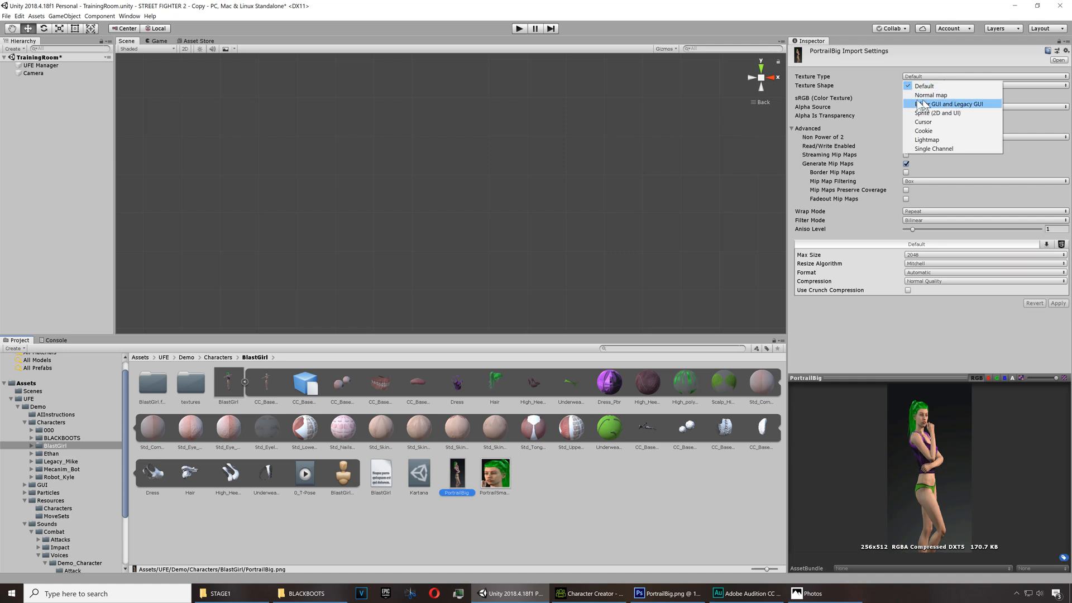
pyautogui.moveTo(937, 111)
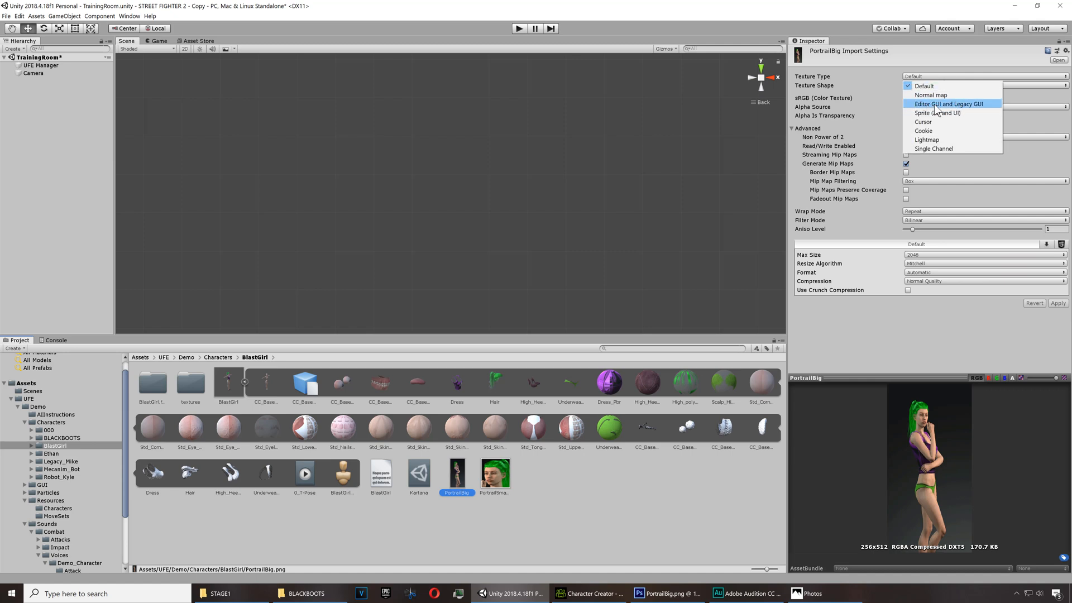
# Set PortraitSmall's texture type to Editor GUI and Legacy GUI and apply the change
pyautogui.click(495, 472)
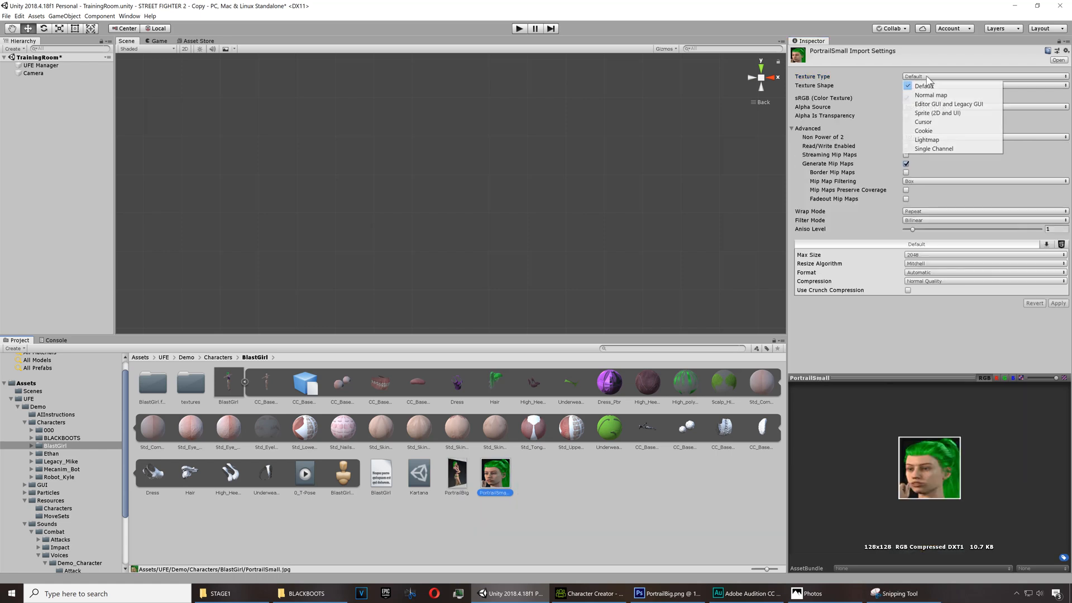
pyautogui.click(948, 103)
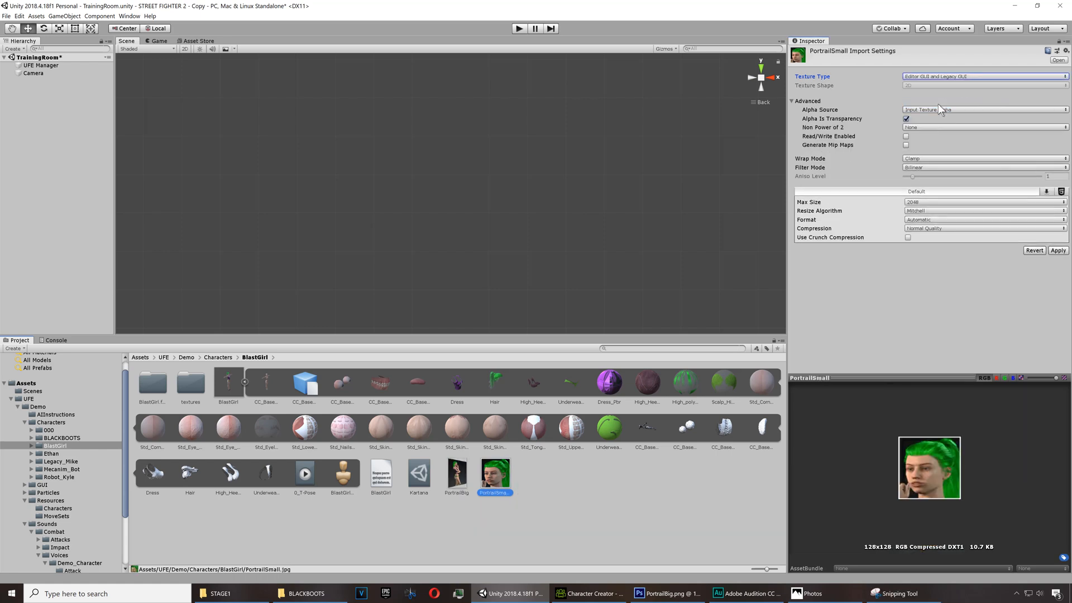
pyautogui.click(1058, 249)
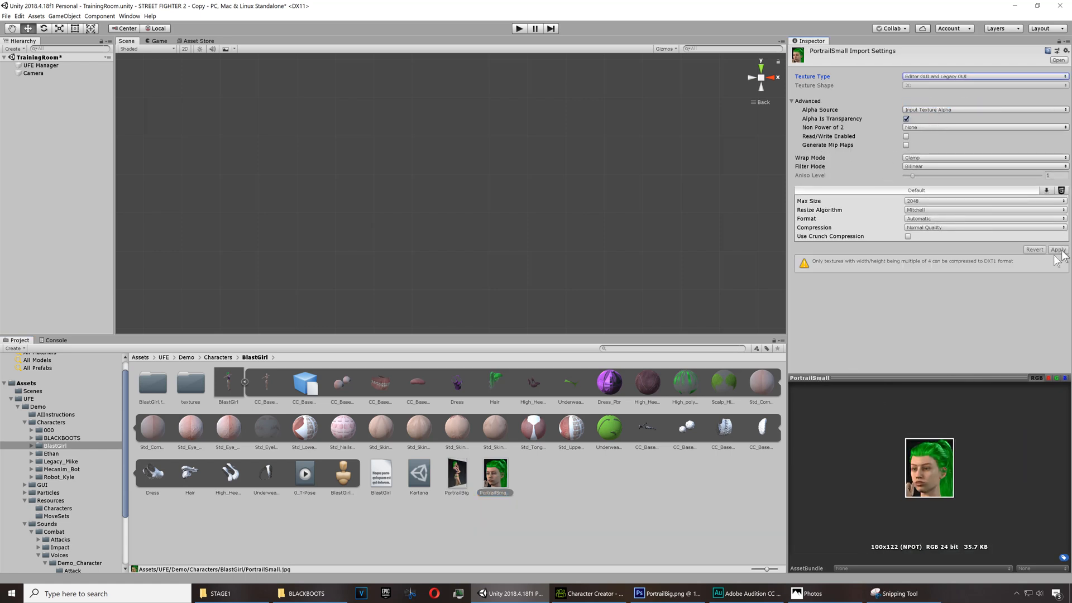
pyautogui.click(1058, 249)
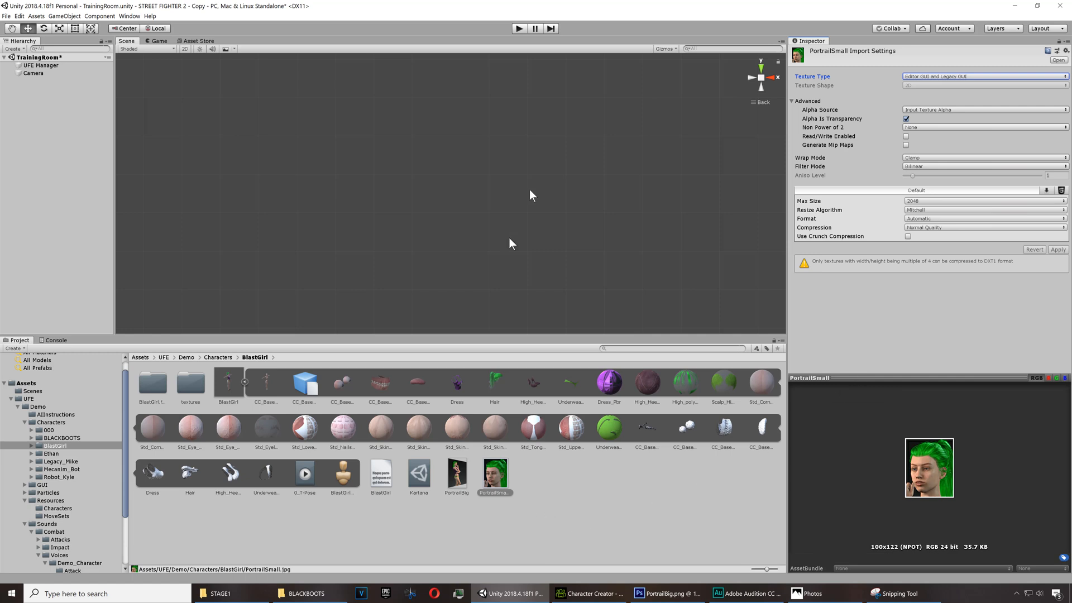
pyautogui.click(518, 28)
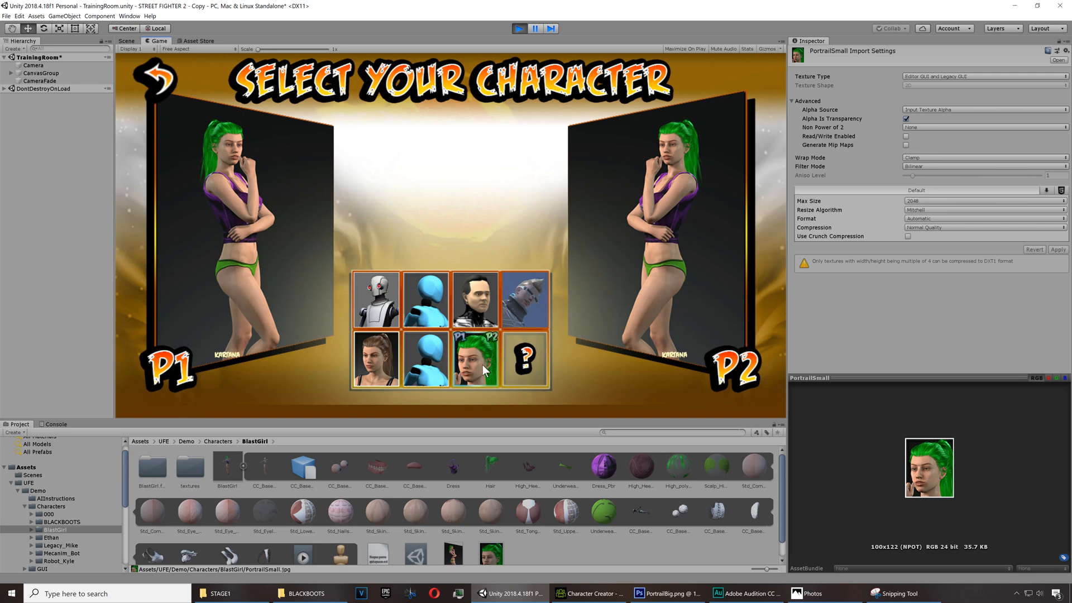
pyautogui.moveTo(385, 371)
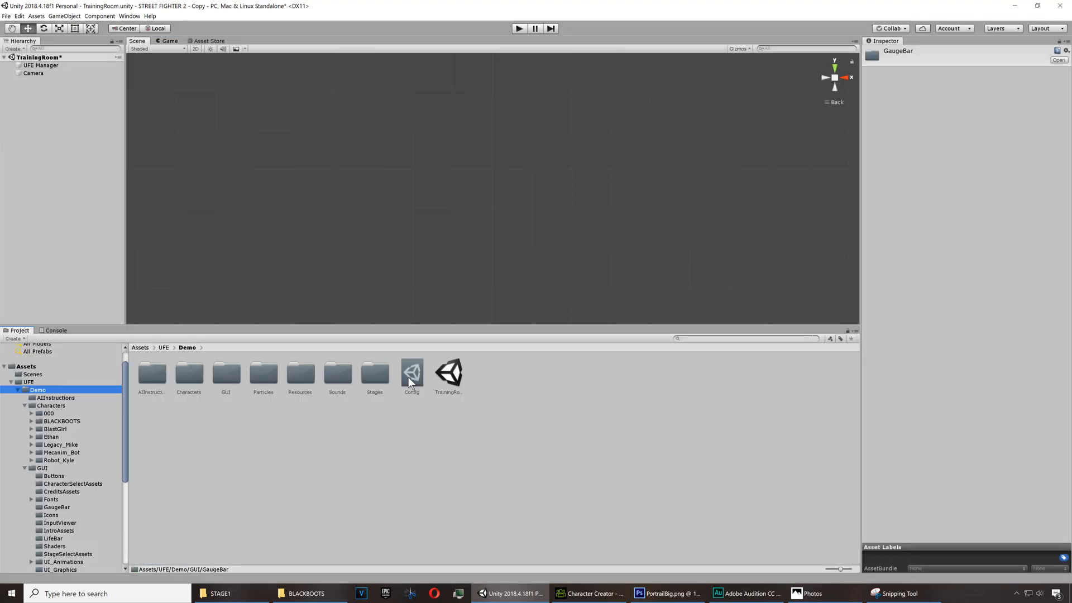
# Review GUI Options in the UFE Global Config, then target PC, Mac & Linux Standalone in Build Settings
pyautogui.click(411, 375)
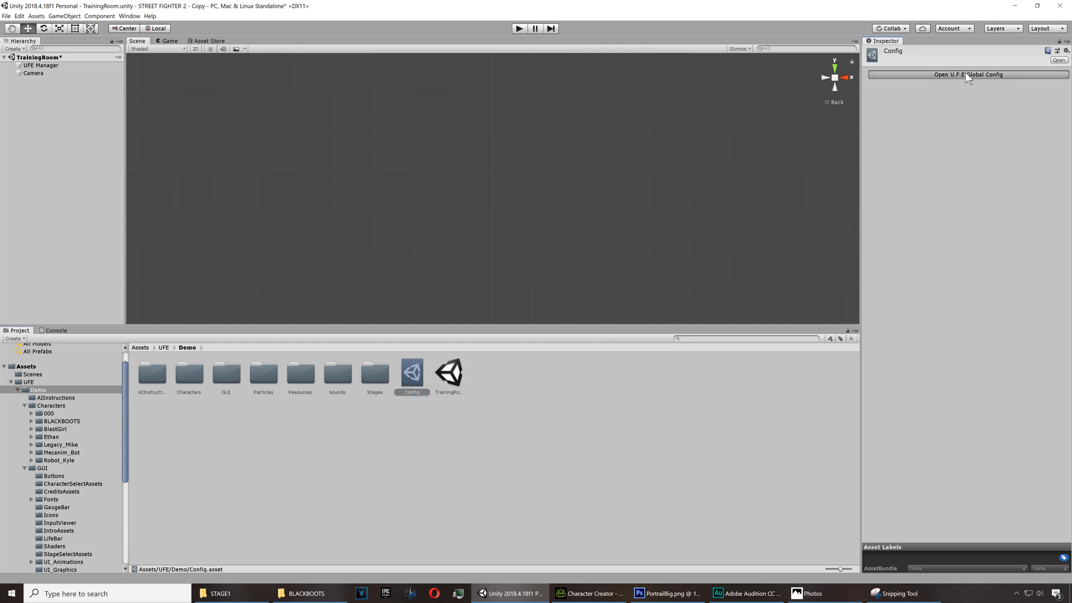
pyautogui.click(966, 74)
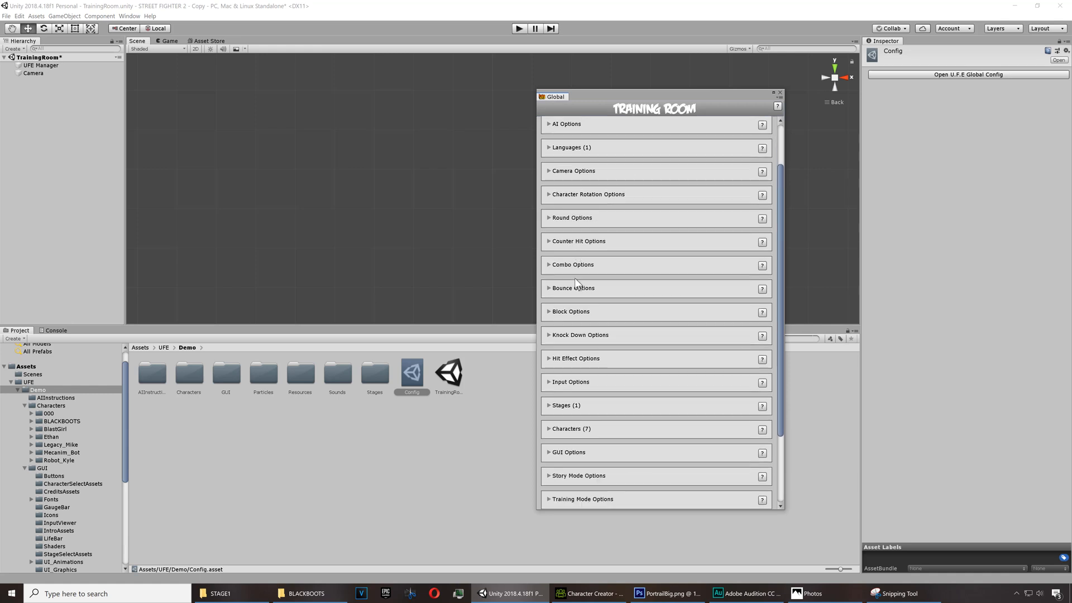
pyautogui.scroll(-3)
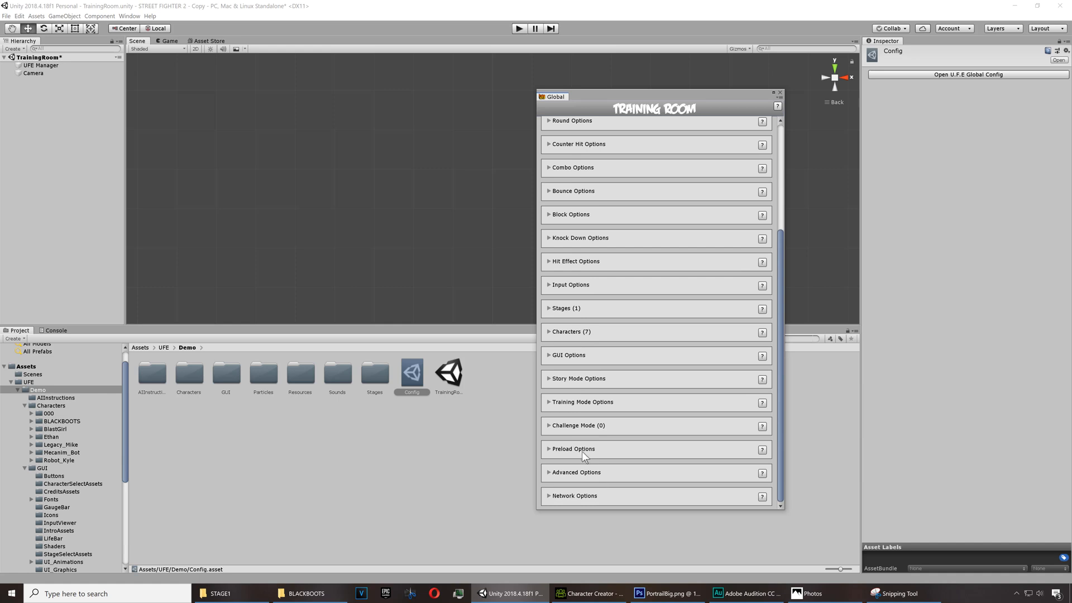
pyautogui.moveTo(561, 375)
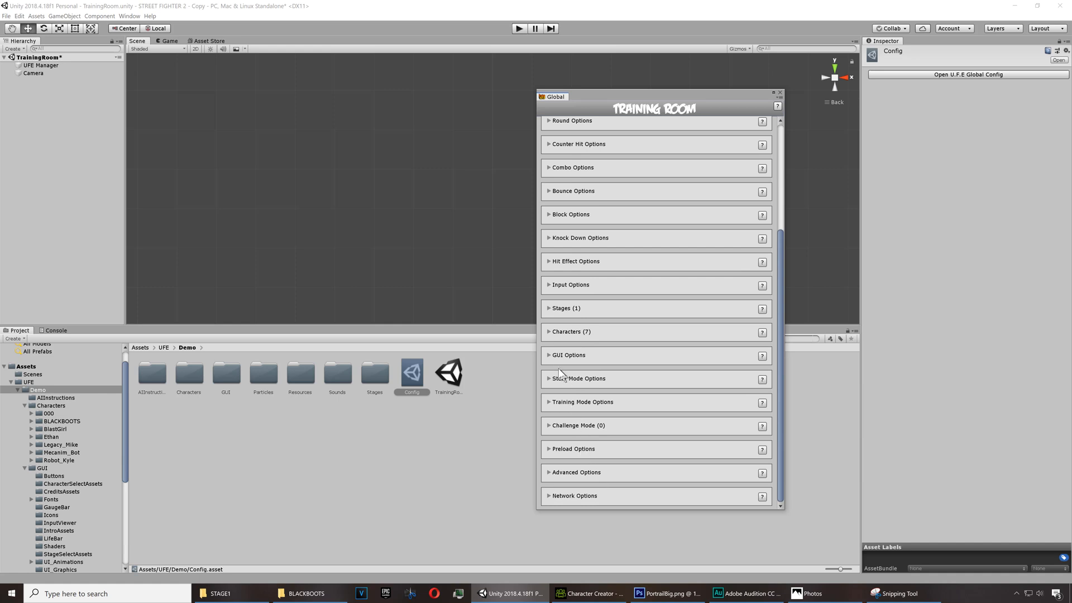
pyautogui.click(568, 355)
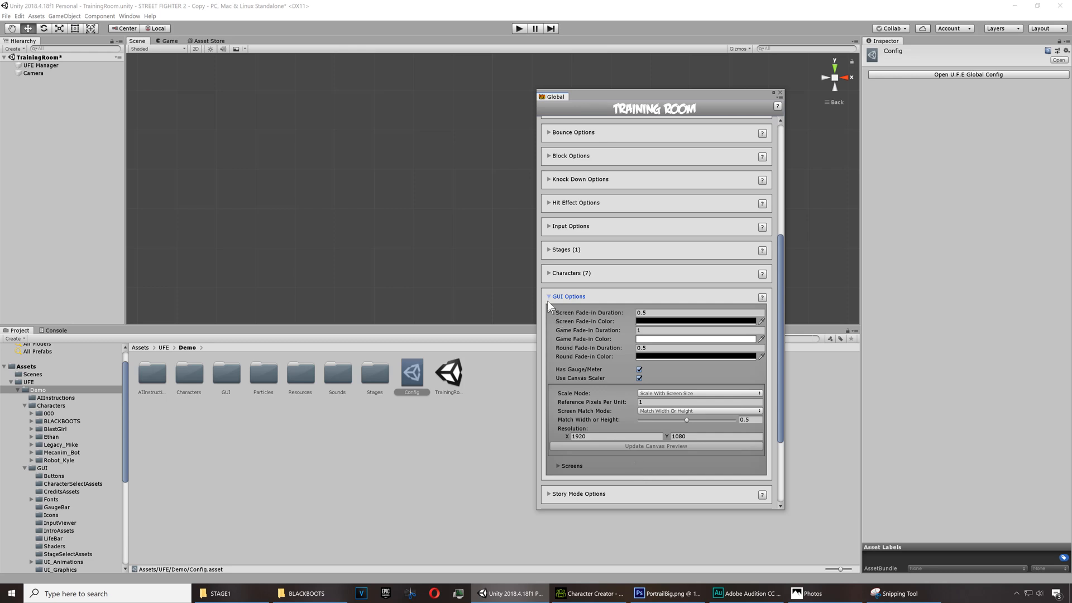
pyautogui.click(568, 296)
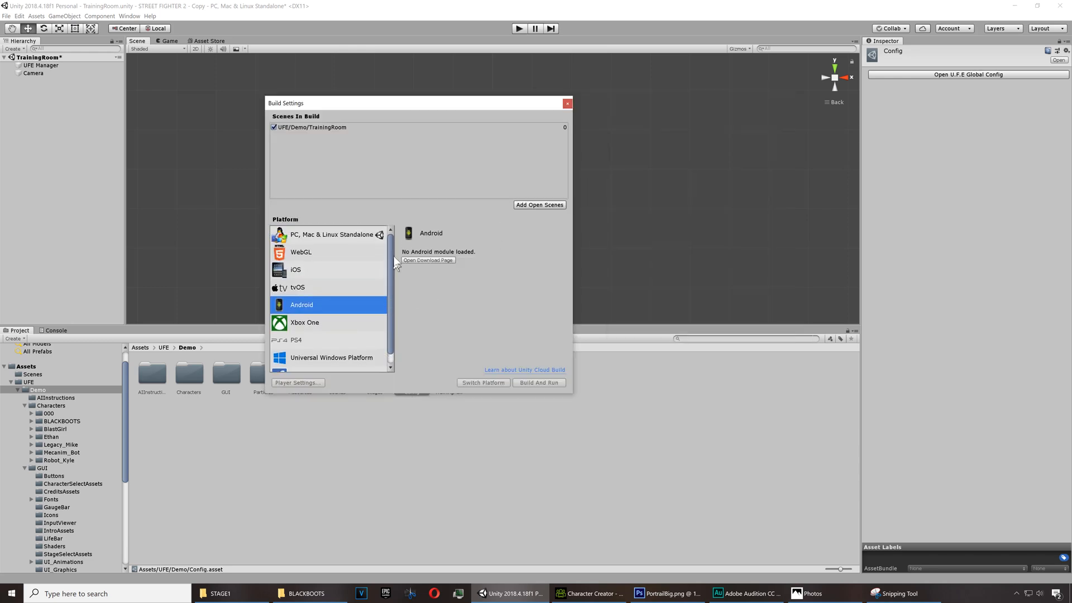
pyautogui.click(335, 234)
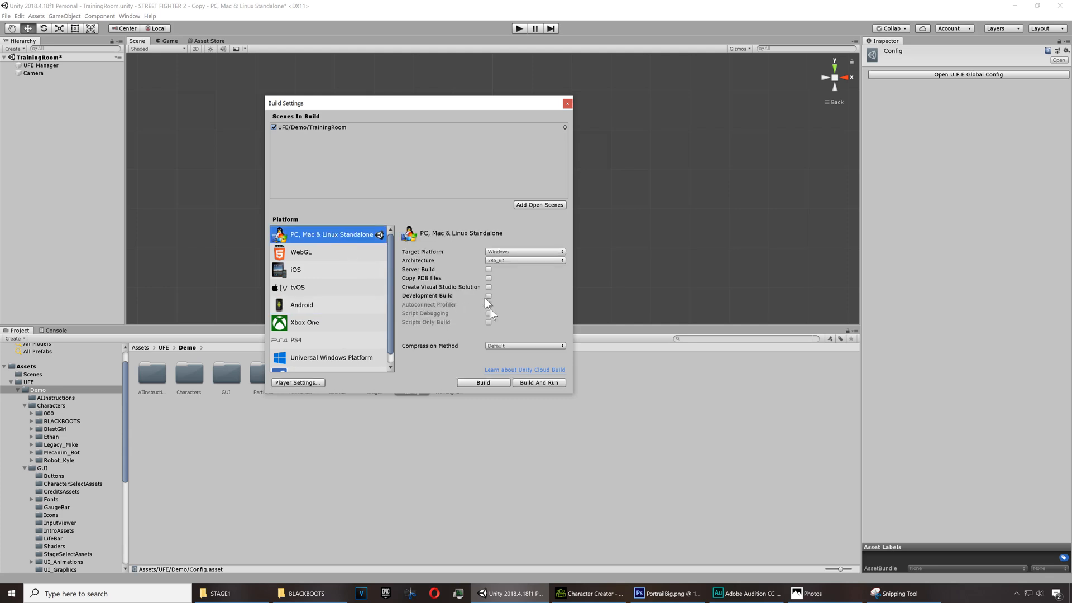